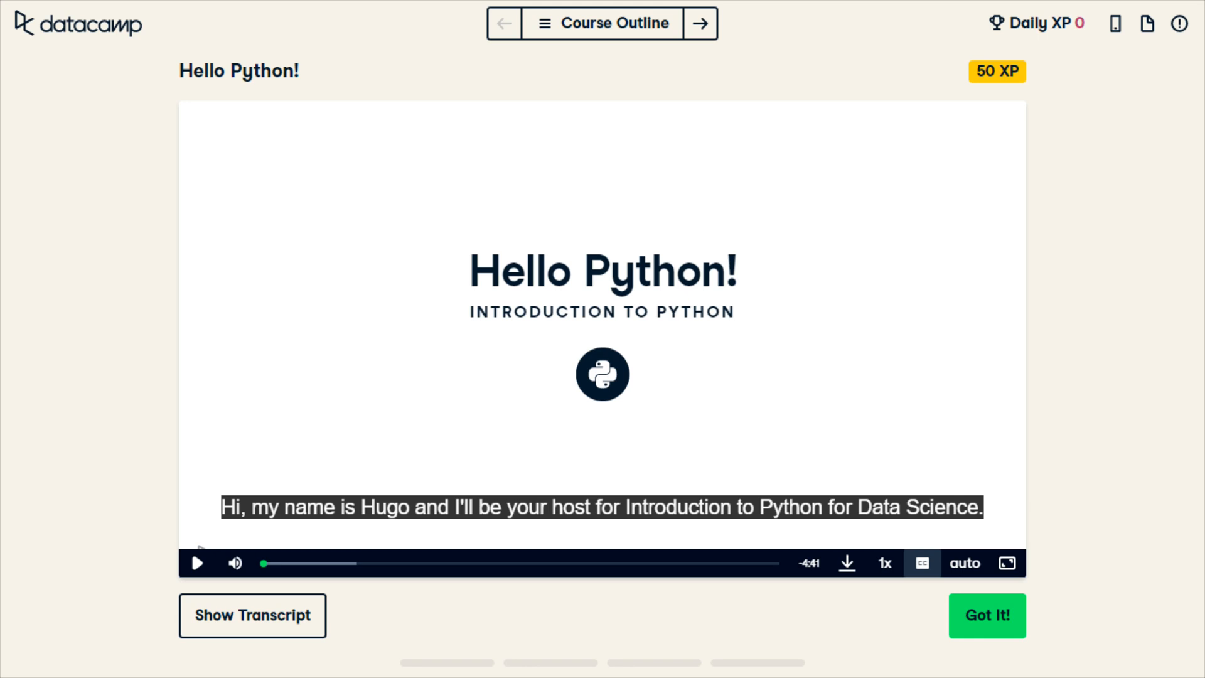
mouse_move(891, 604)
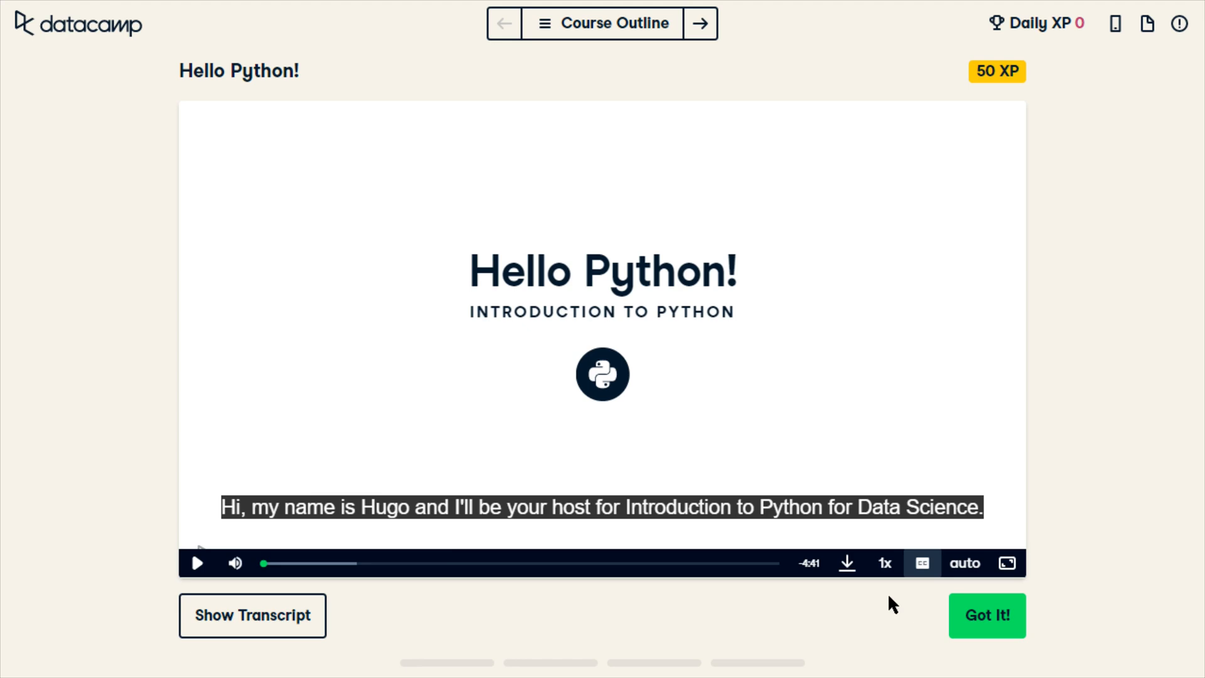
Step: Mark the Hello Python! video watched and continue to The Python Interface exercise
left_click(987, 615)
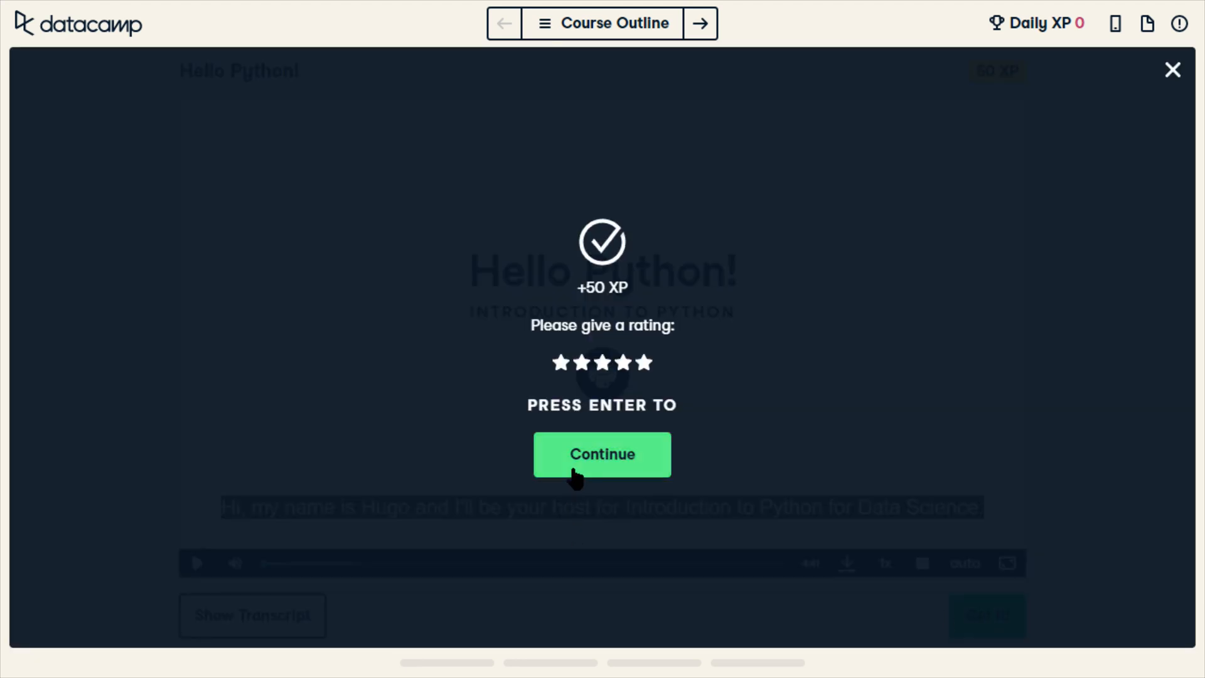
left_click(602, 453)
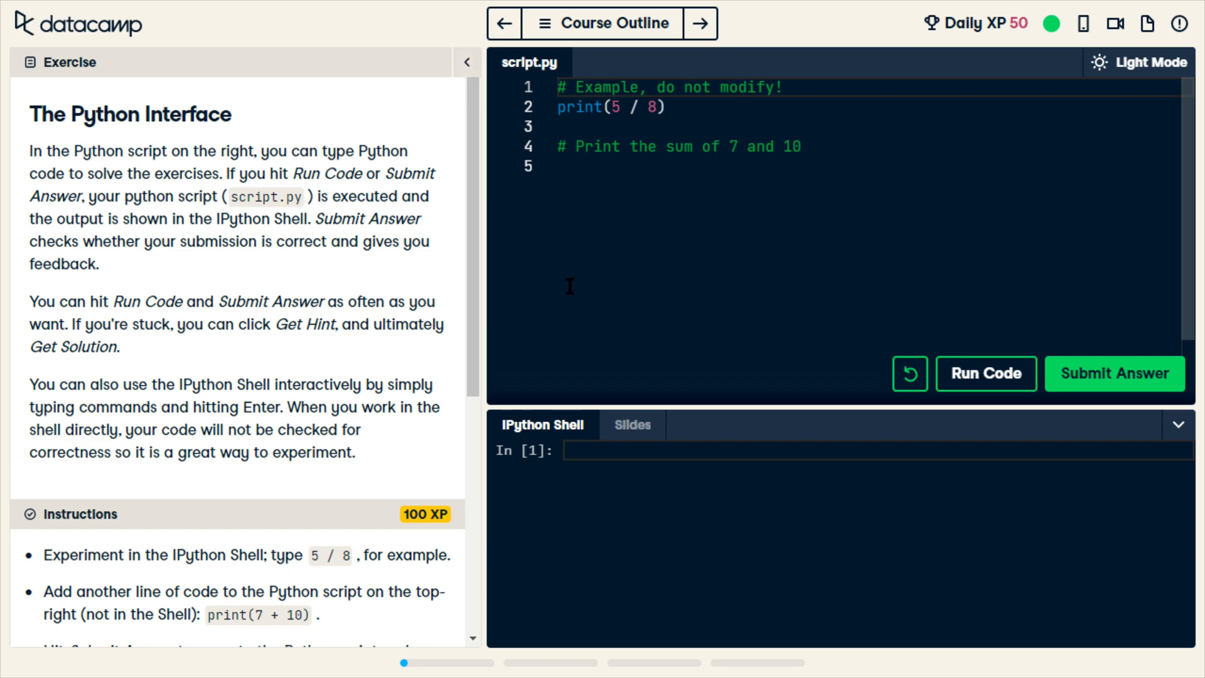
mouse_move(413, 225)
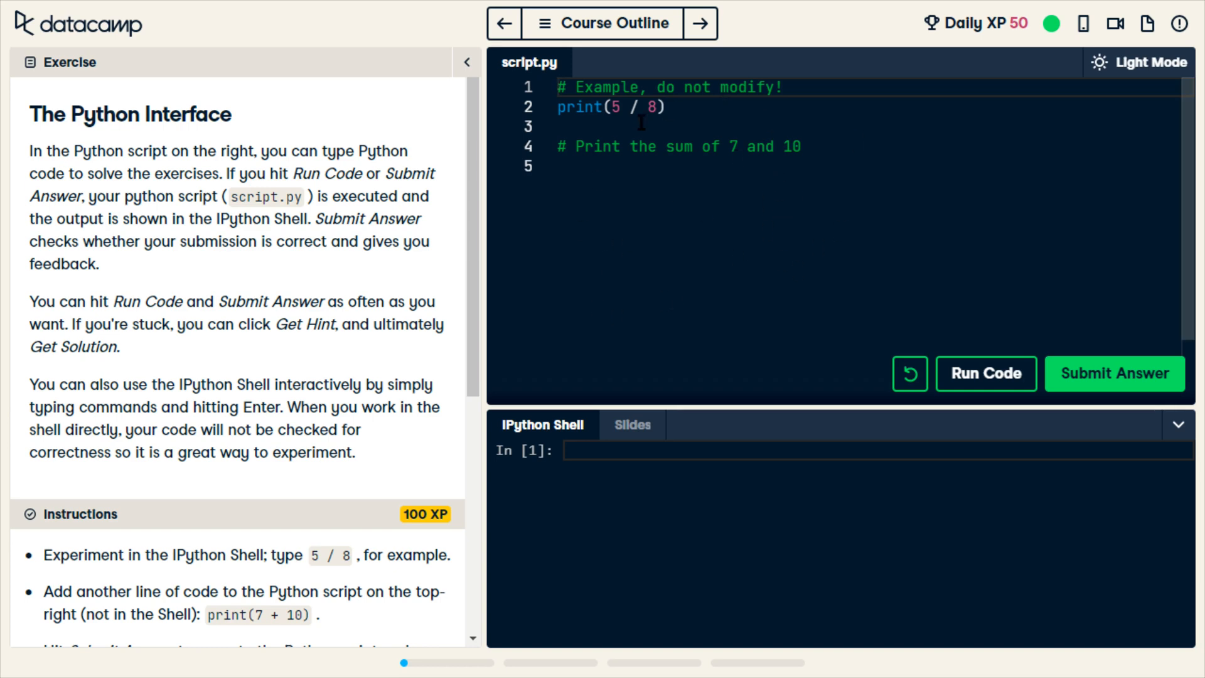
mouse_move(631, 515)
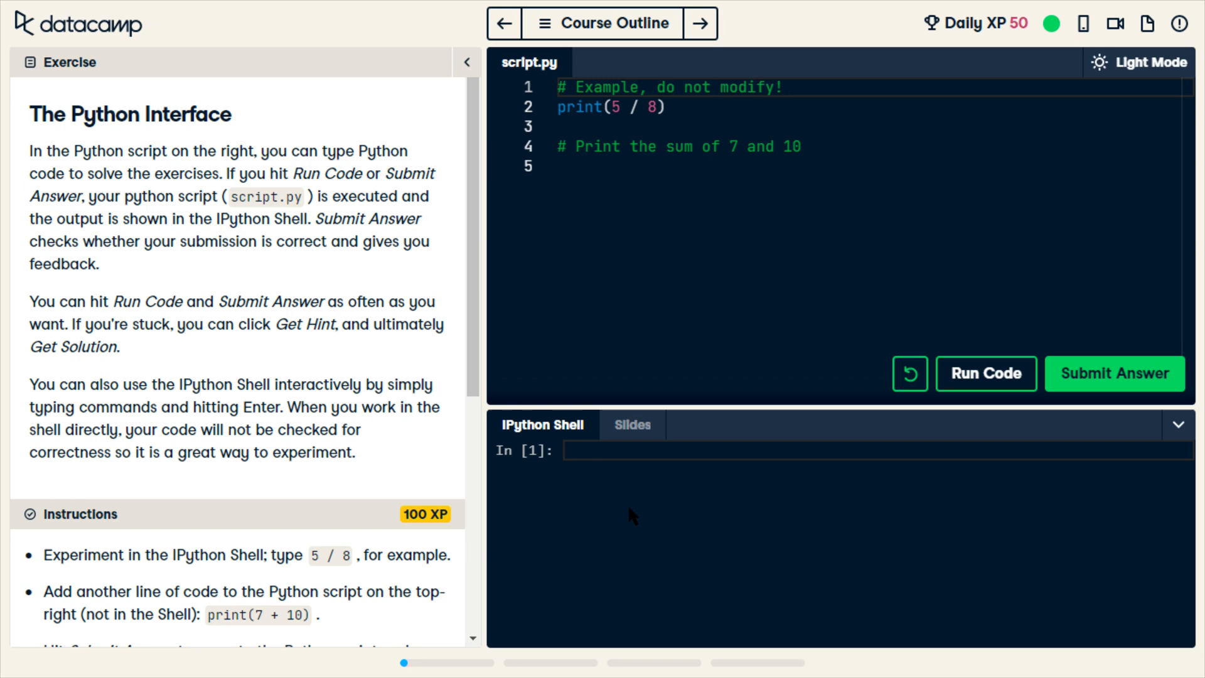
mouse_move(300, 546)
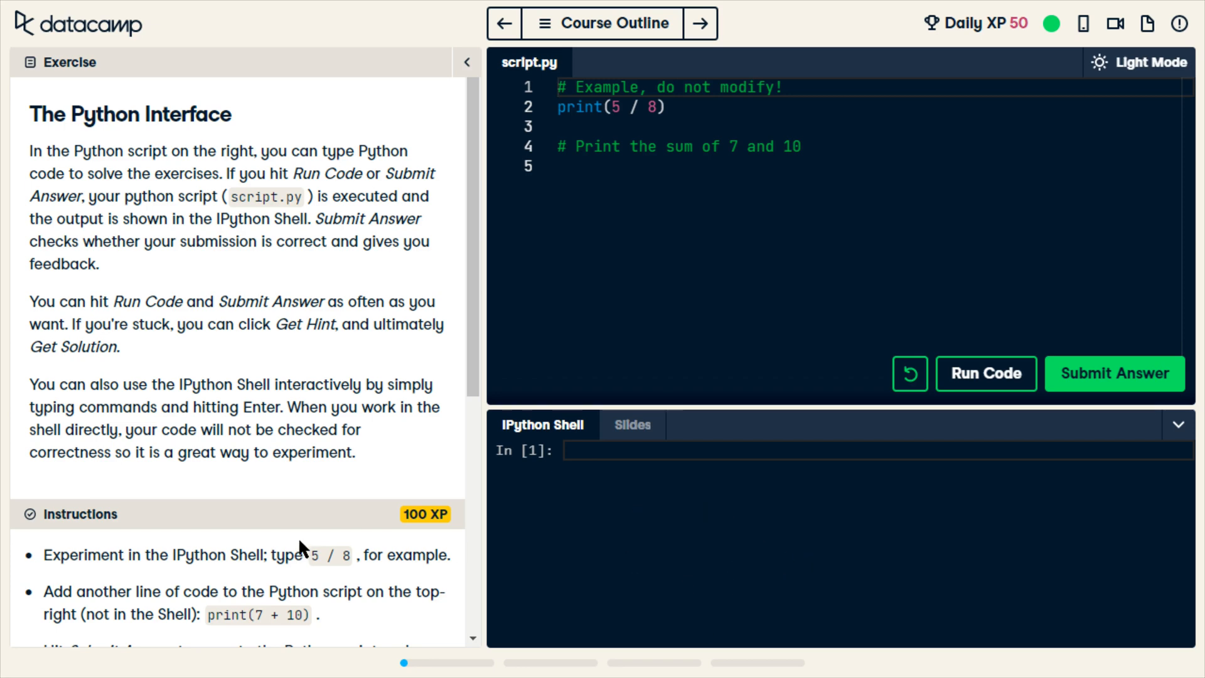
Step: Add print(7 + 10) on line 5, run to show 0.625 and 17, and submit for +100 XP
scroll("down", 3)
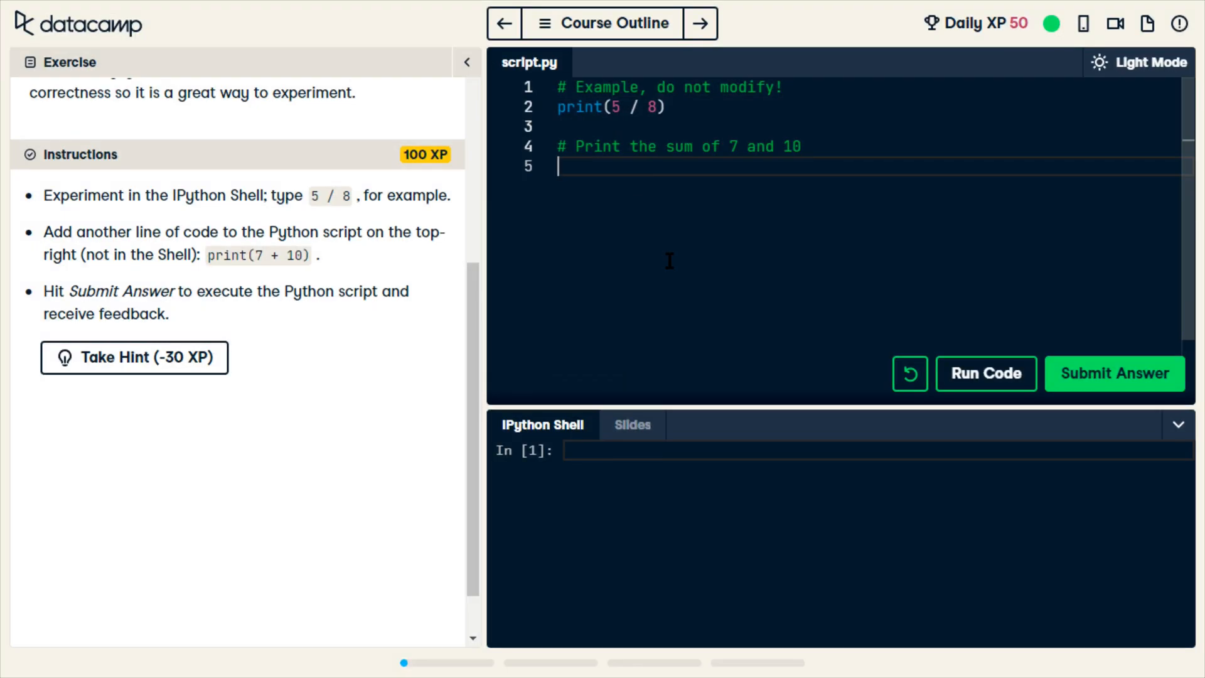
type("pr")
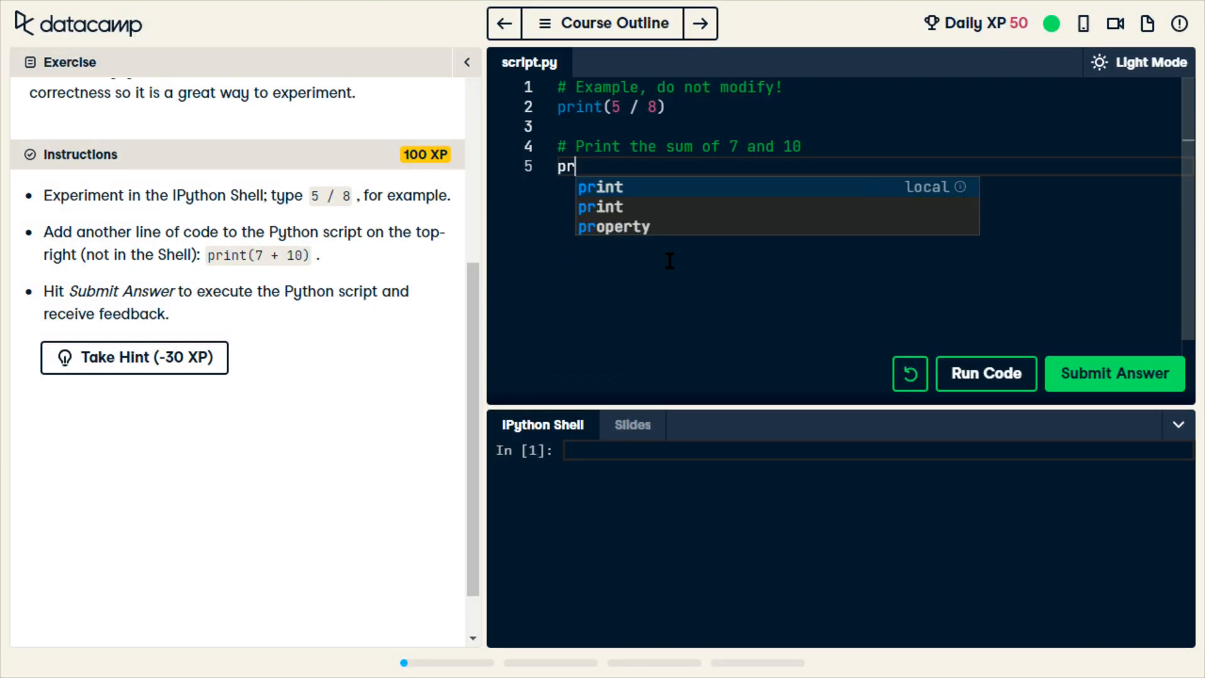
left_click(600, 187)
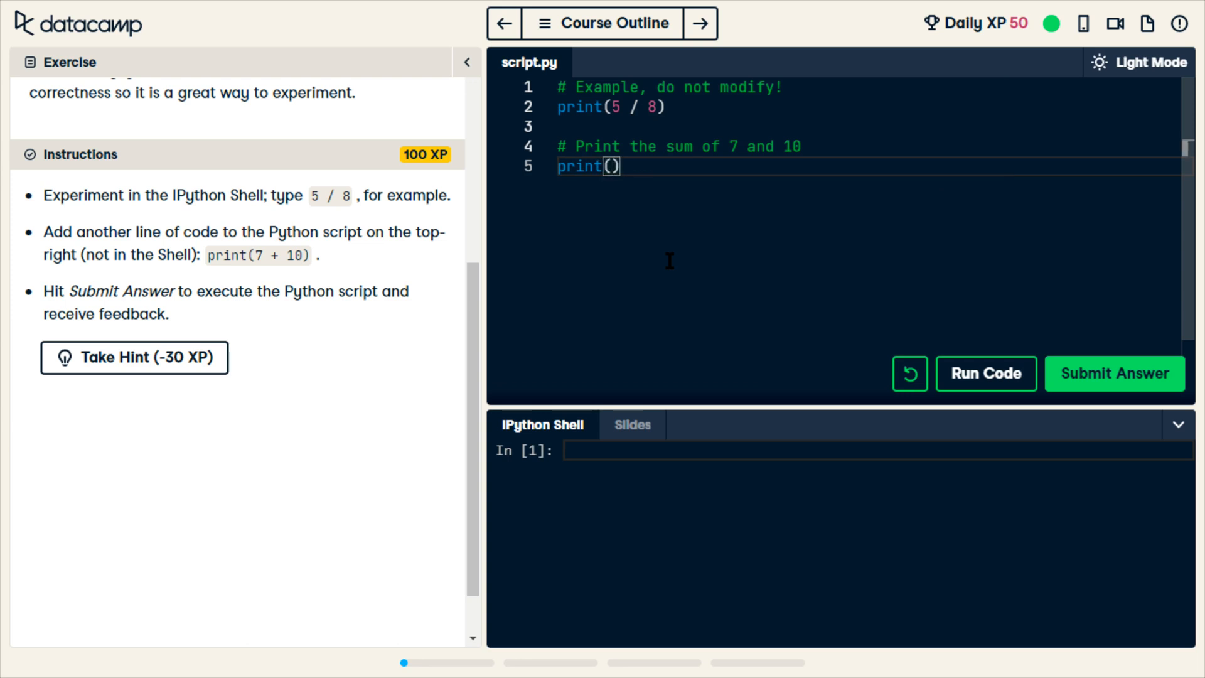
type("7")
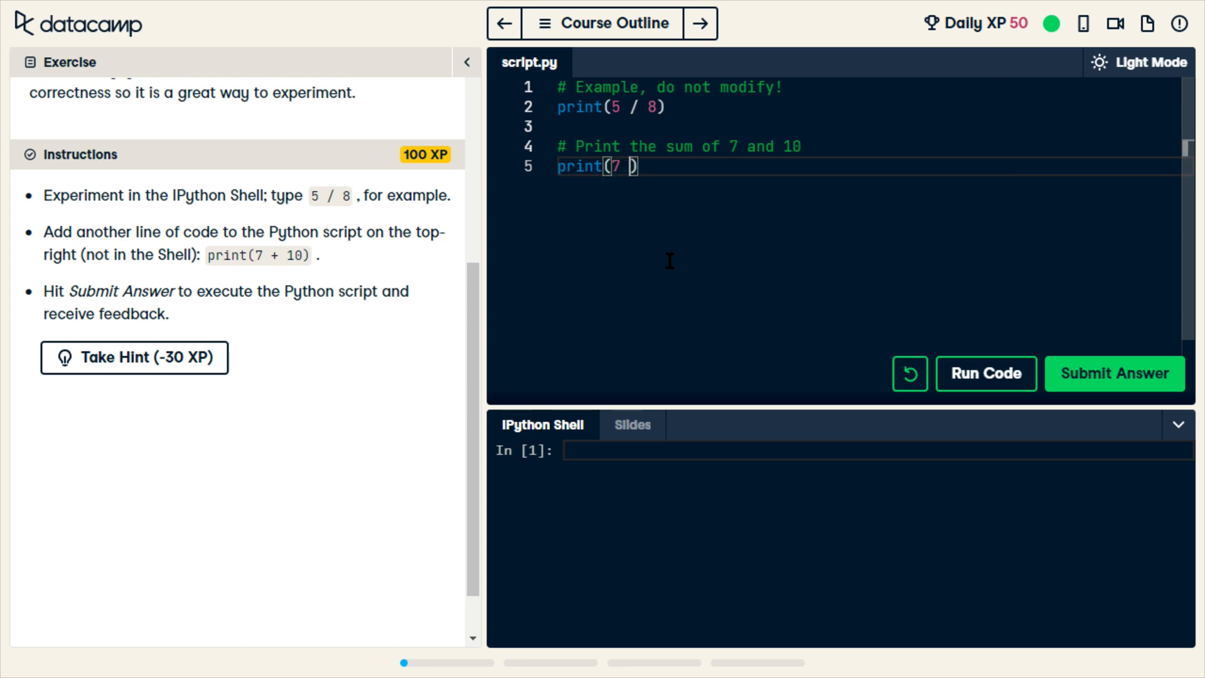
type("+ 10")
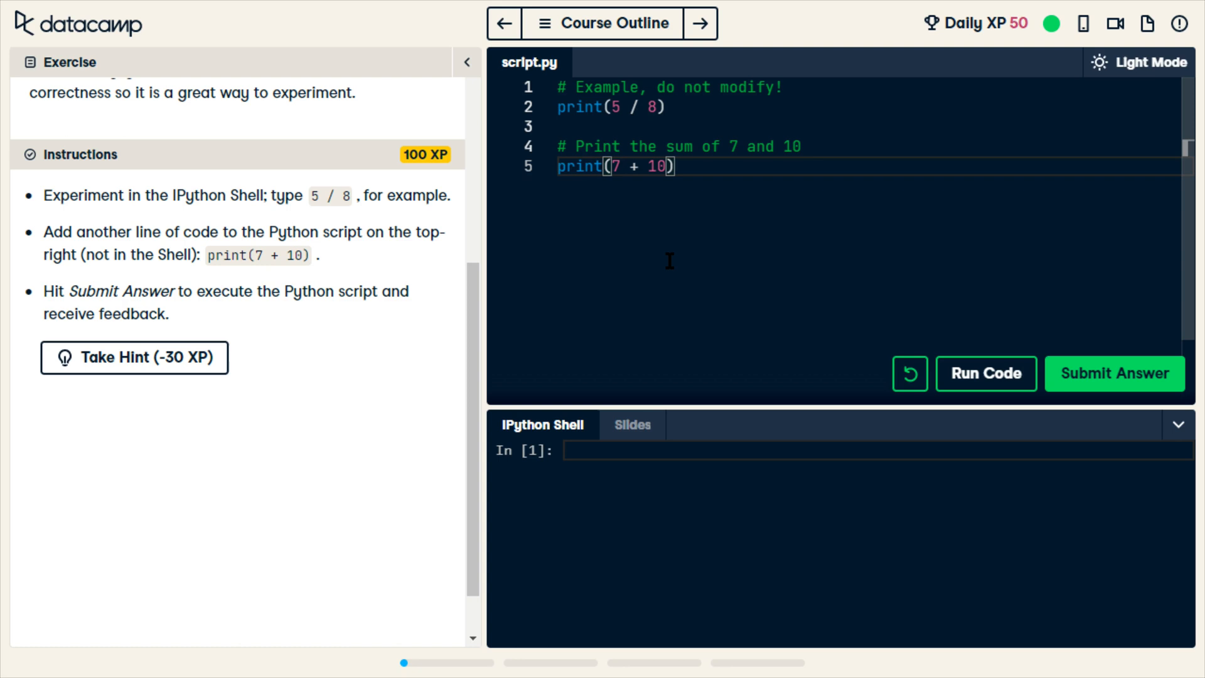
mouse_move(987, 374)
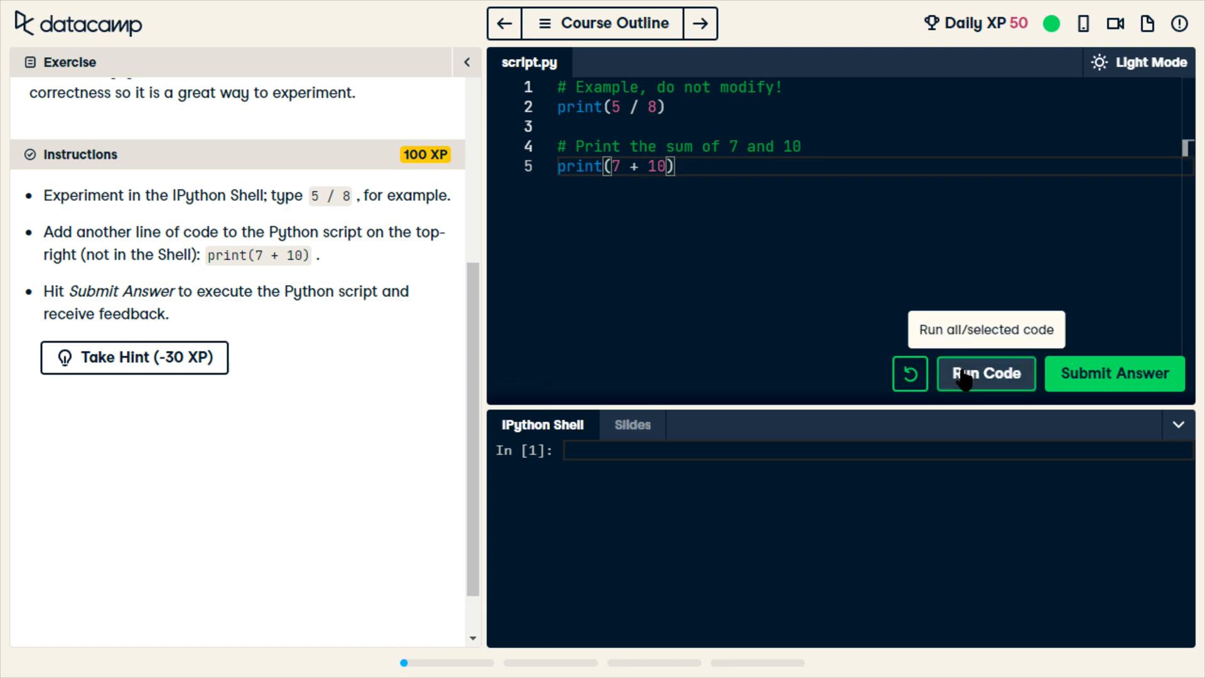
left_click(987, 374)
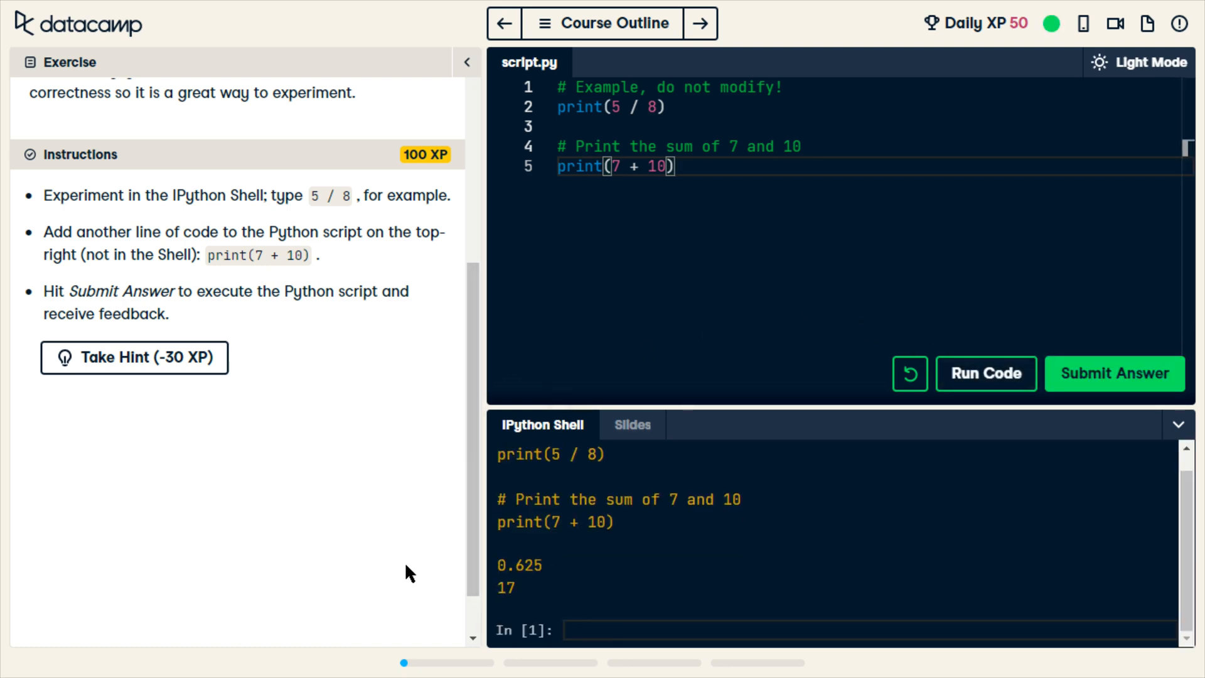
mouse_move(575, 586)
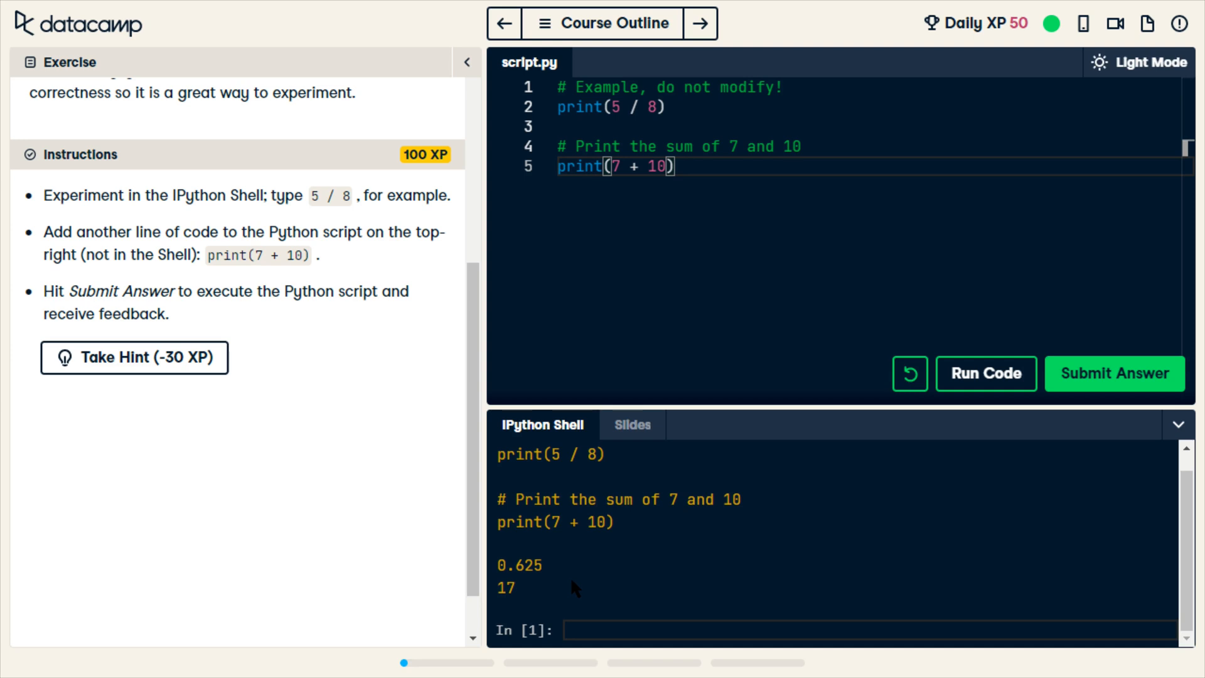
mouse_move(625, 556)
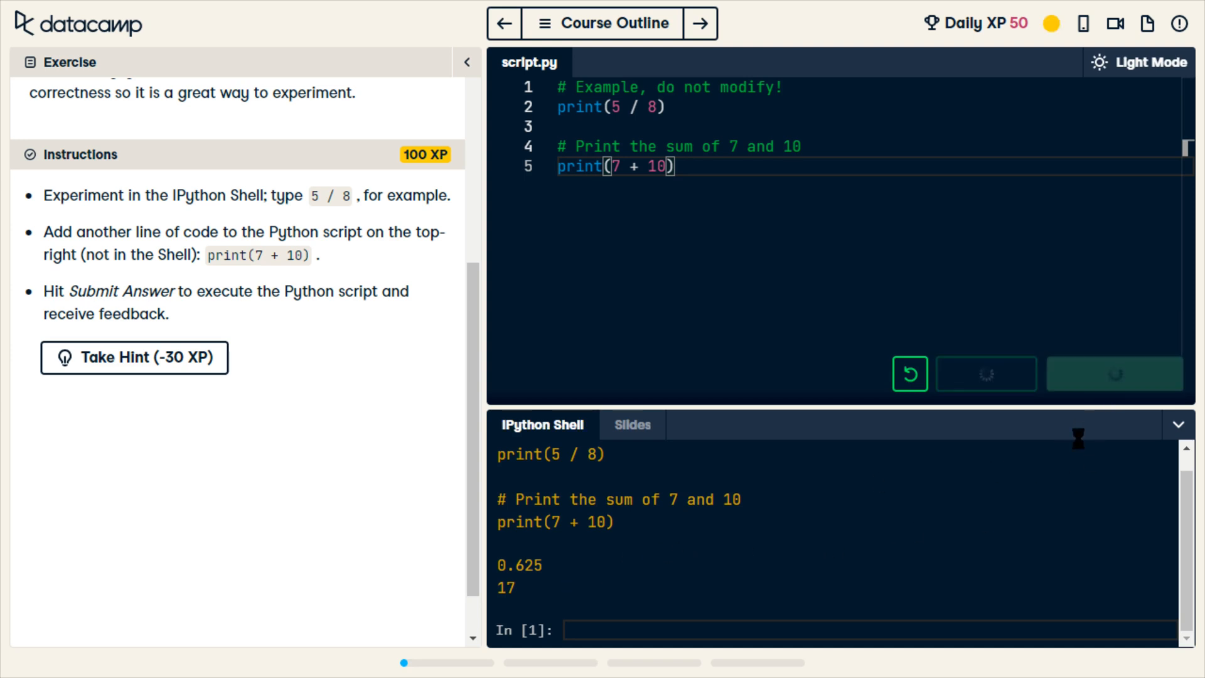
left_click(1113, 374)
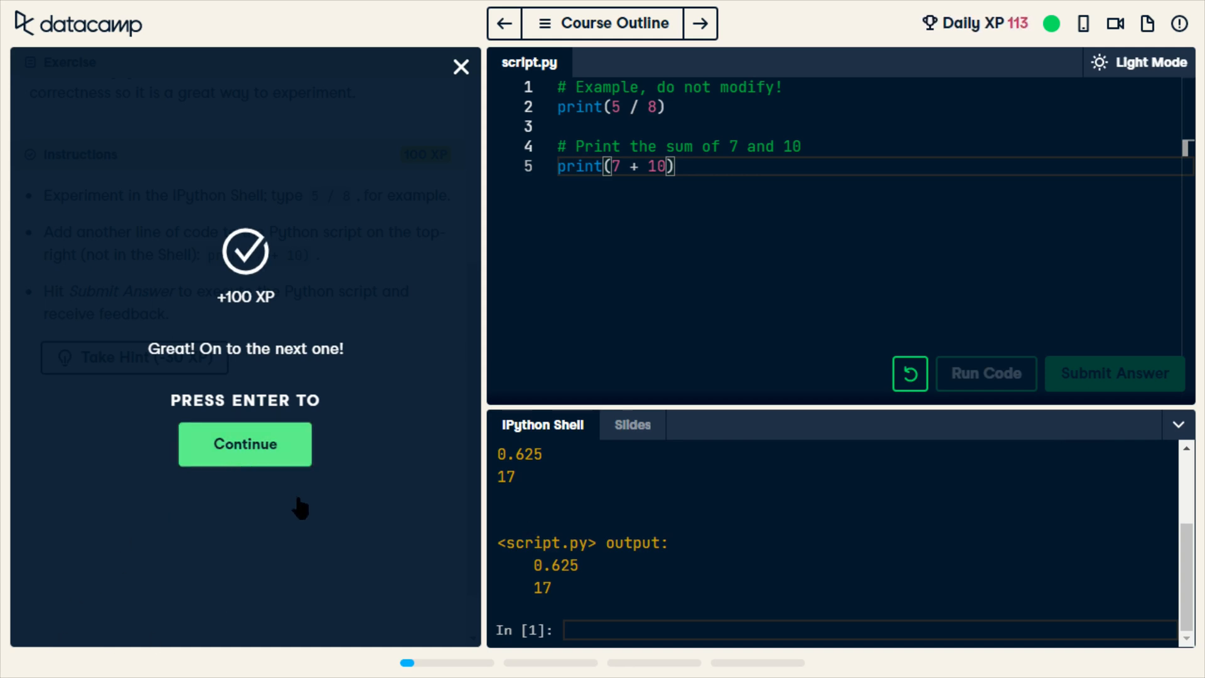
Step: Answer the When to use Python? question with All of the above. and submit it
left_click(245, 444)
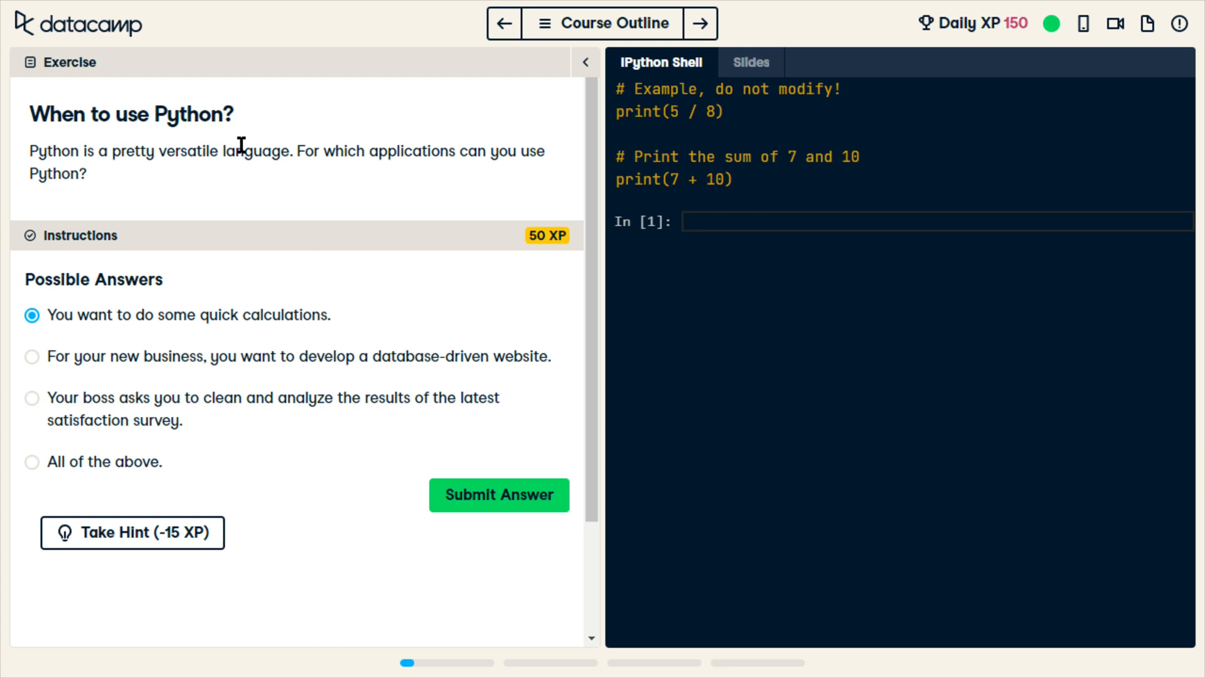
mouse_move(32, 413)
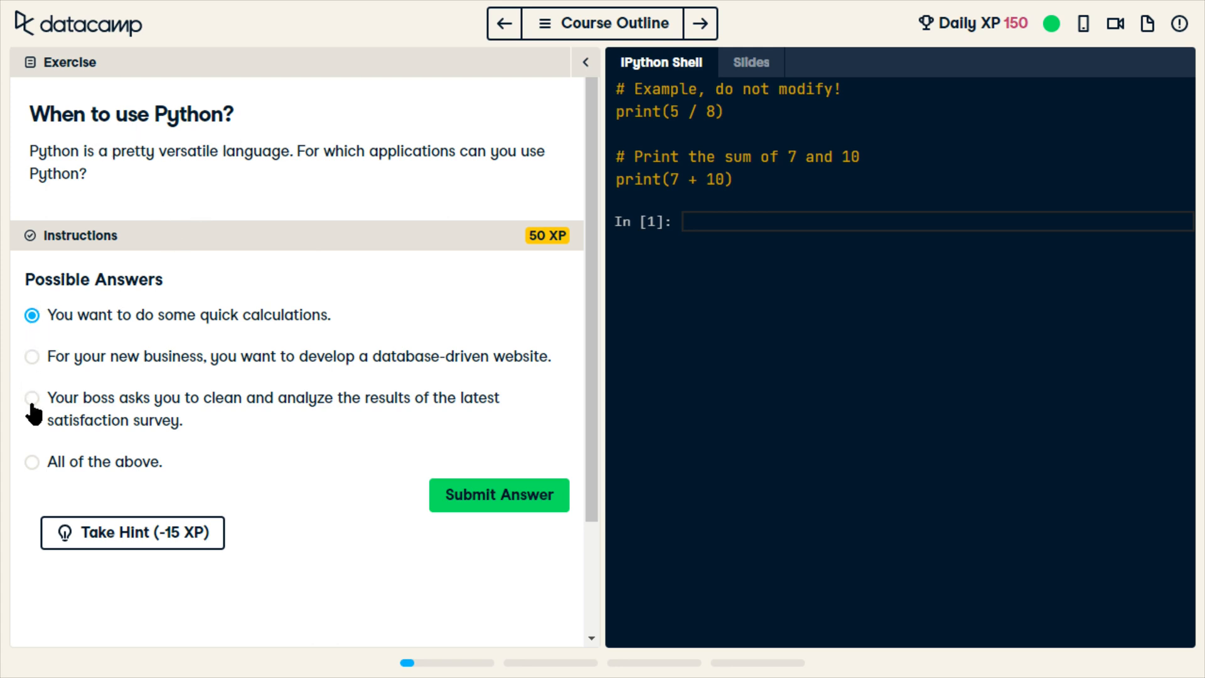
mouse_move(254, 247)
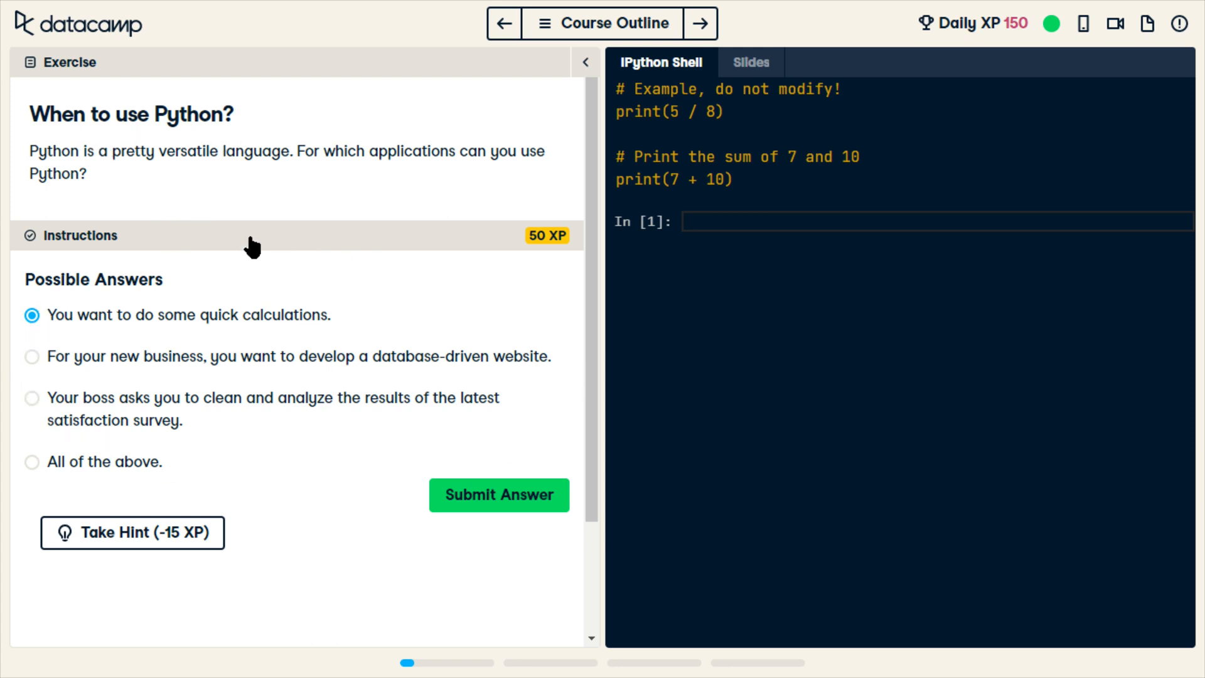
mouse_move(190, 492)
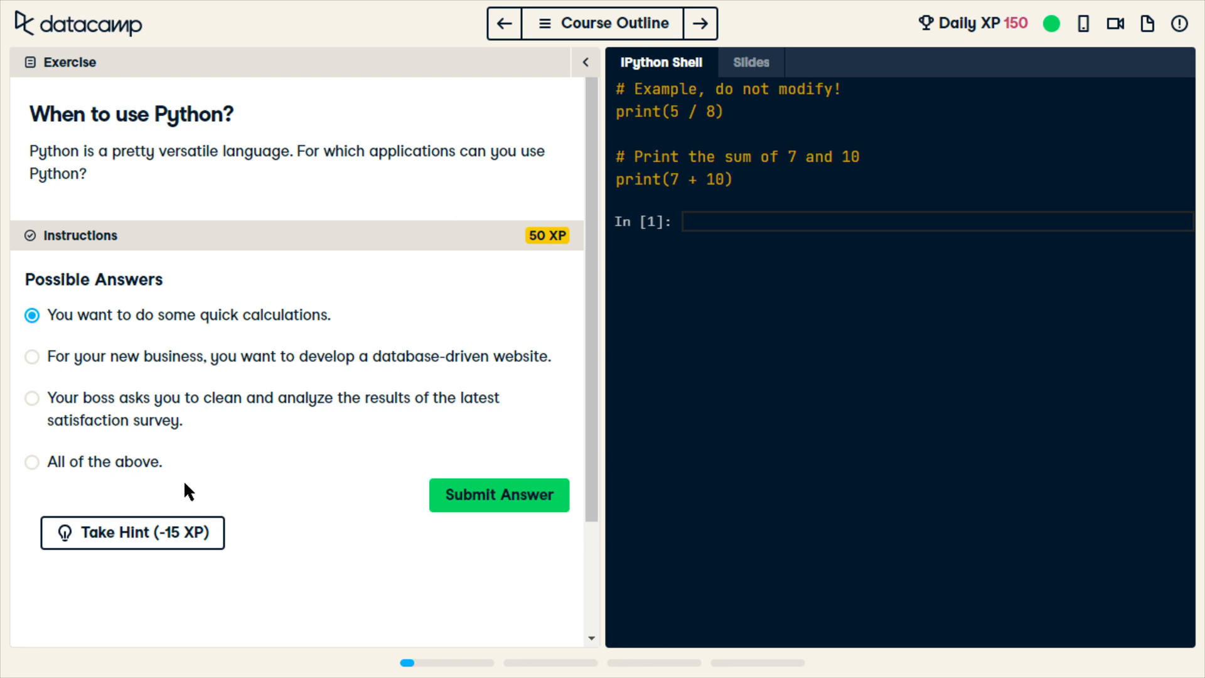
mouse_move(35, 464)
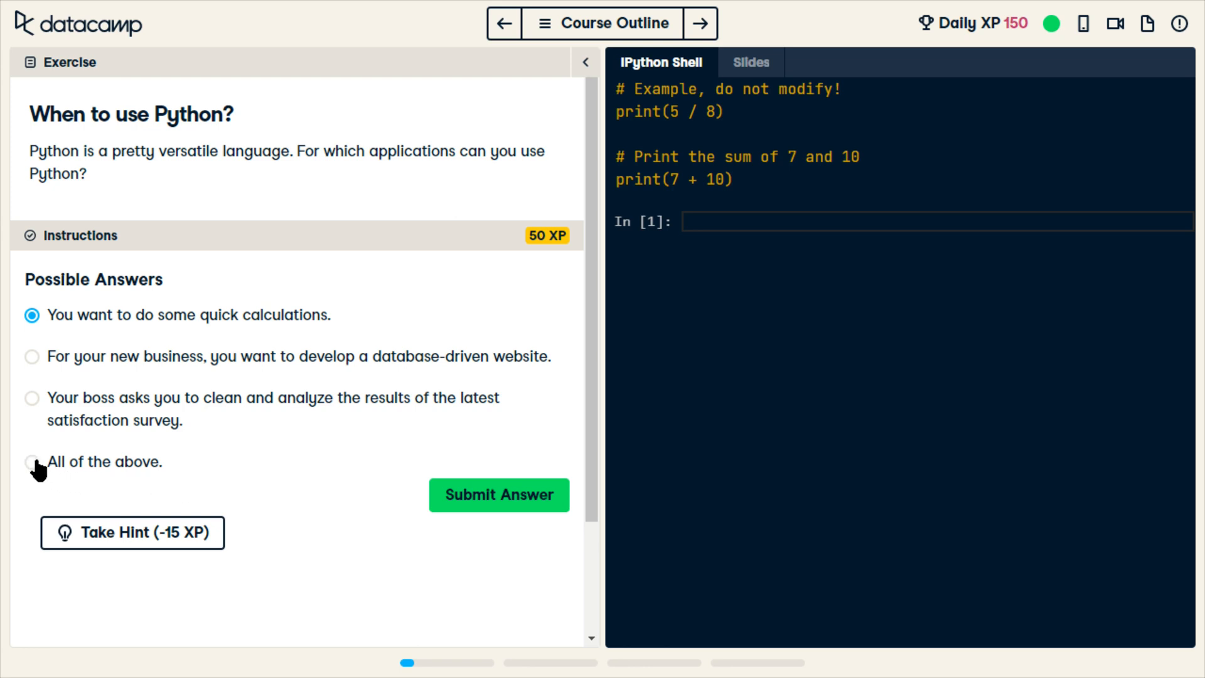
left_click(31, 462)
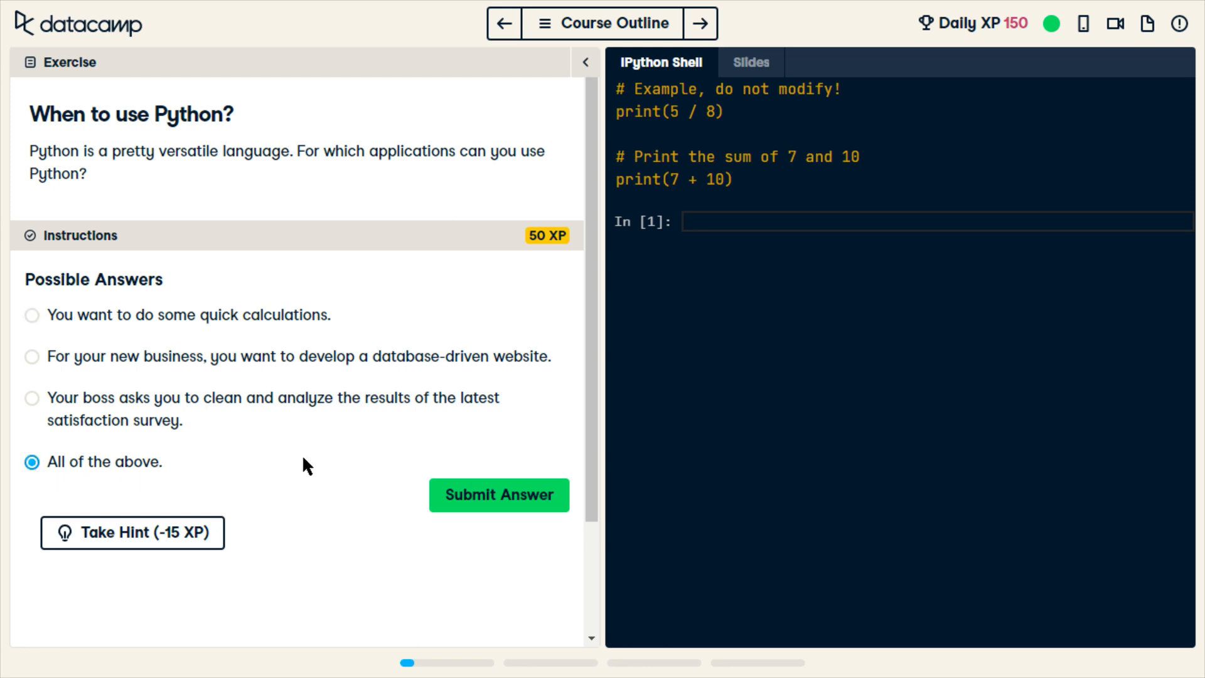
mouse_move(498, 495)
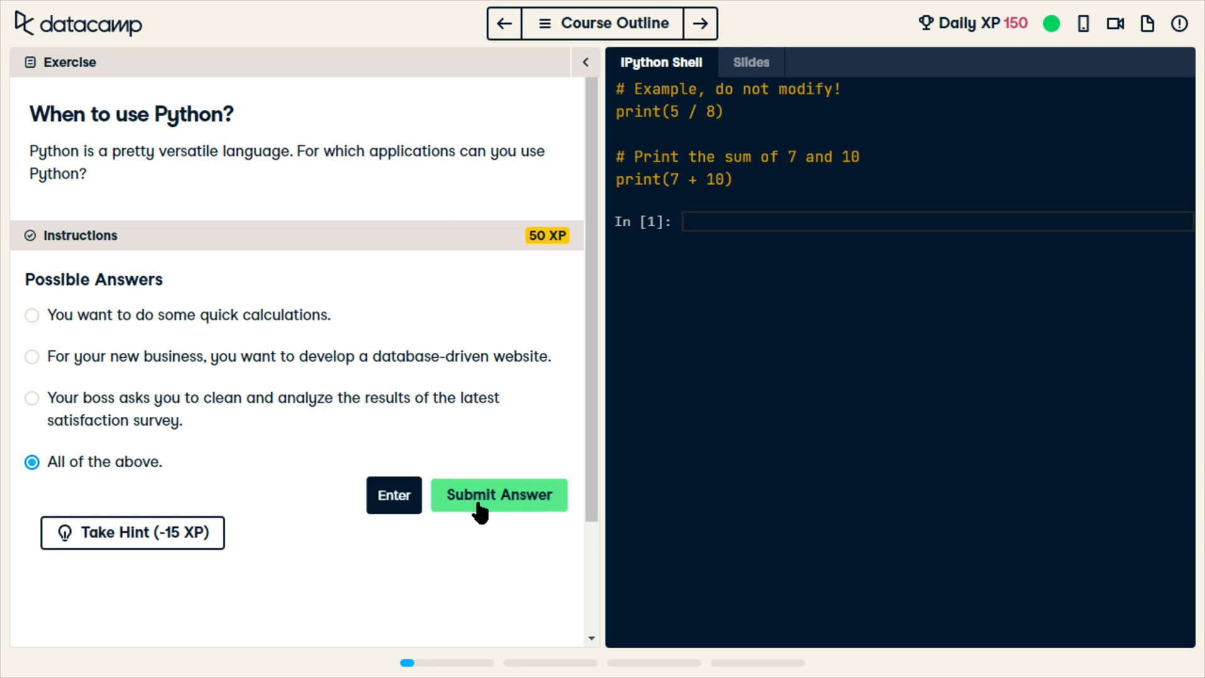
left_click(498, 495)
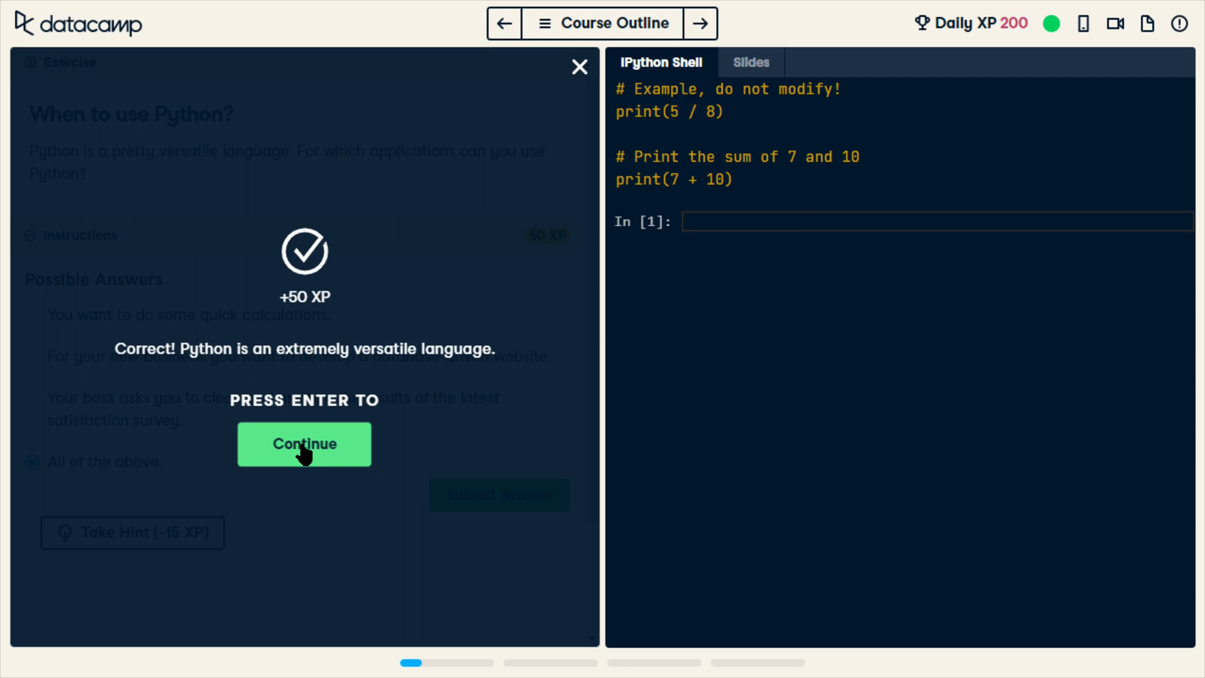
Step: Add the # Addition comment above print(7 + 10), submit, and move to Python as a calculator
left_click(304, 443)
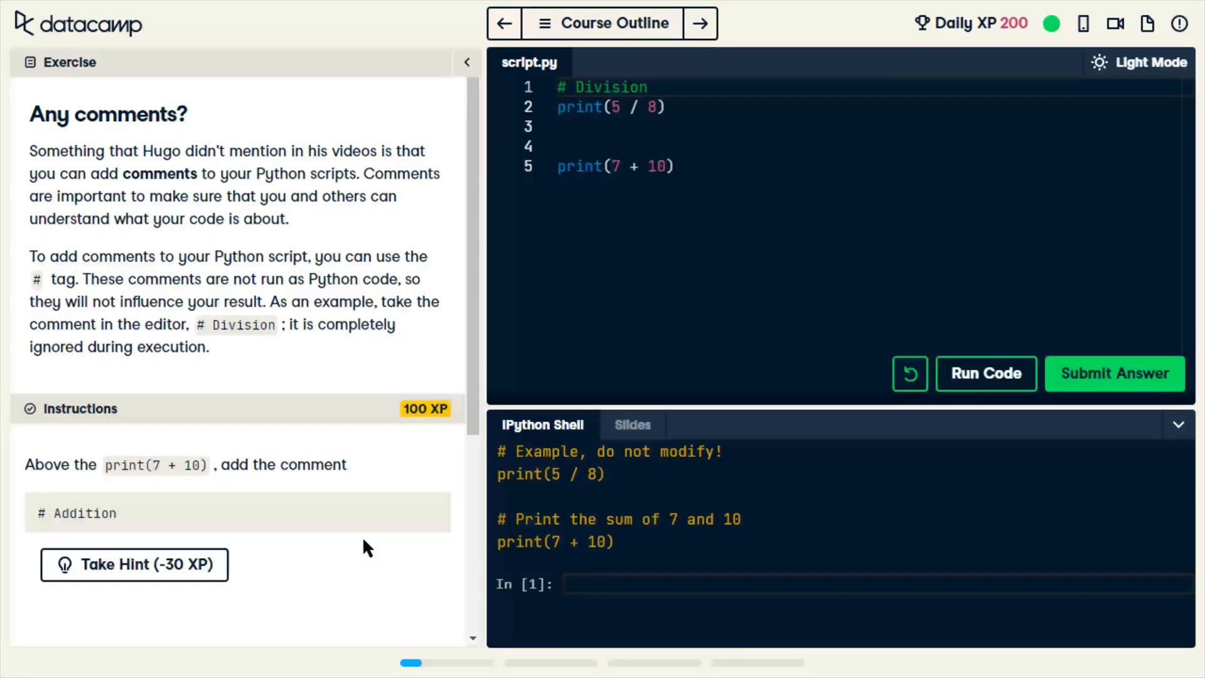
mouse_move(202, 277)
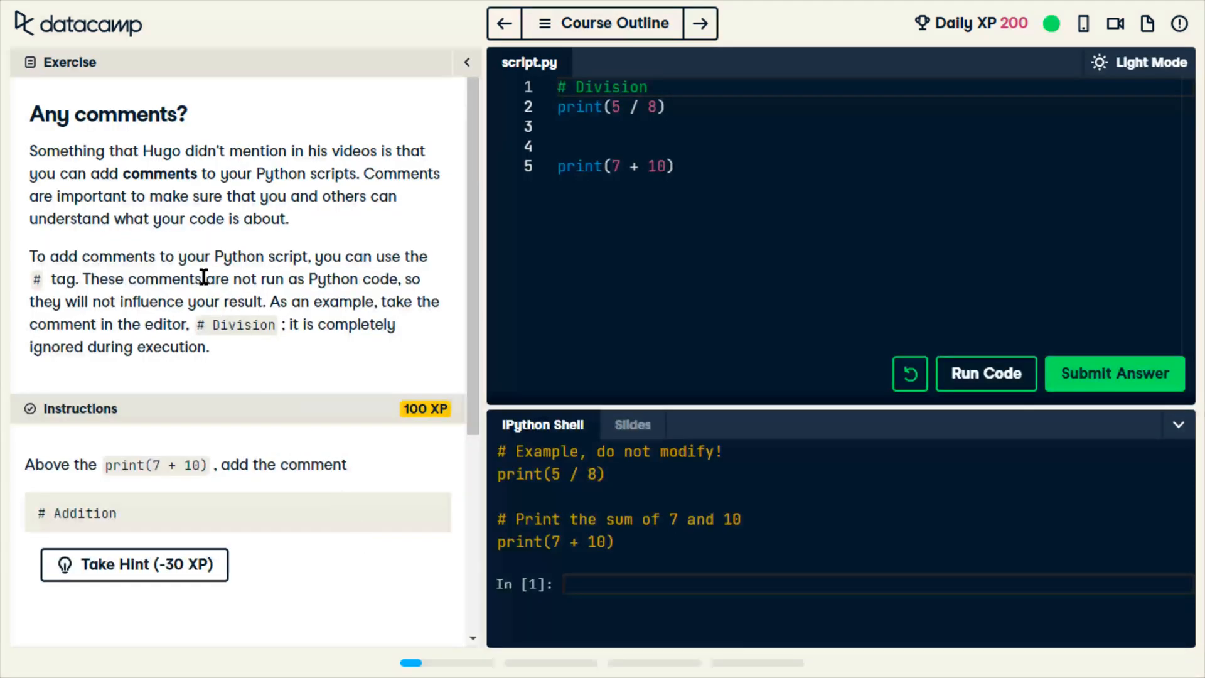
mouse_move(72, 460)
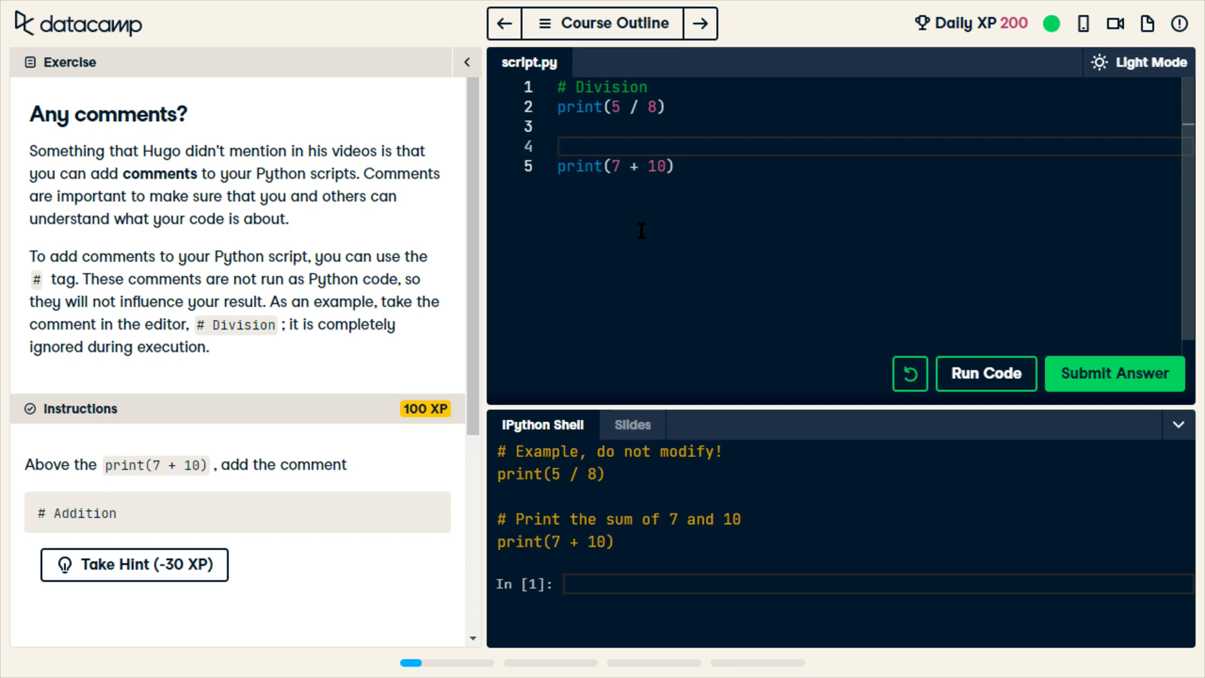
type("#")
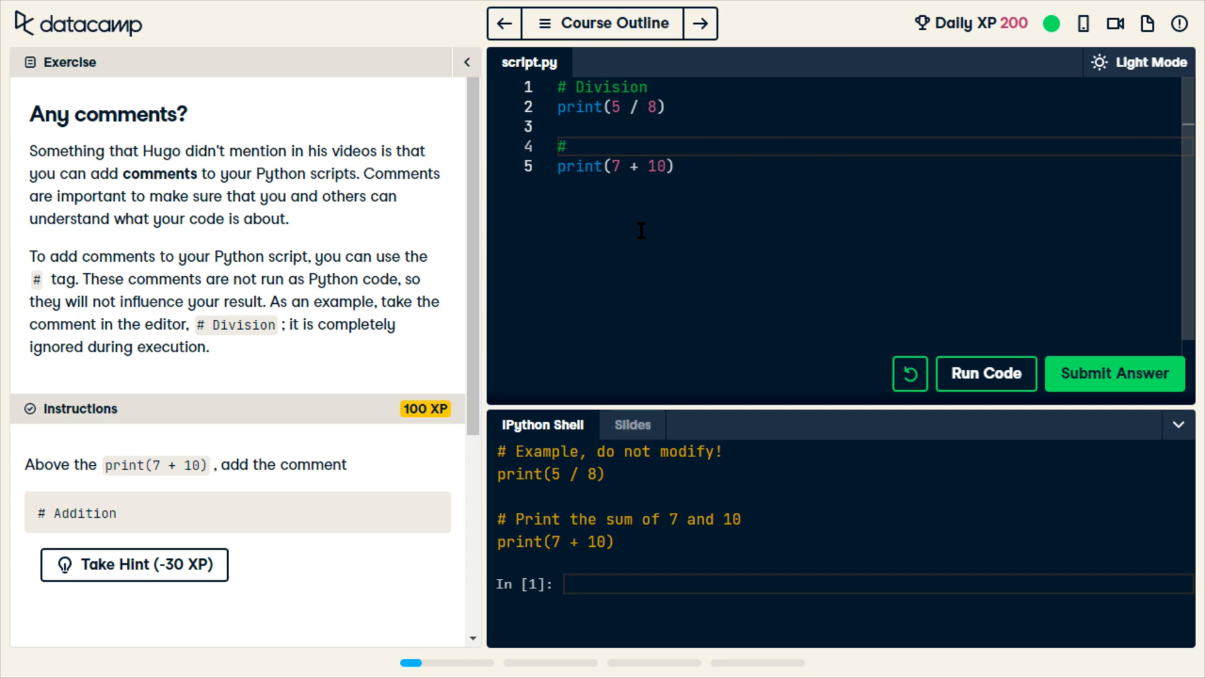
type("Additio")
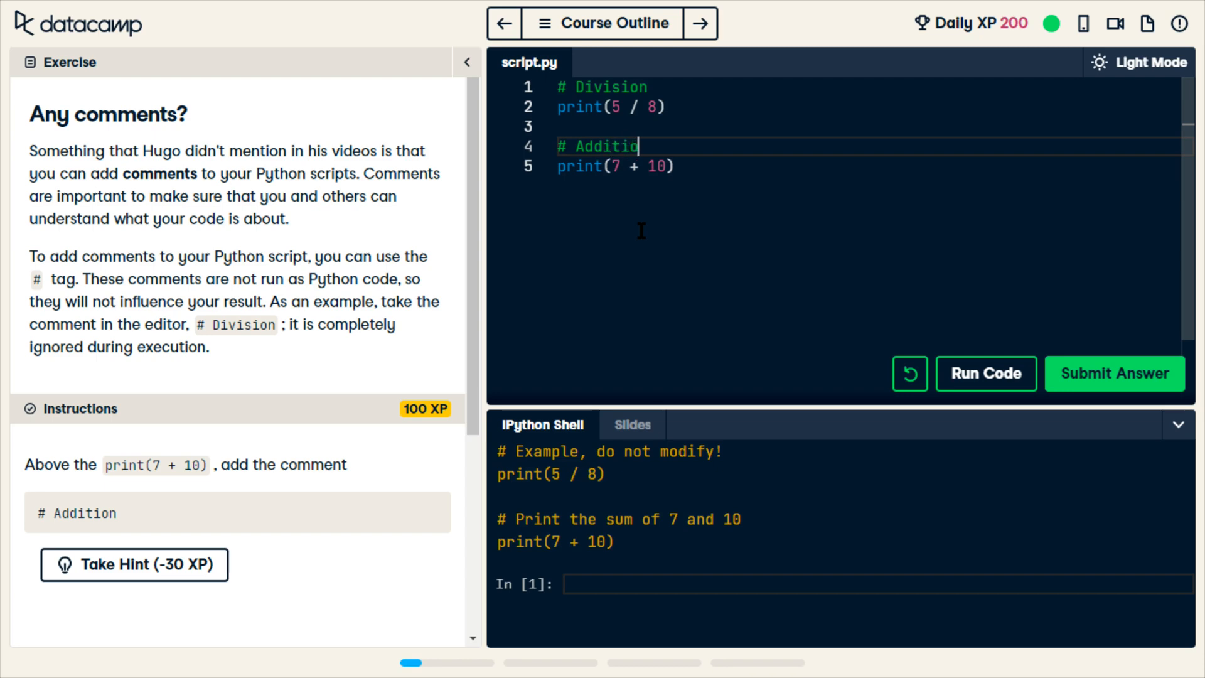
type("n")
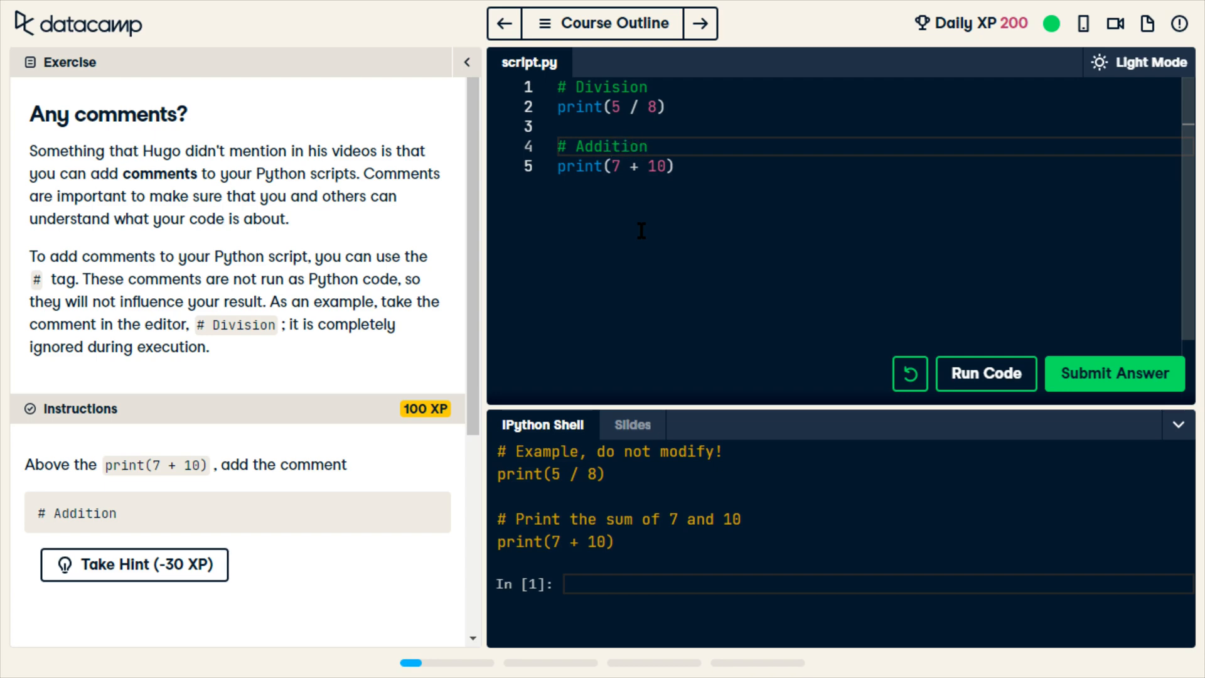
left_click(1114, 374)
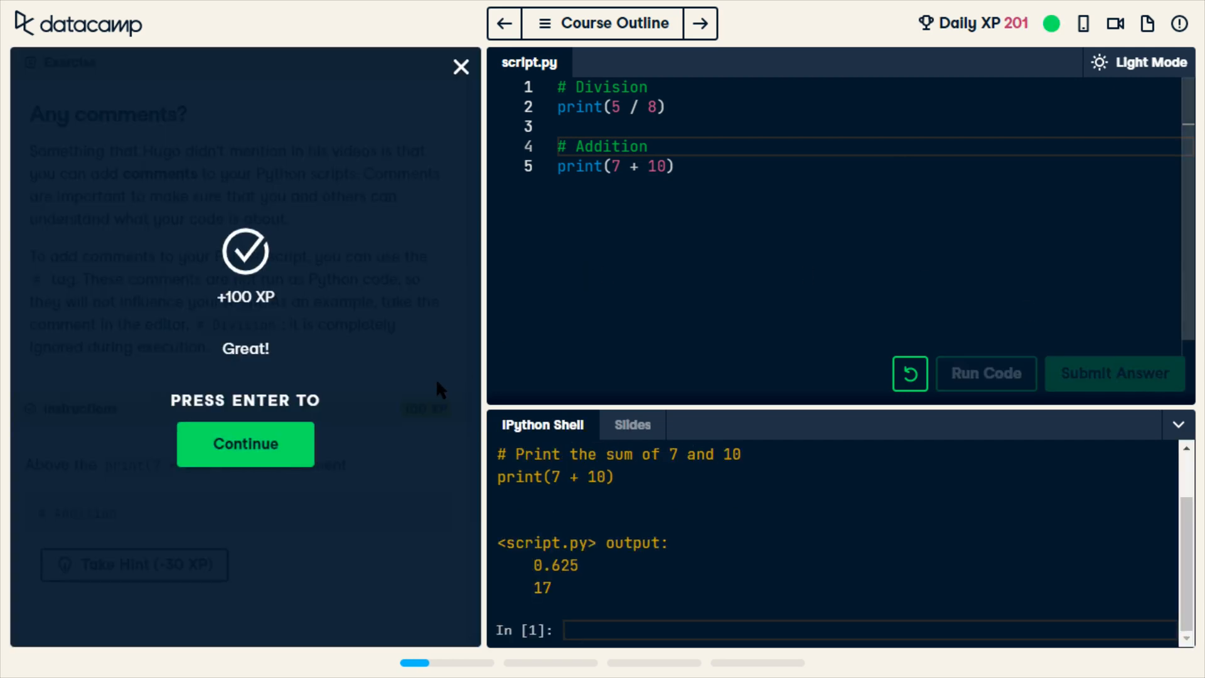
left_click(245, 444)
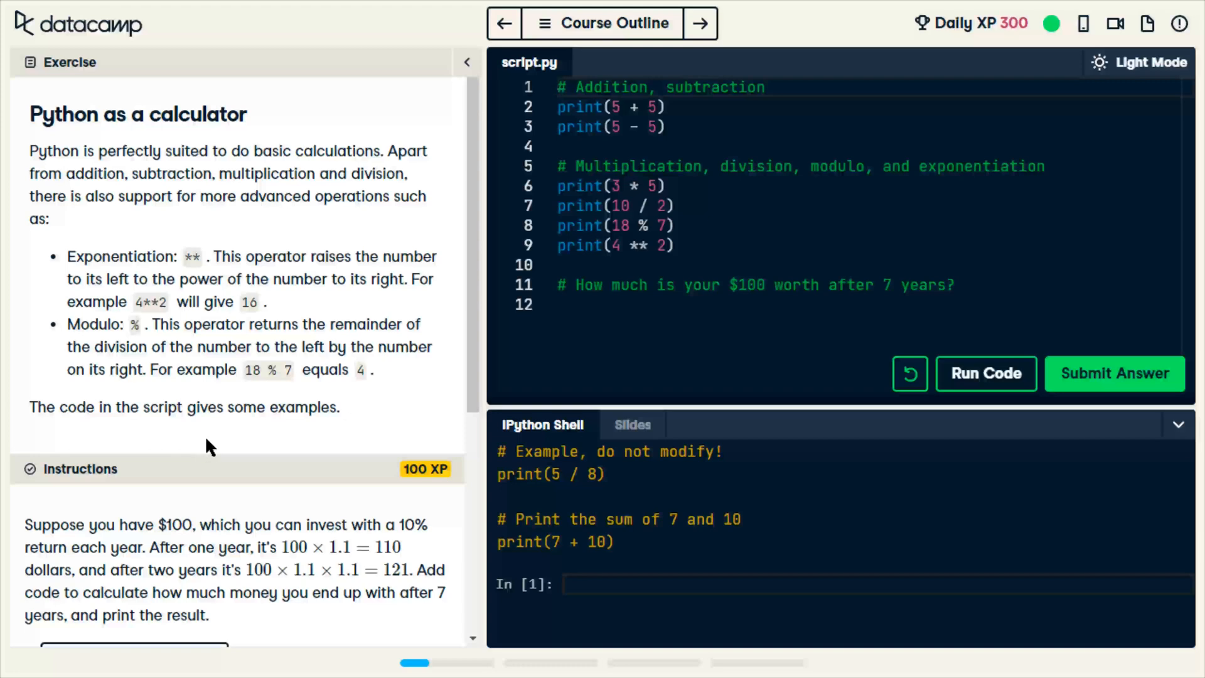
Step: Enter 100 * (1.1 ** 7) on line 12 and submit; rejected for not printing the result
scroll("down", 3)
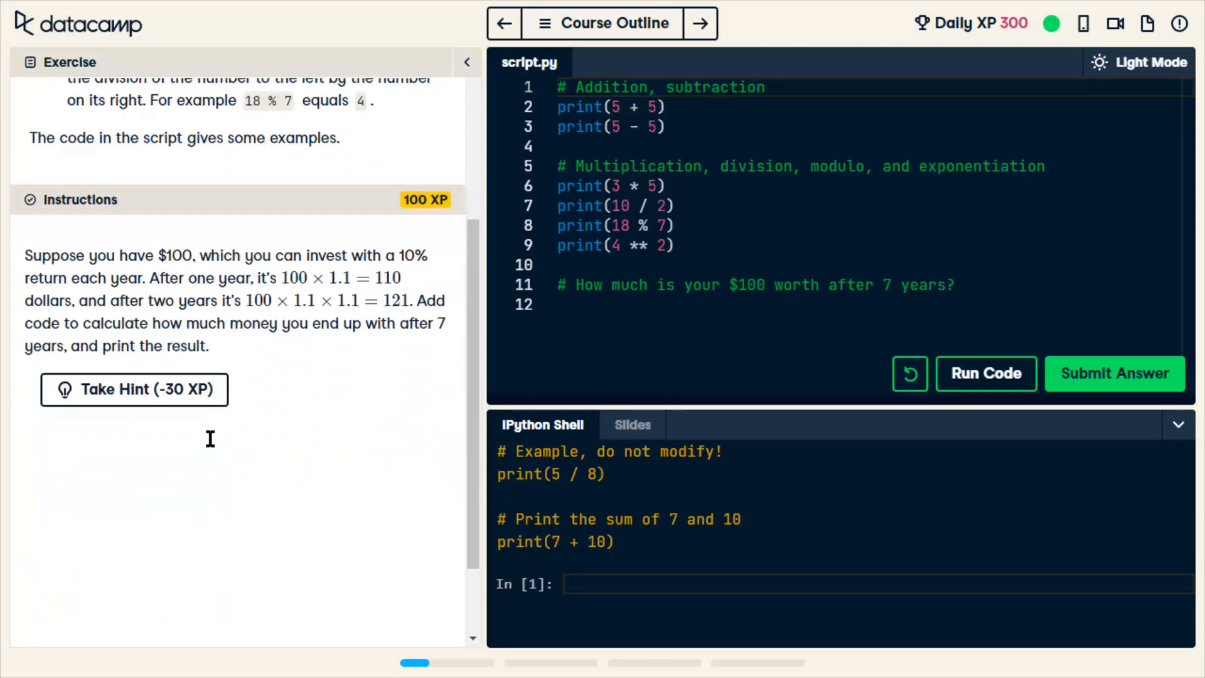
scroll("up", 3)
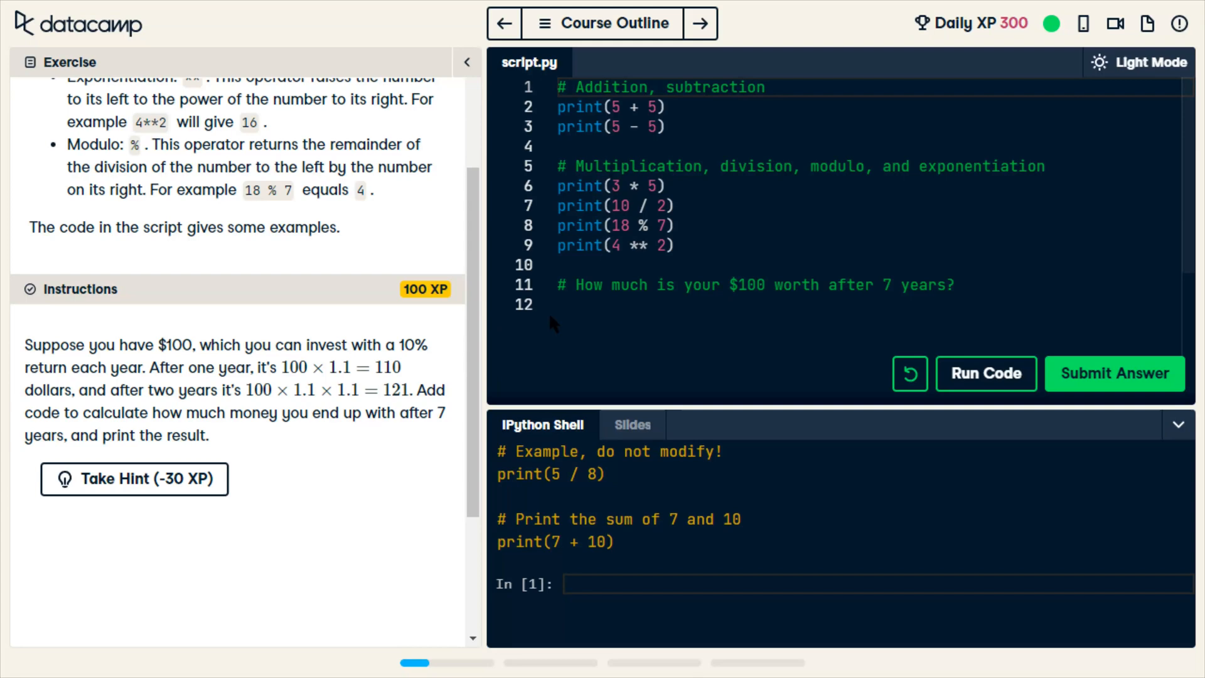
mouse_move(364, 216)
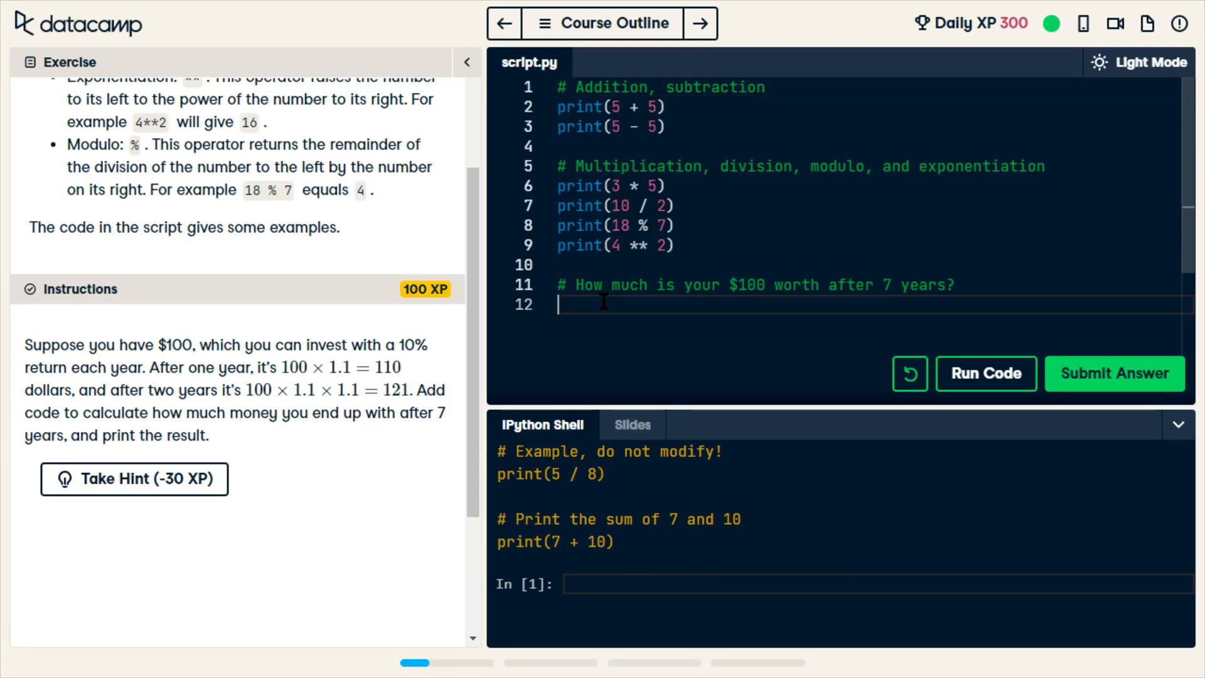
mouse_move(288, 474)
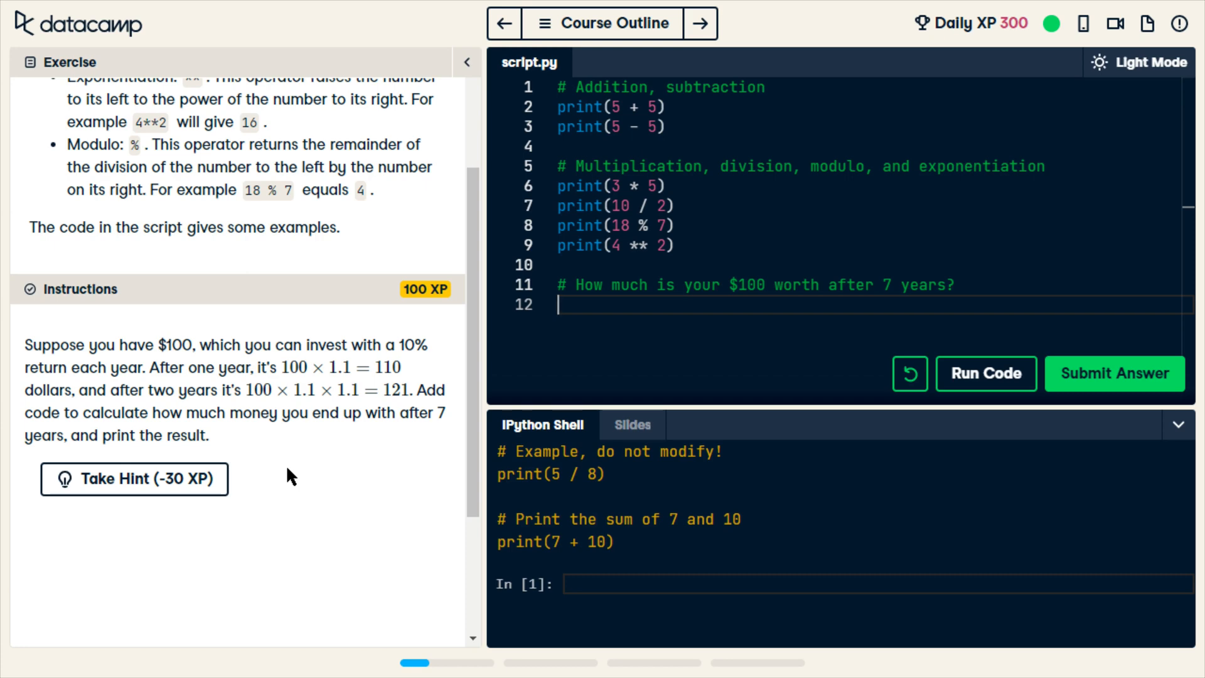
type("100")
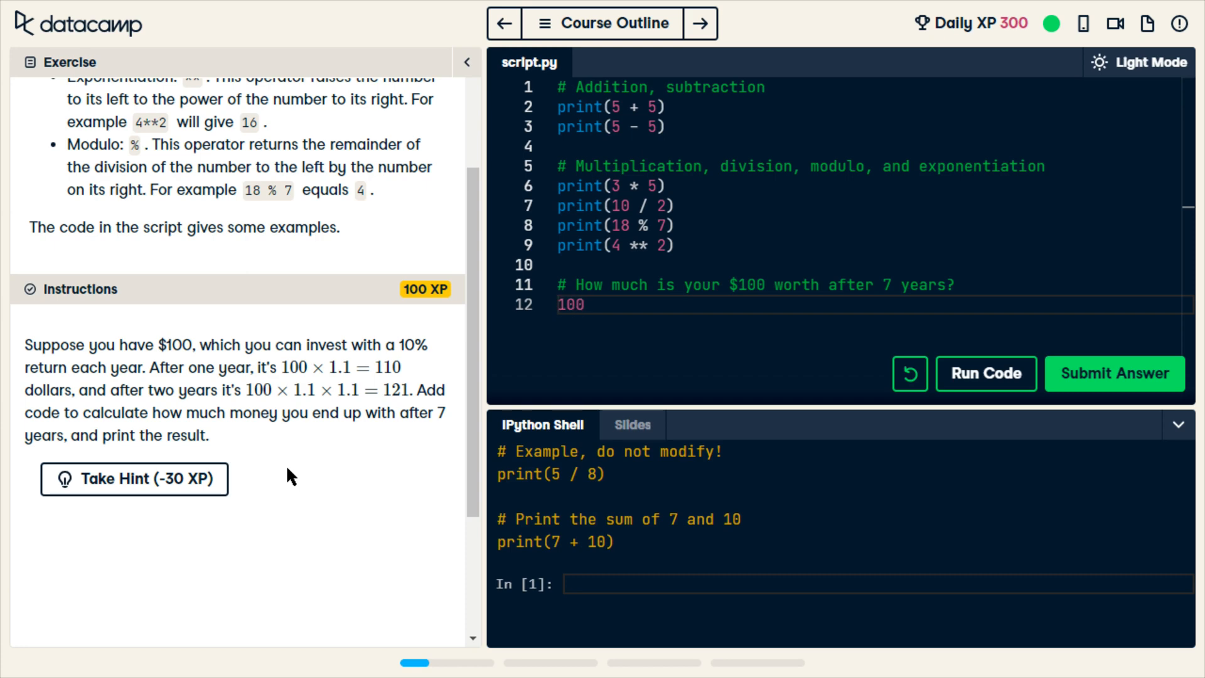
type("*")
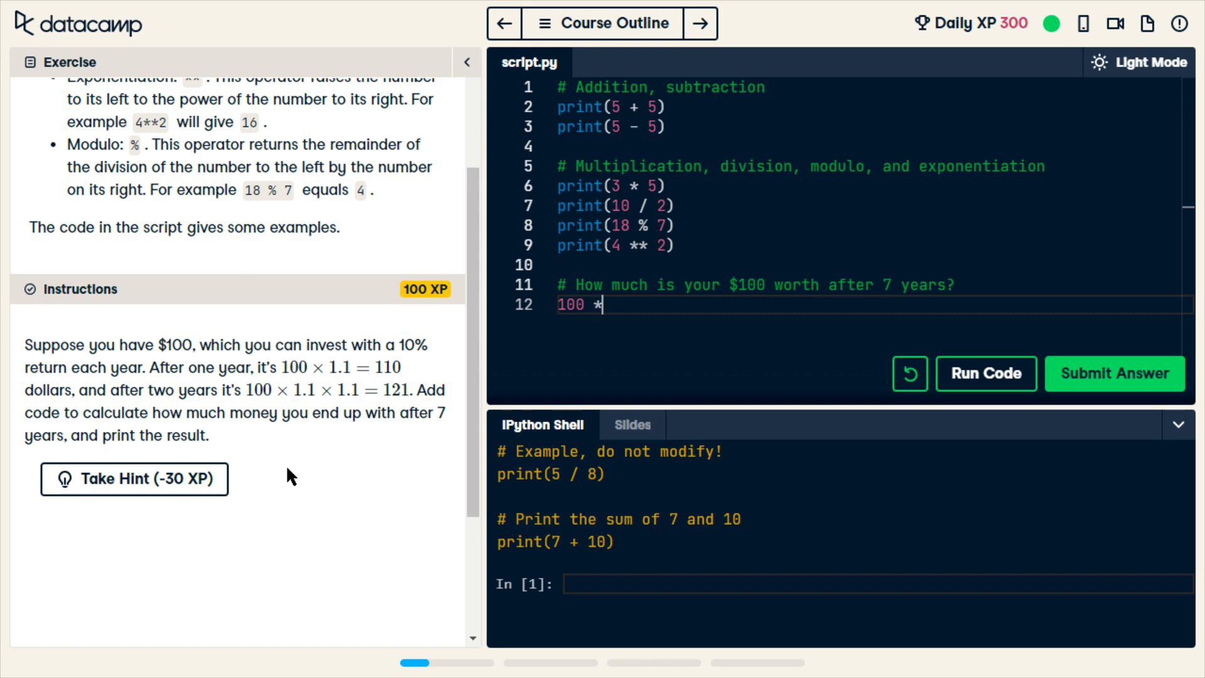
type("()")
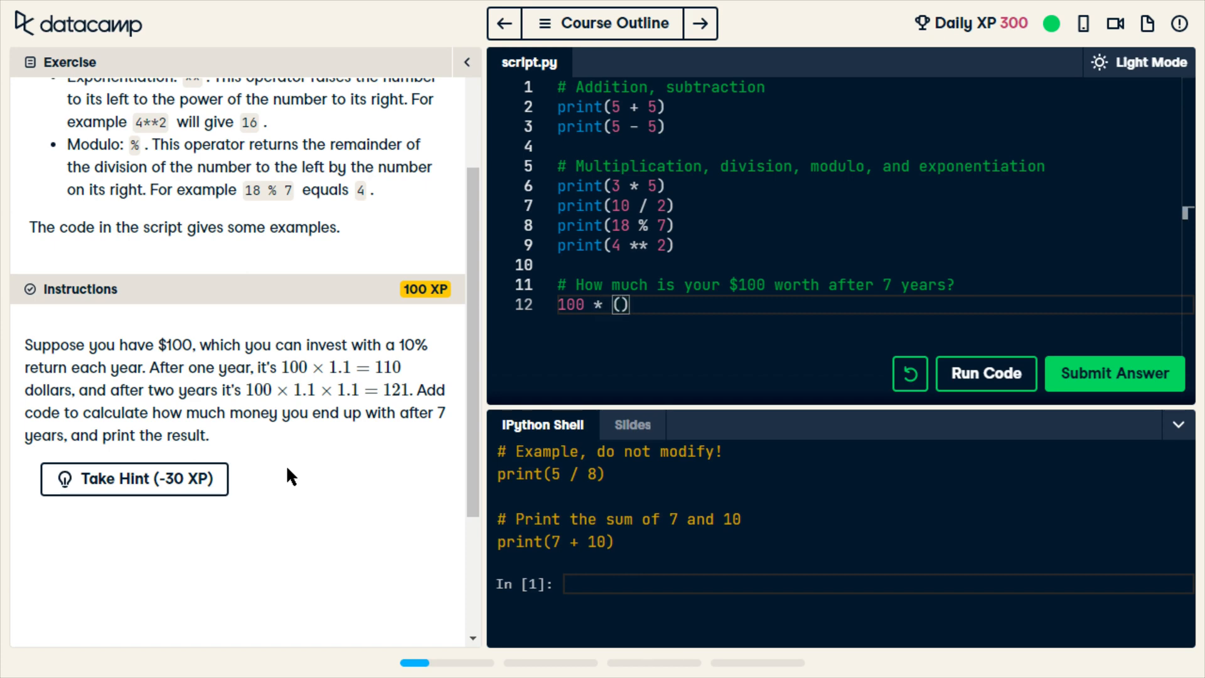
type("1.1")
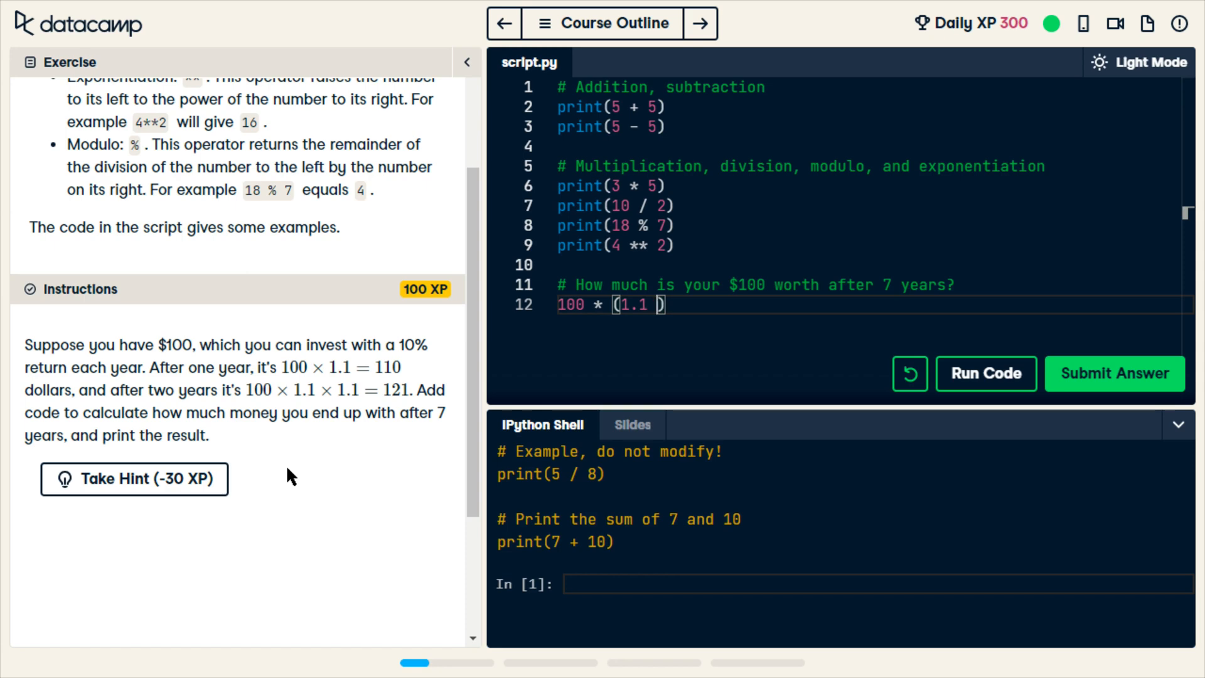
type("**n")
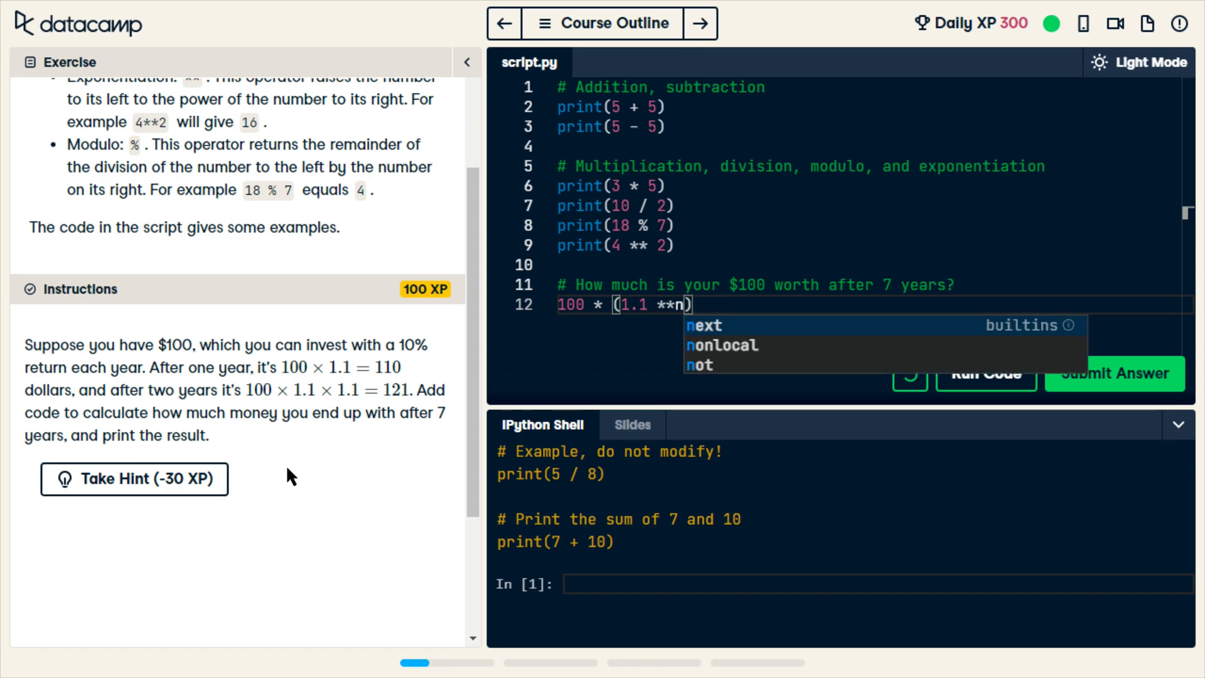
type("7")
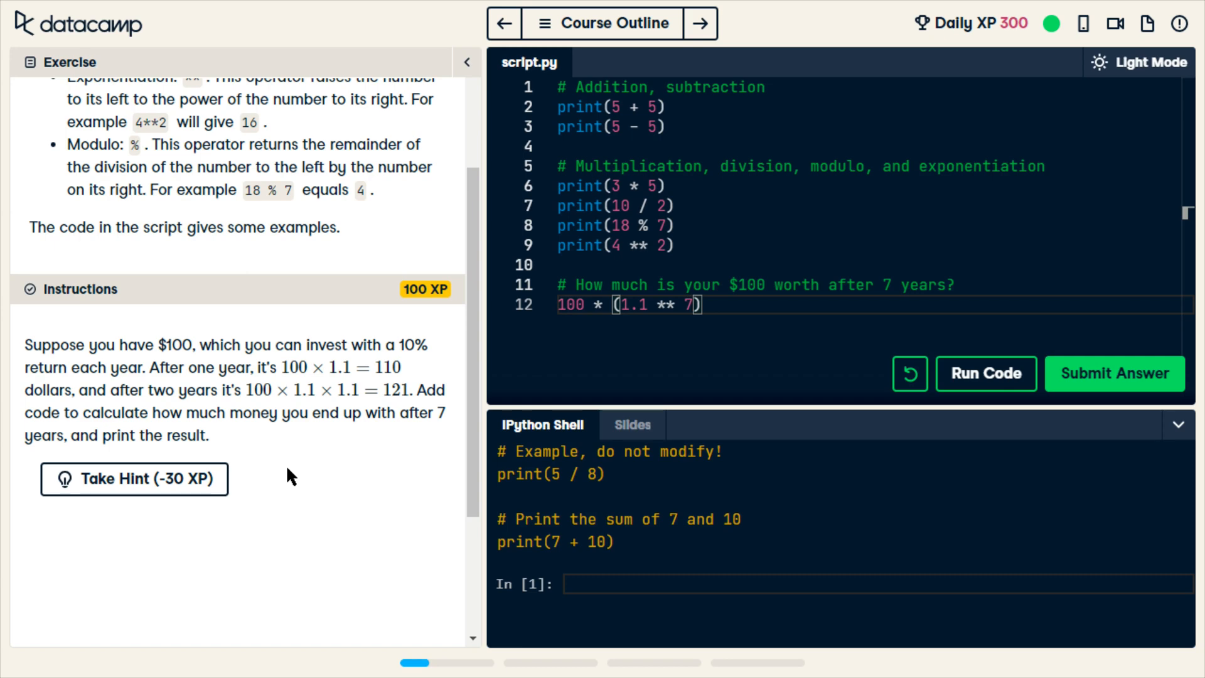
mouse_move(337, 592)
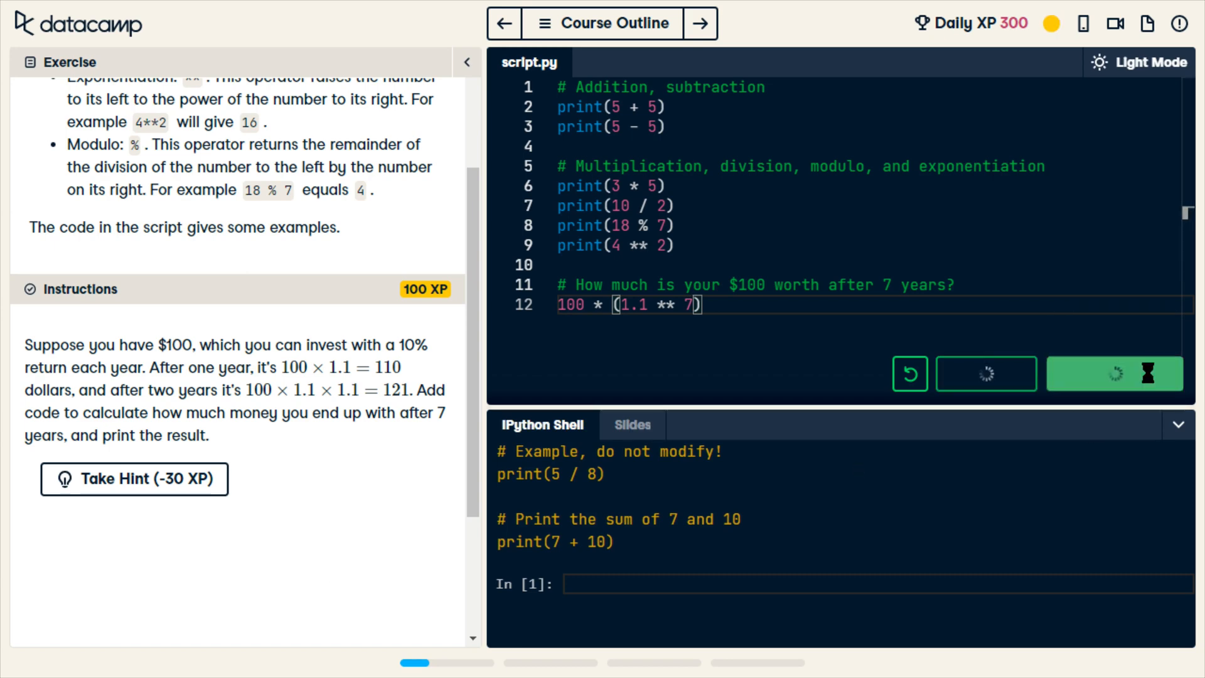
left_click(1113, 374)
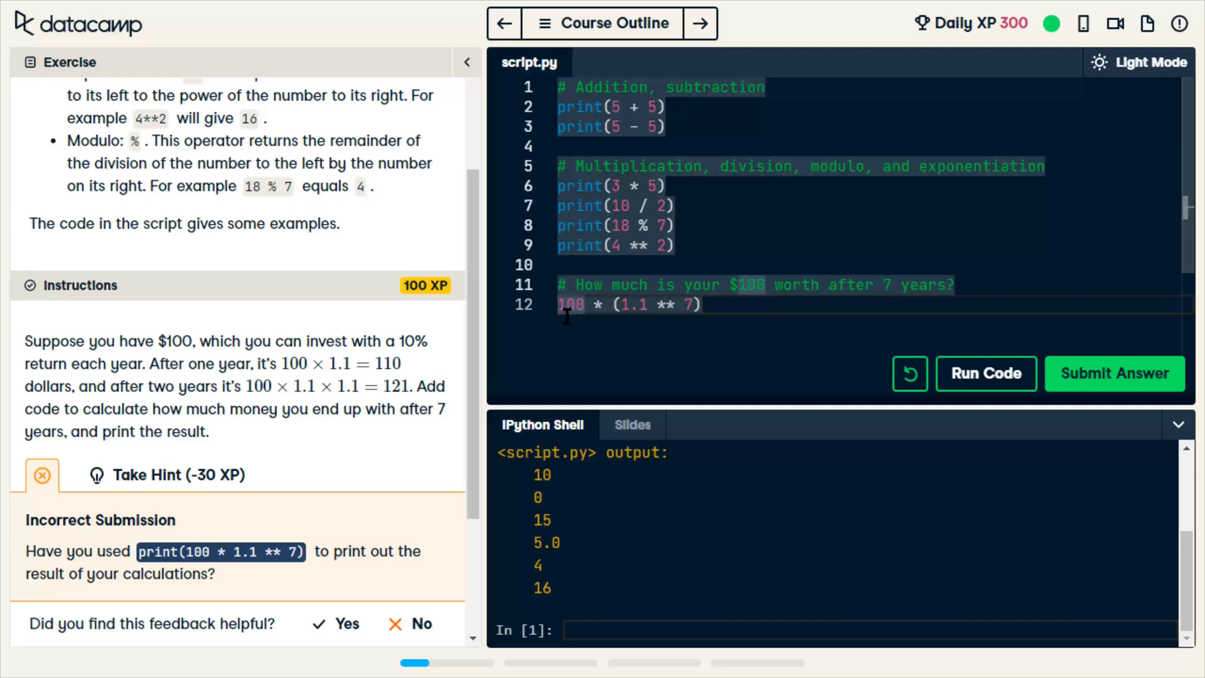
Step: Wrap line 12 in print to output 194.87171000000012, submit, and continue to Variables and Types
type("print(")
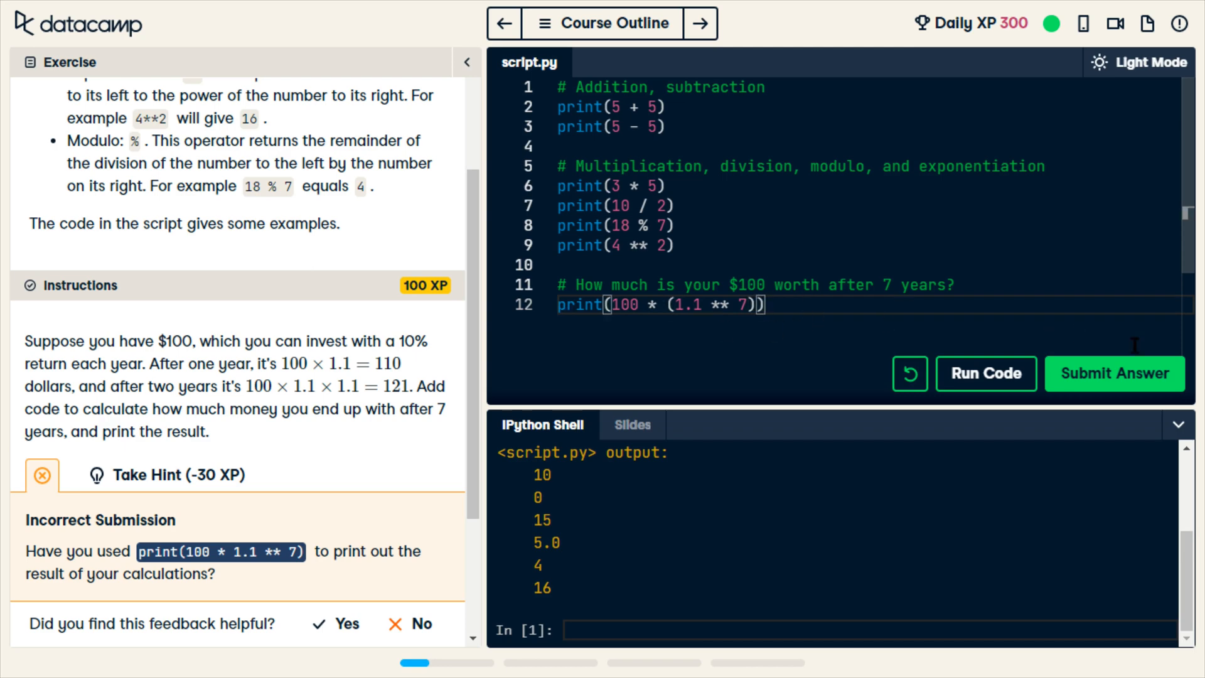
left_click(1114, 374)
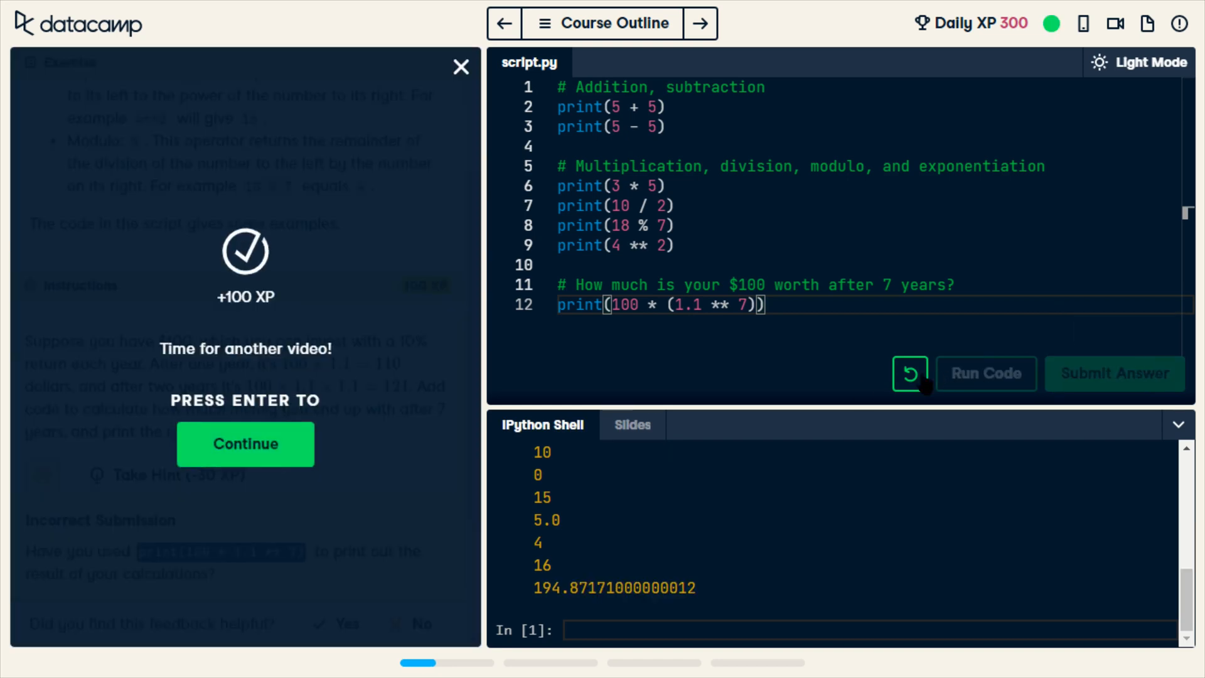
mouse_move(365, 468)
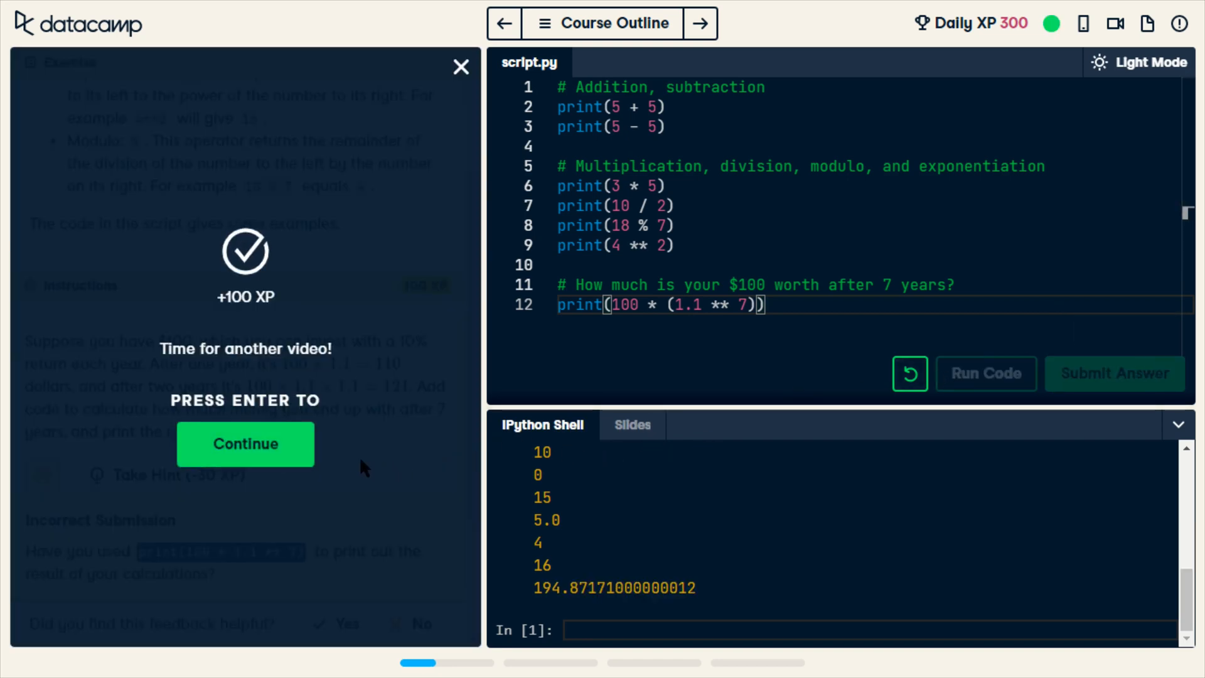
left_click(245, 444)
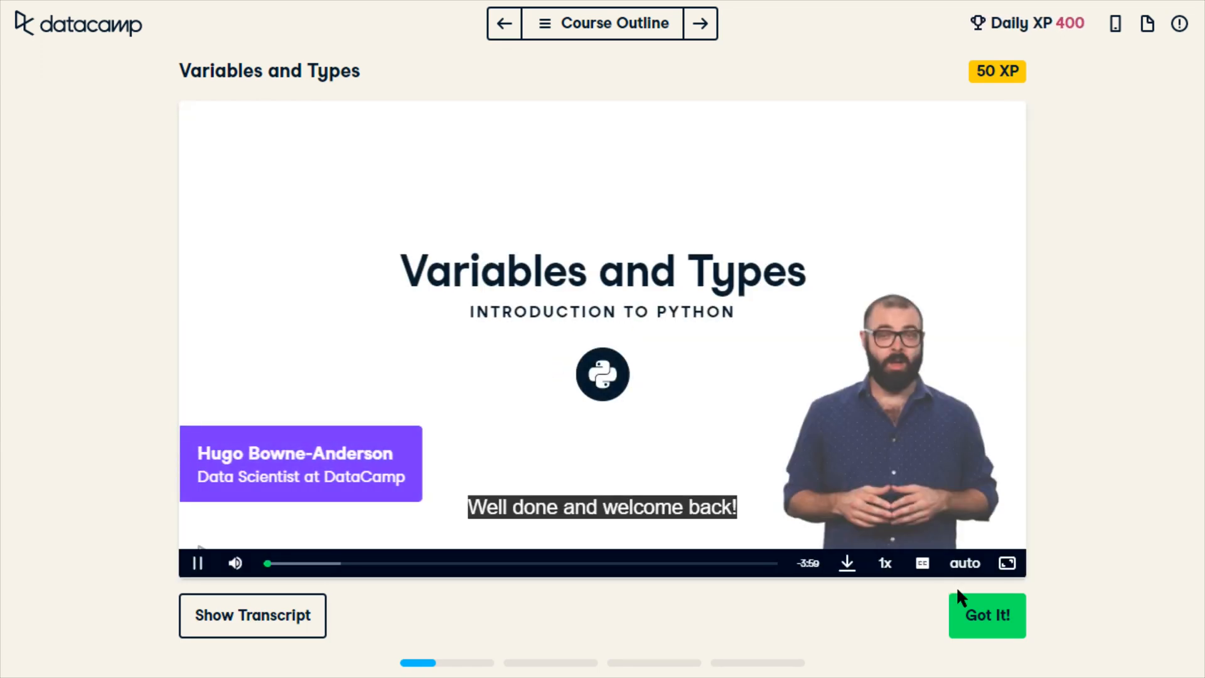
Step: Finish the video, then write savings on line 2 and print(savings) on line 5
left_click(987, 615)
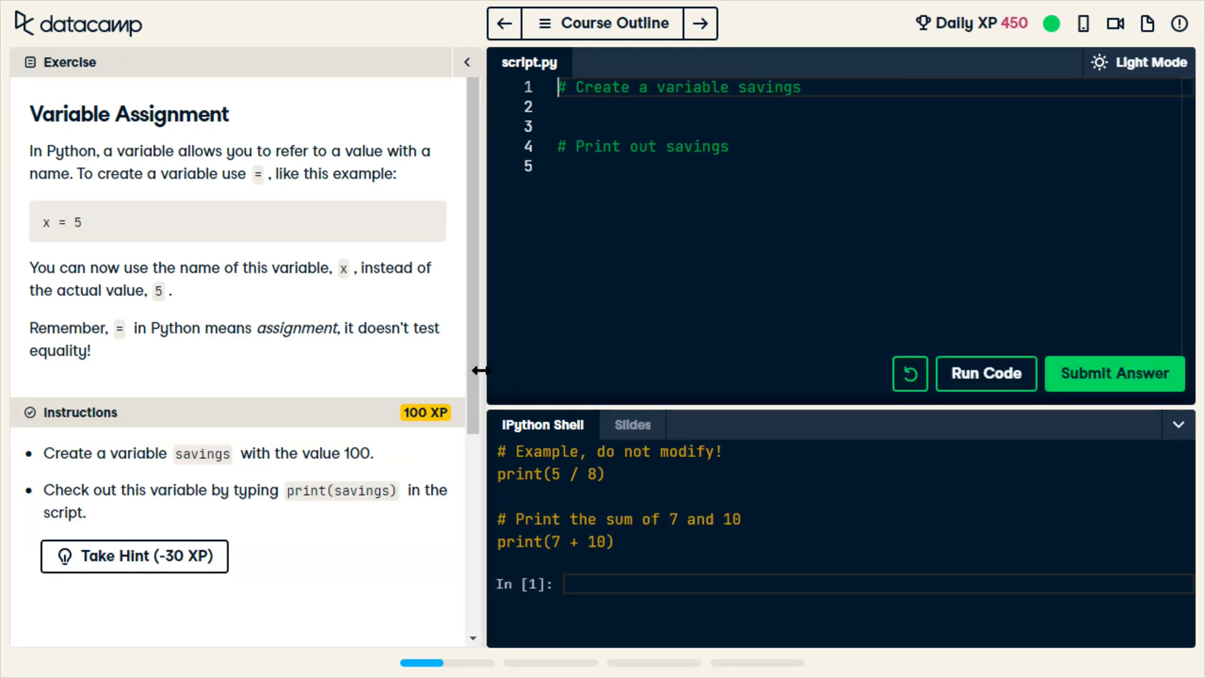
mouse_move(444, 392)
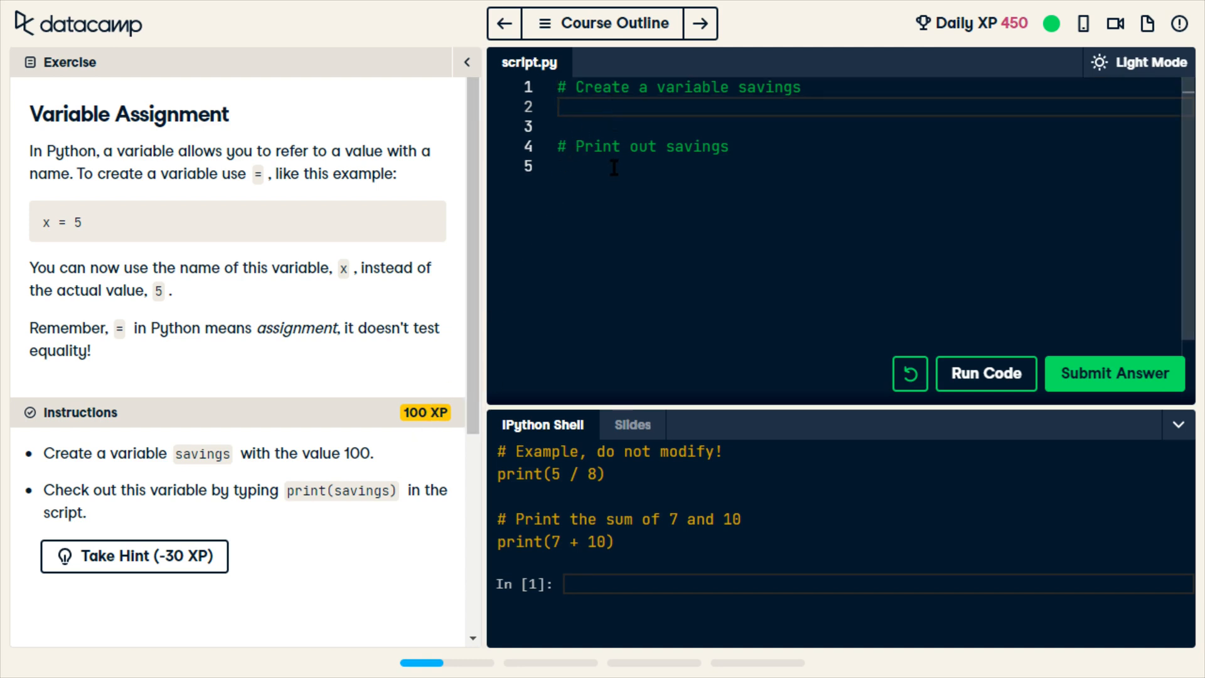
type("s")
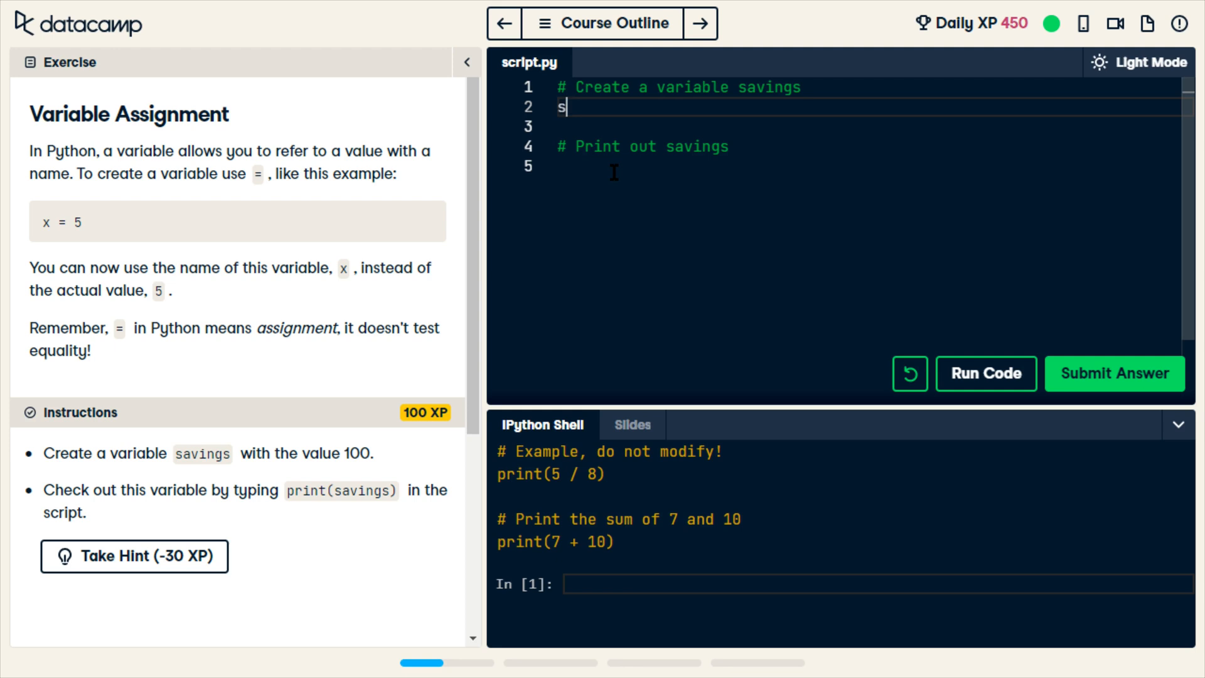
type("avings")
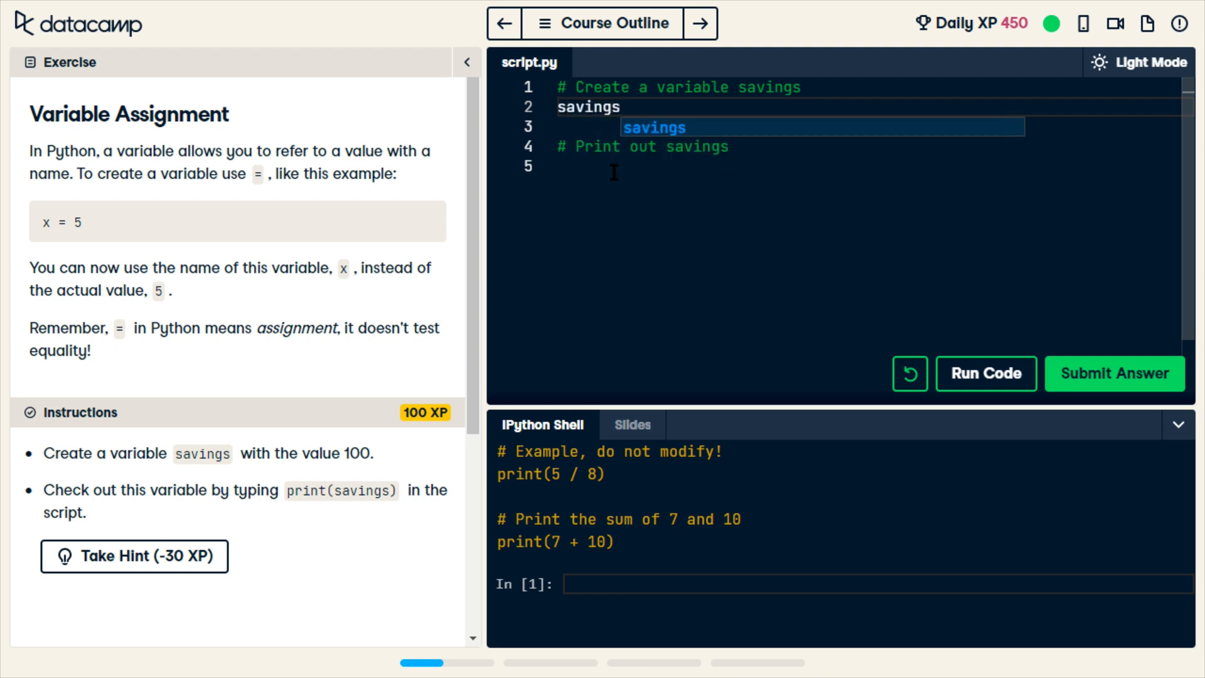
type("pr")
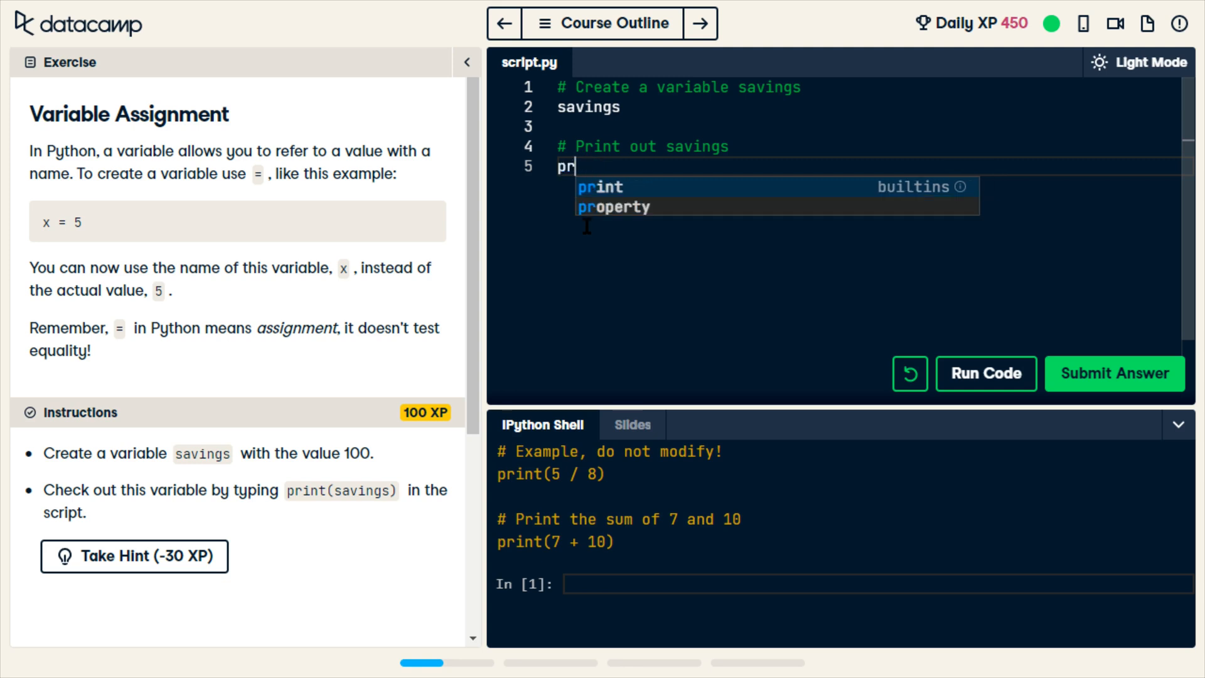
type("i")
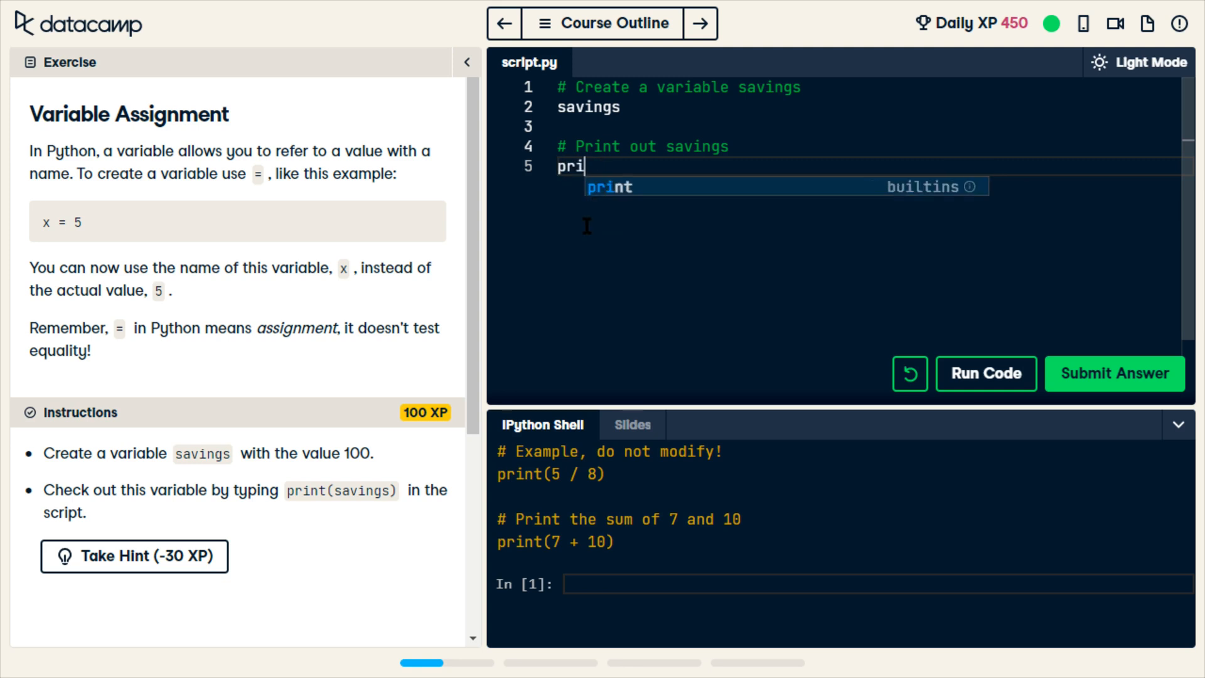
type("(savings")
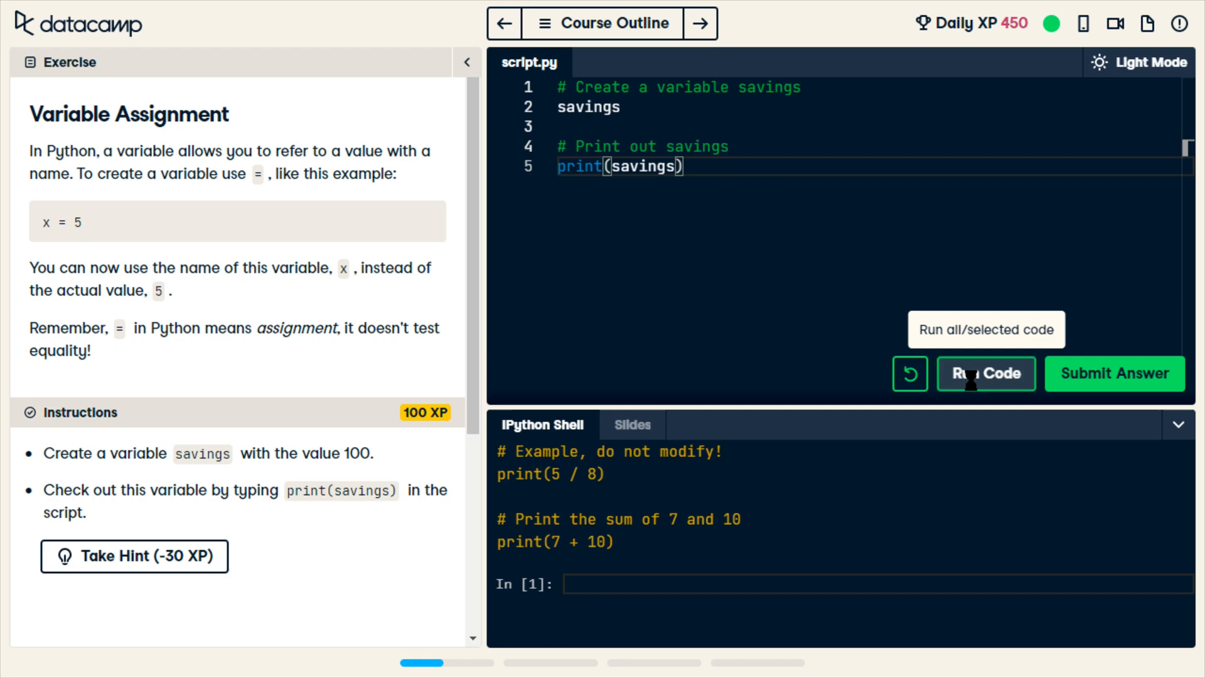
Step: Set savings = 100, submit for +100 XP, and continue to the growth_multiplier exercise
left_click(986, 374)
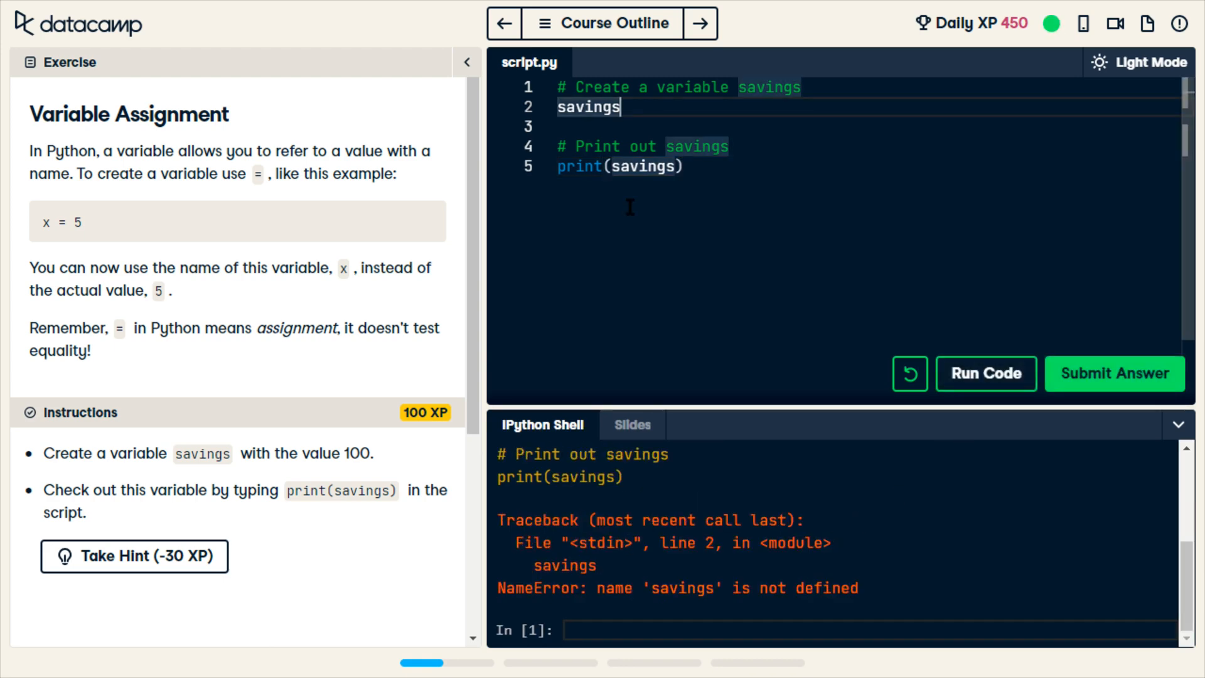
type("=")
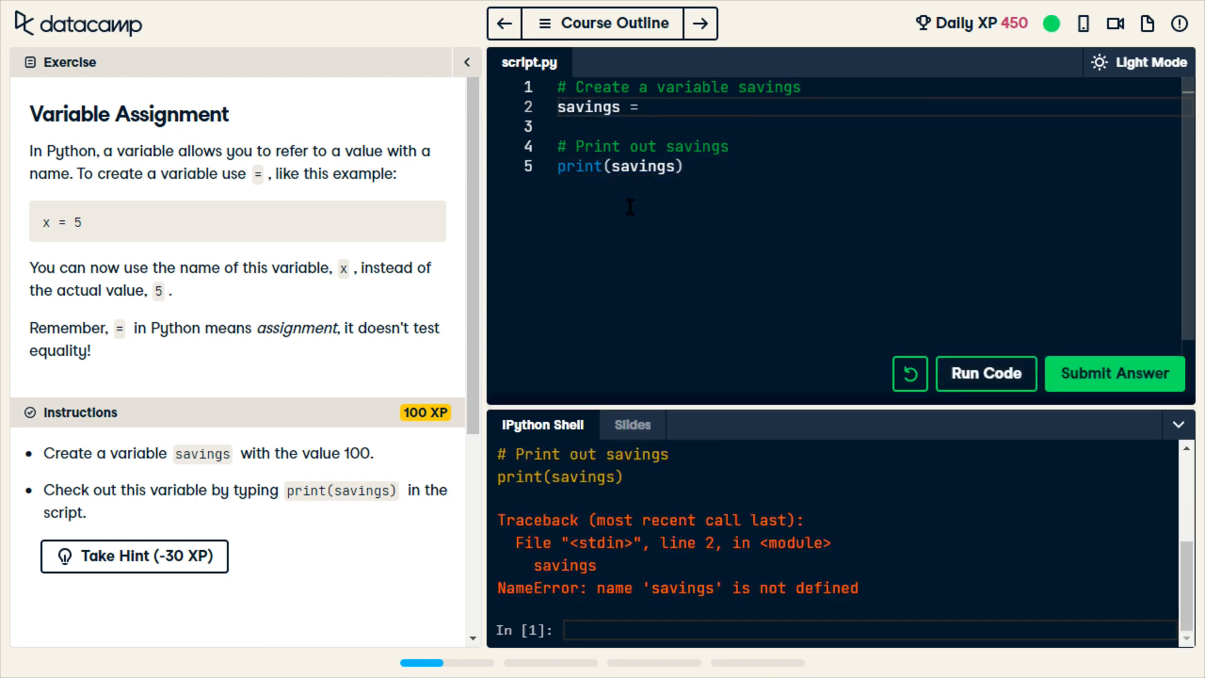
type("10")
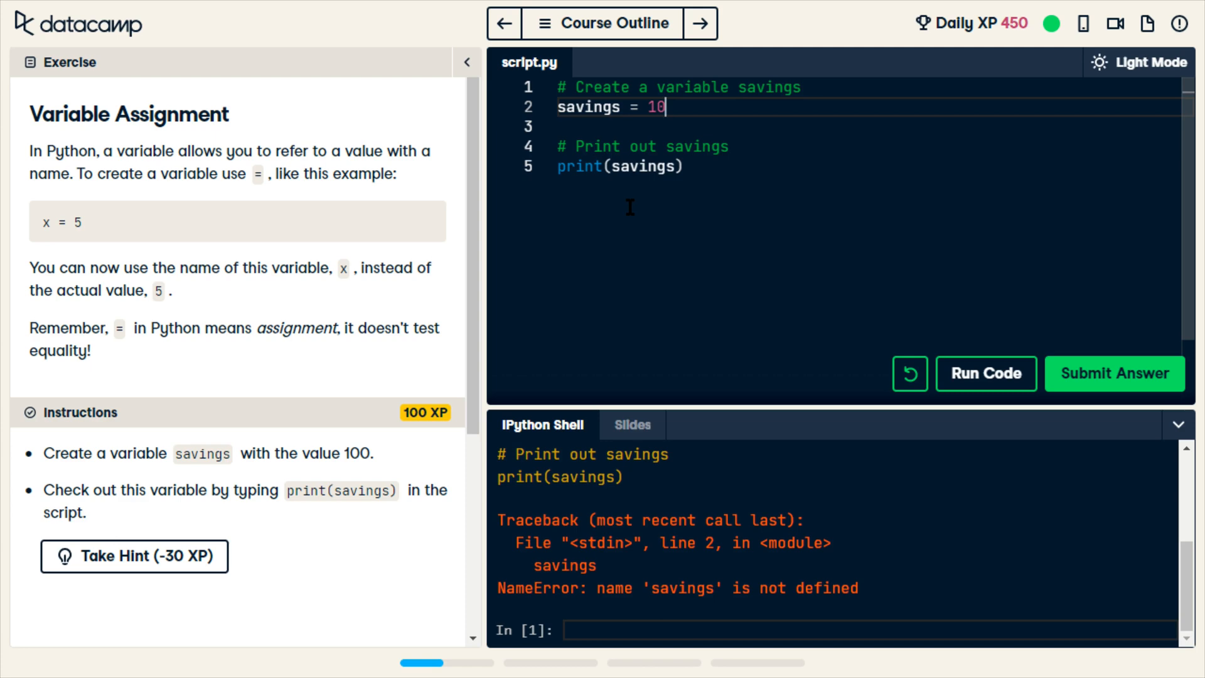
type("0")
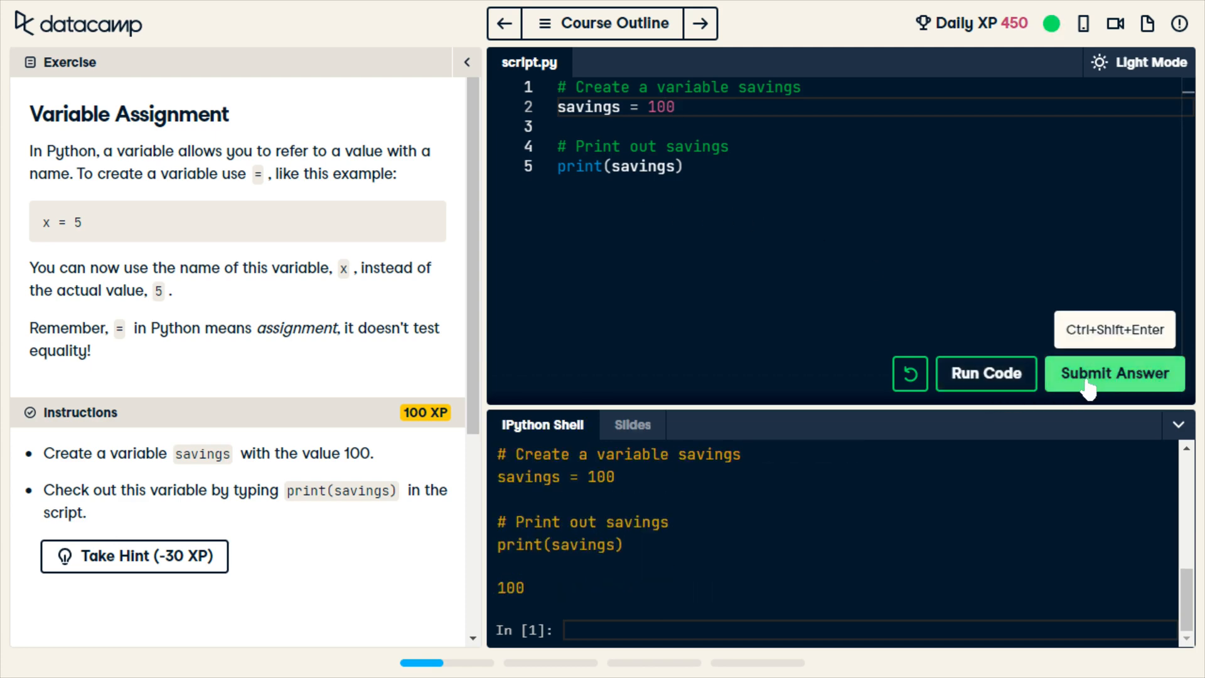
left_click(1113, 374)
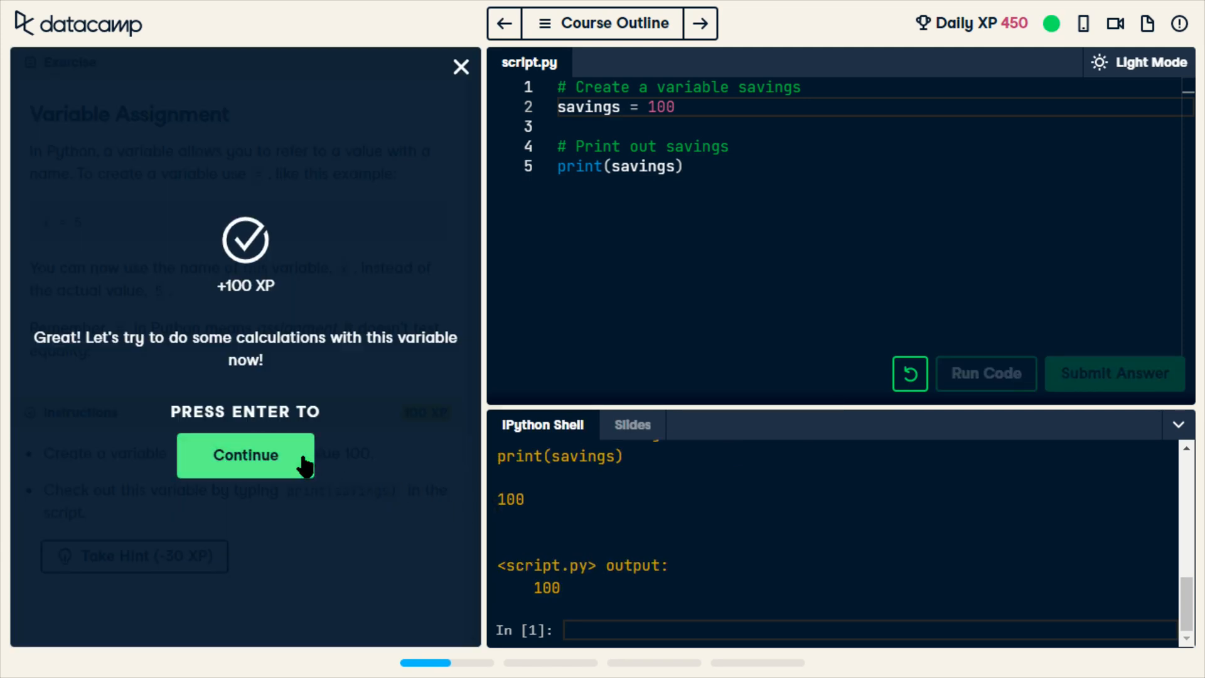
left_click(244, 455)
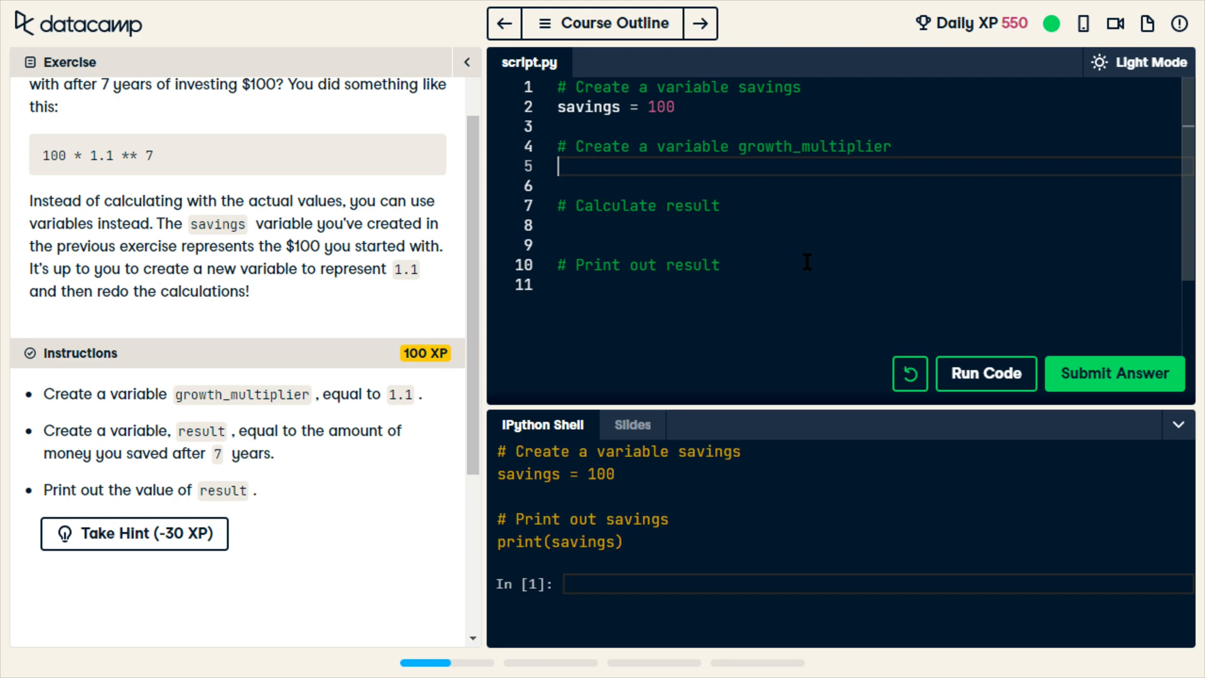
Step: Set growth_multiplier = 1.1 and add print(result) on their comment lines
type("growth_multipl")
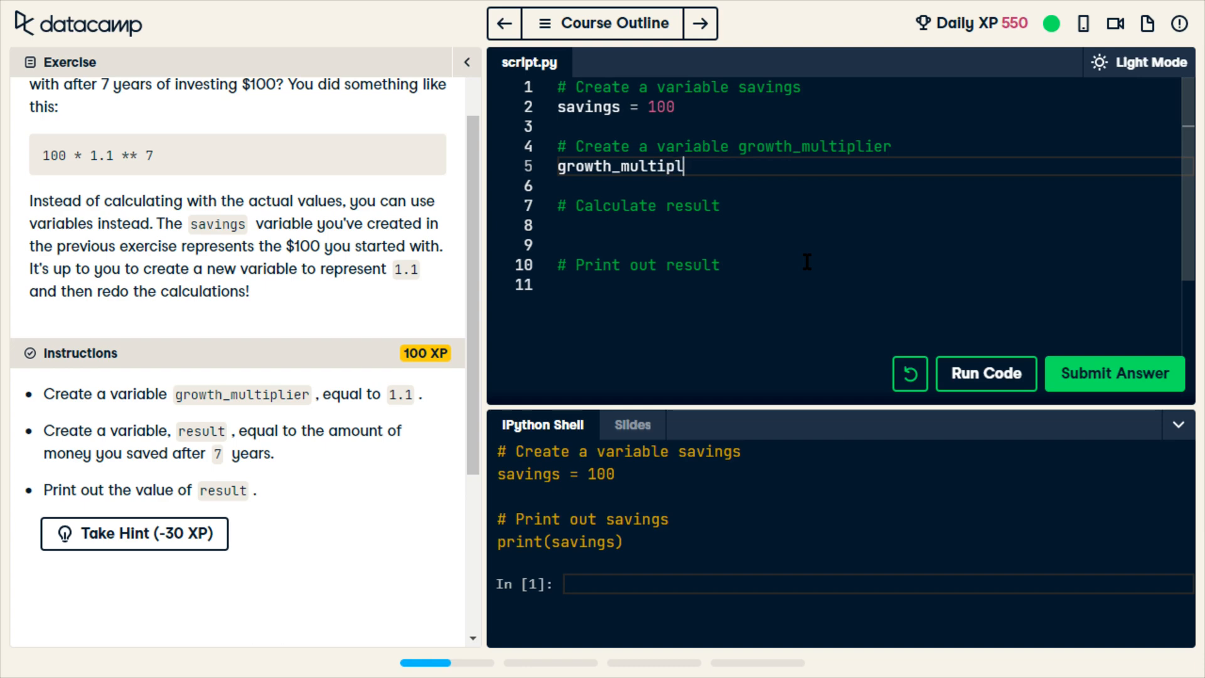
type("ier =")
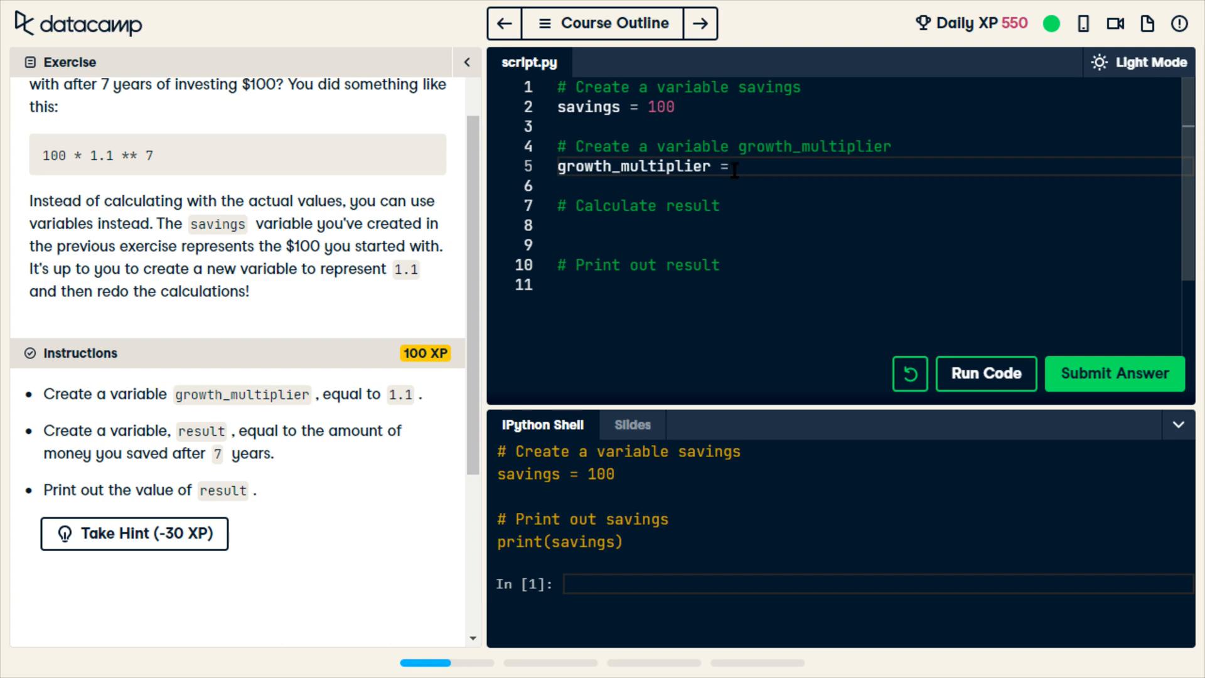
type("1.1")
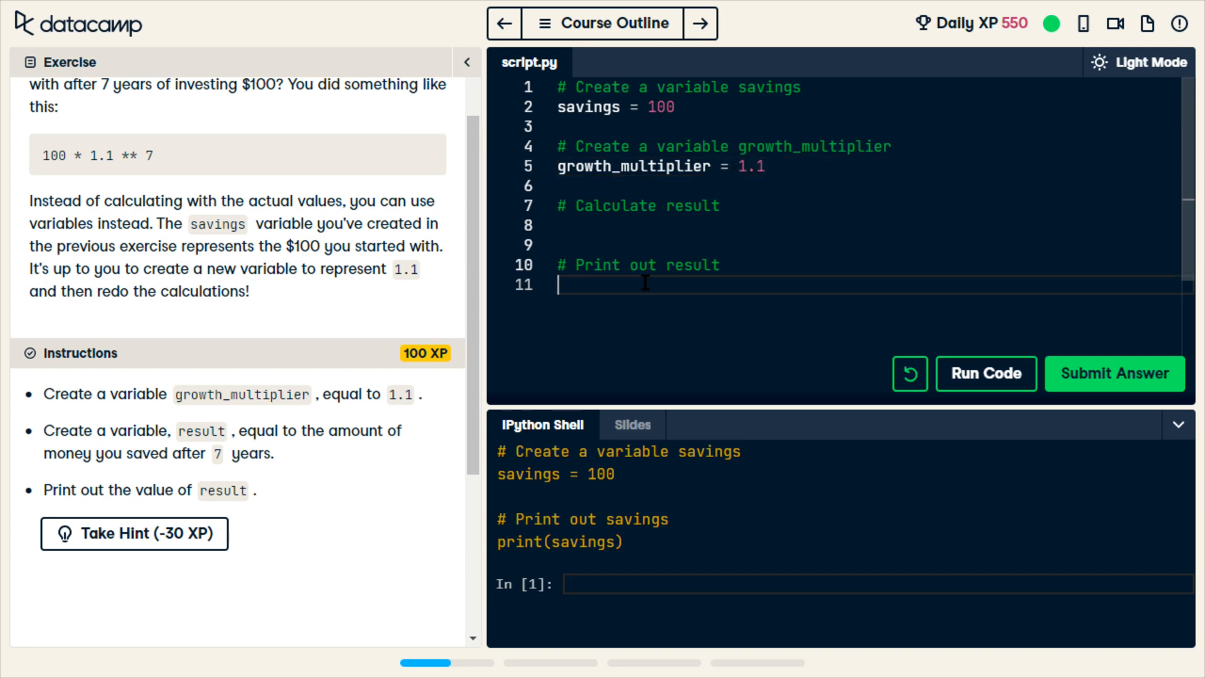
type("prin")
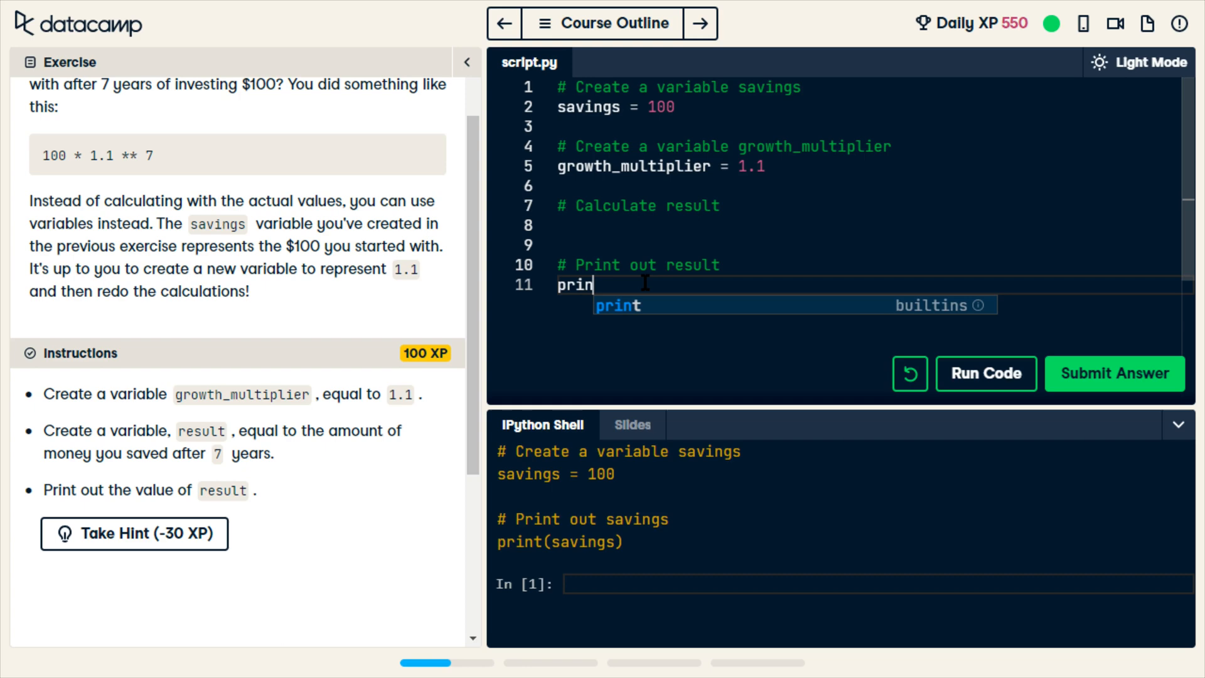
type("t(res")
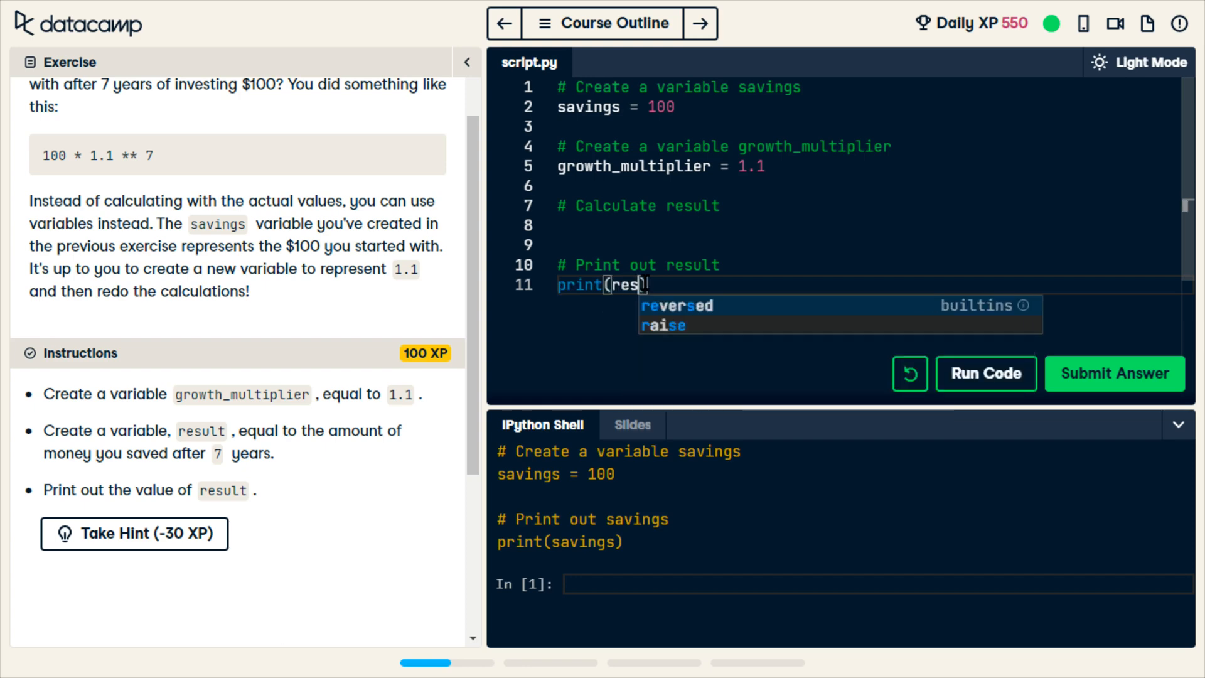
type("ult)")
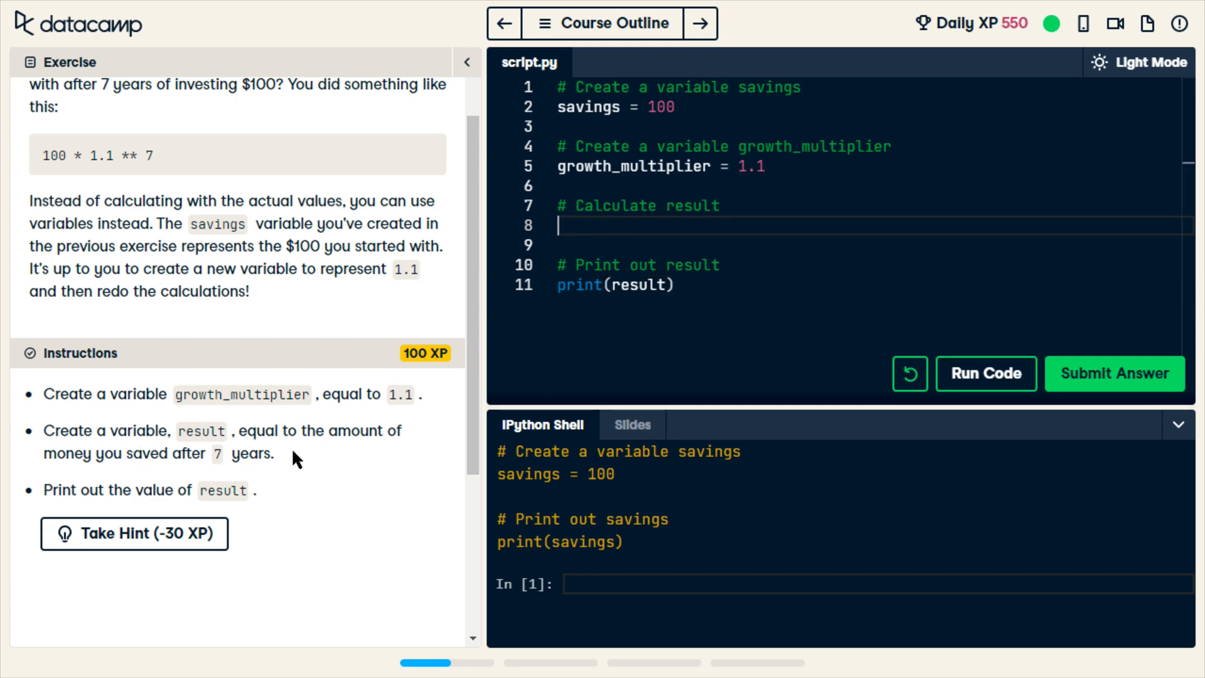
mouse_move(442, 439)
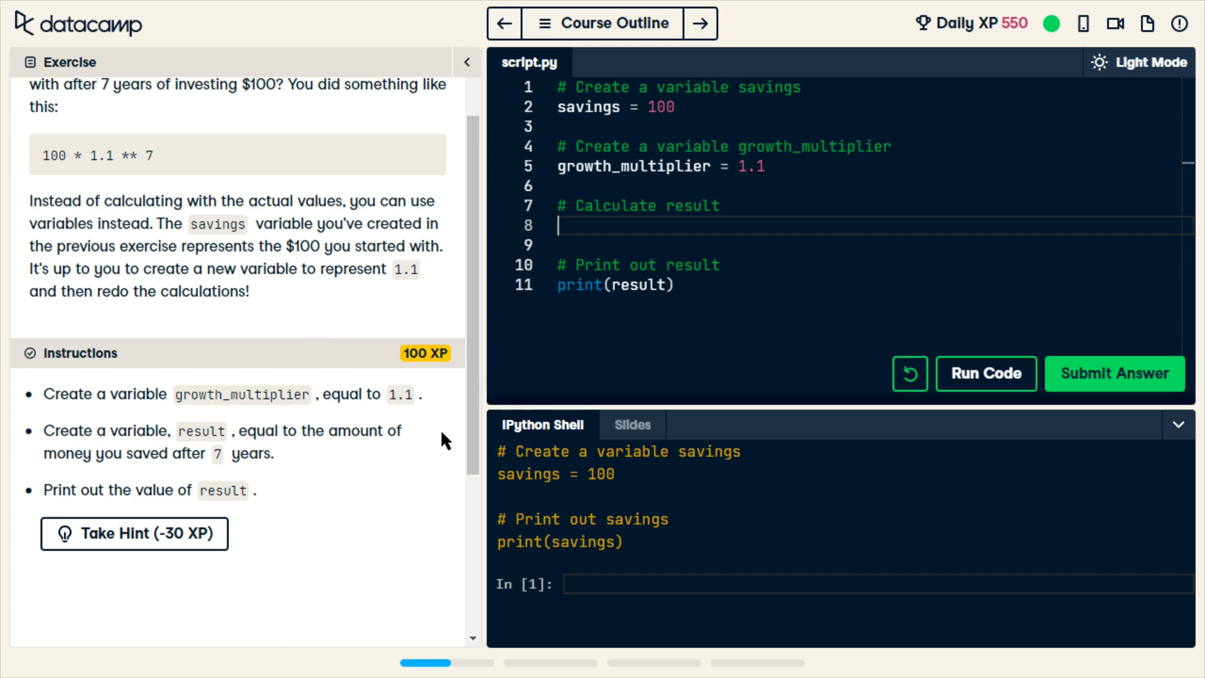
Step: Write result = savings * (growth_multiplier ** 7), autocompleting growth_multiplier
type("result =")
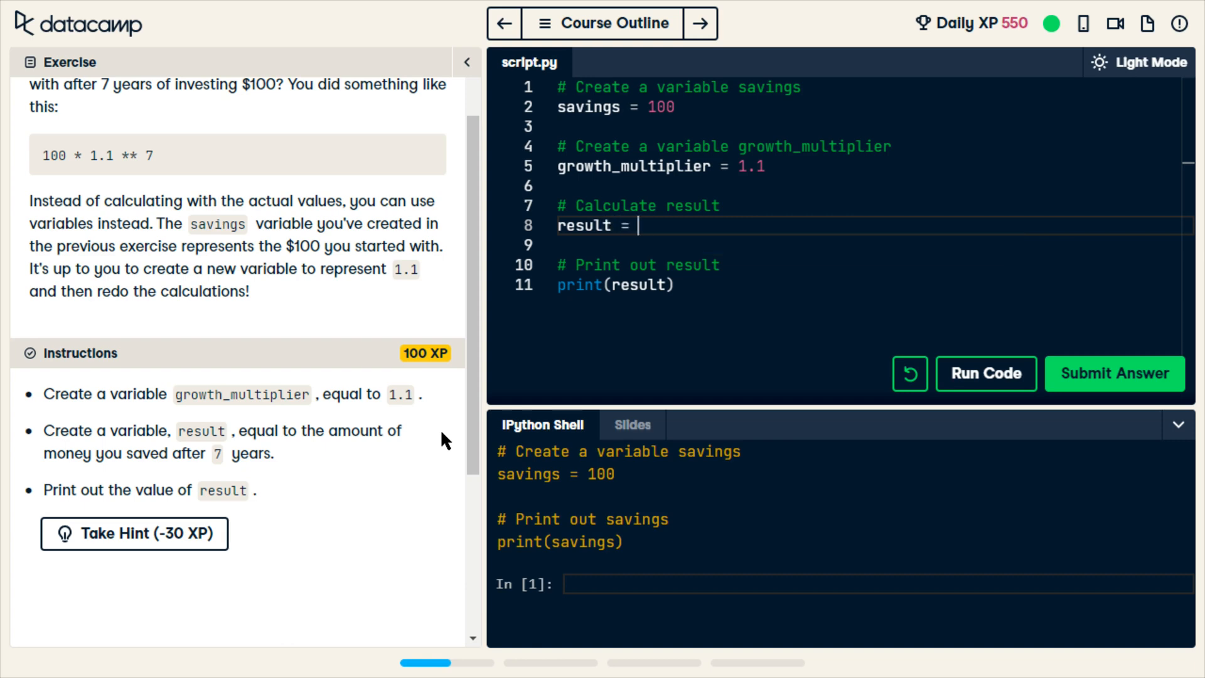
type("100")
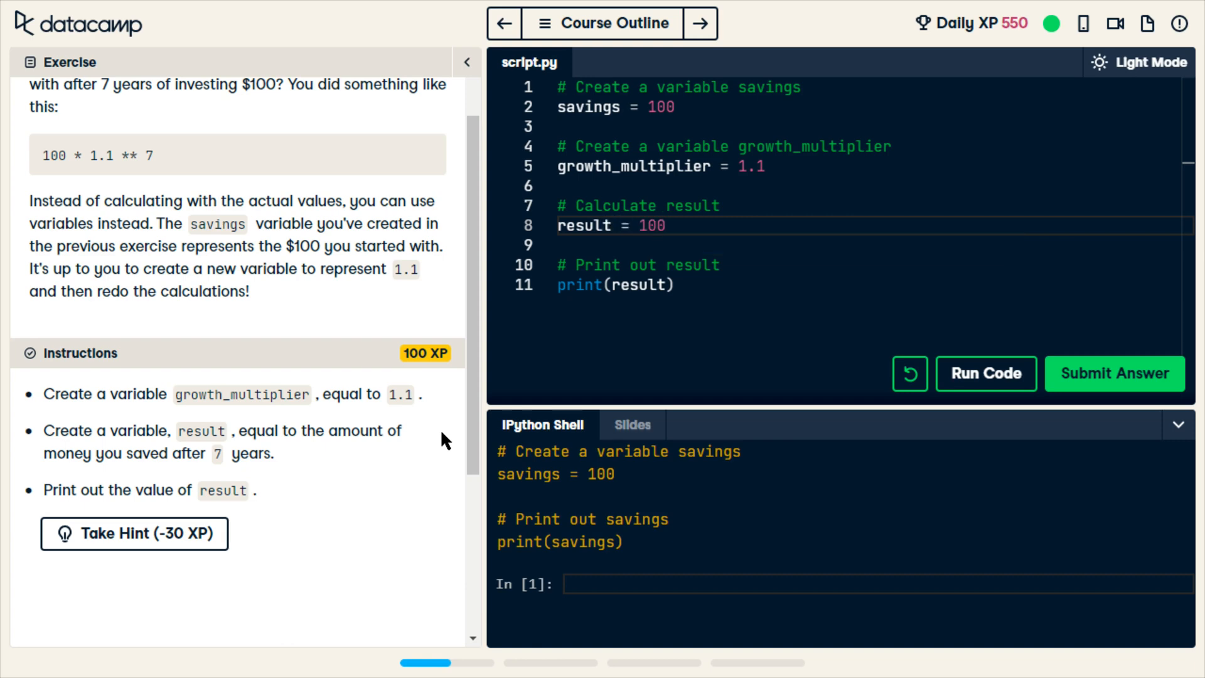
type("*")
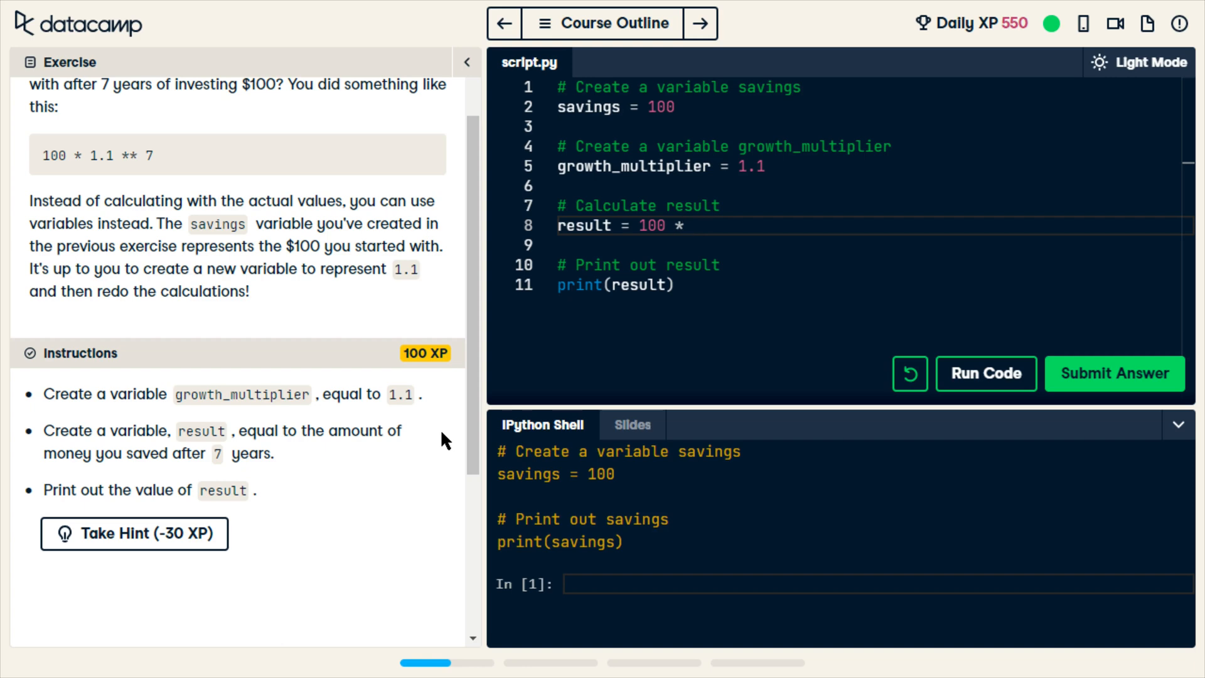
type("()")
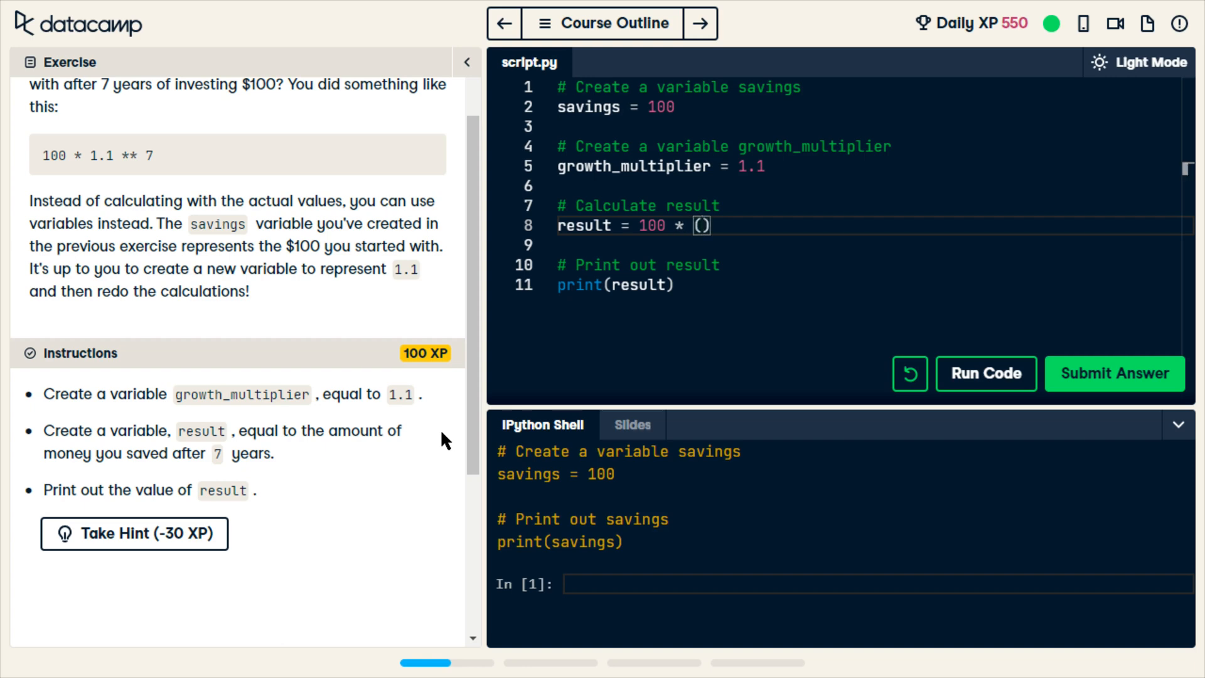
type("growth")
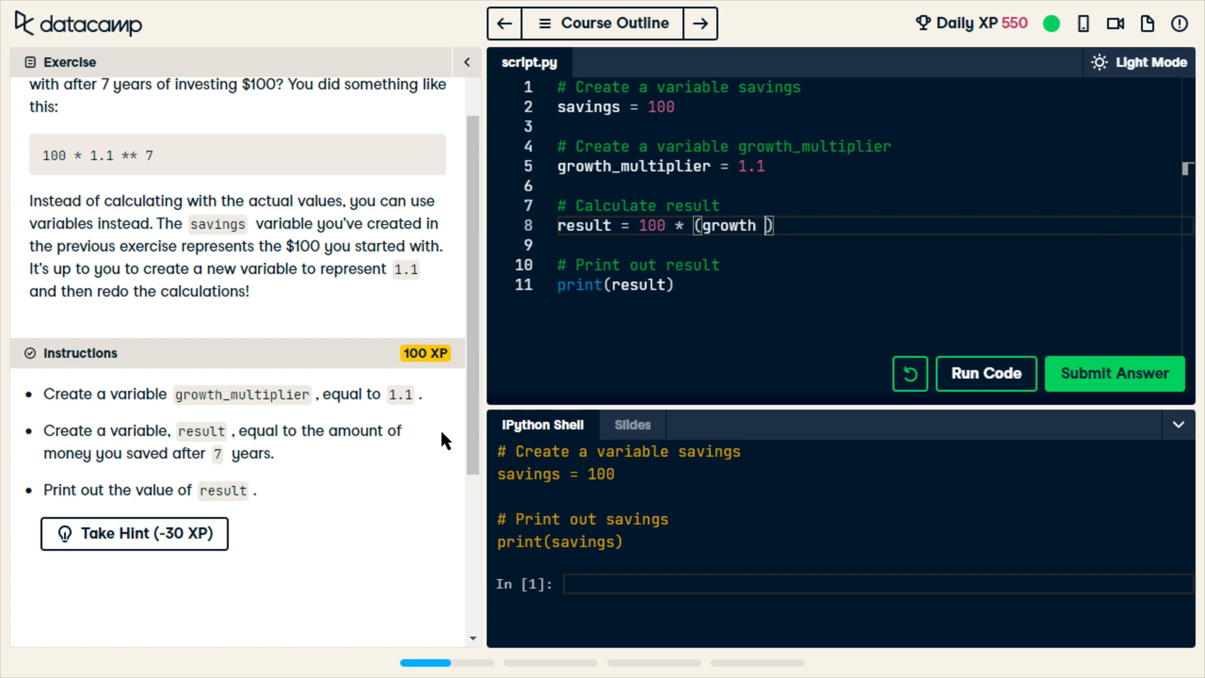
type("_multipl")
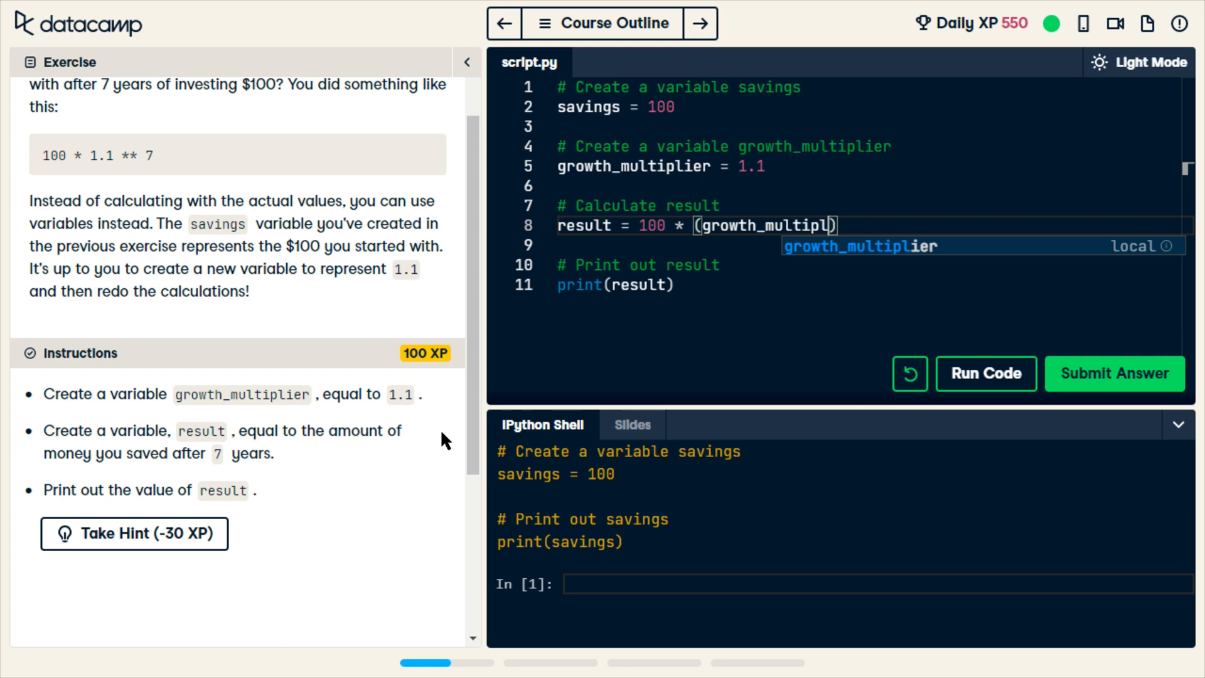
key("Tab")
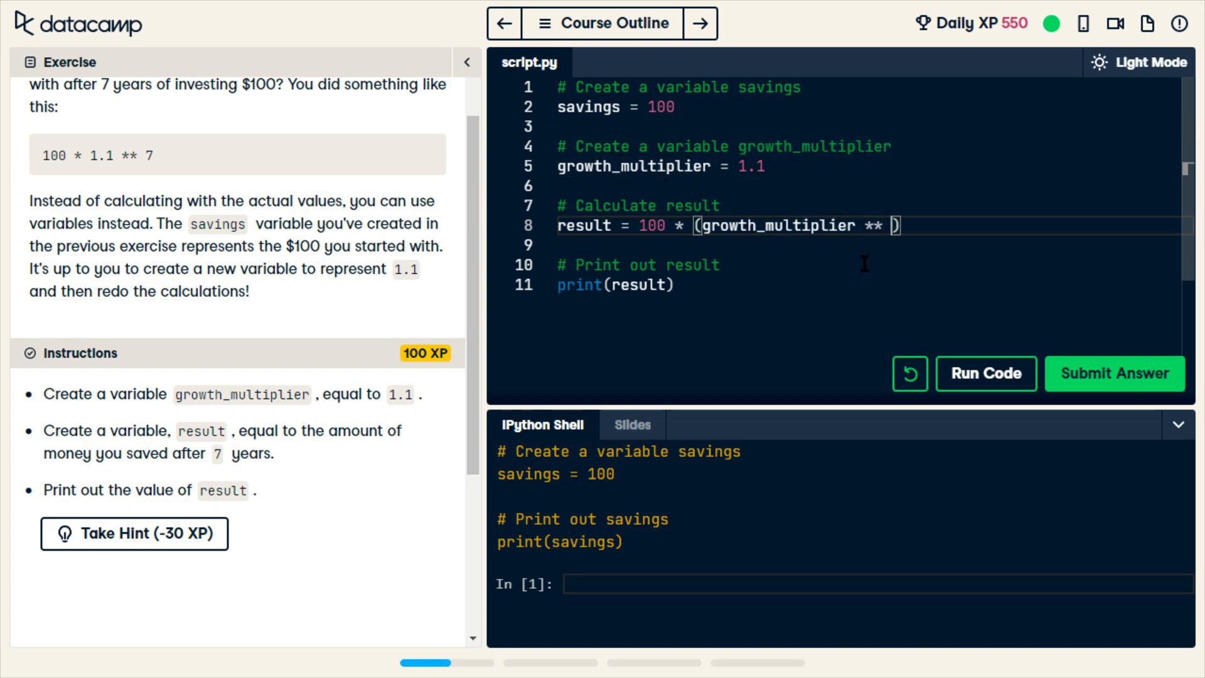
type("7")
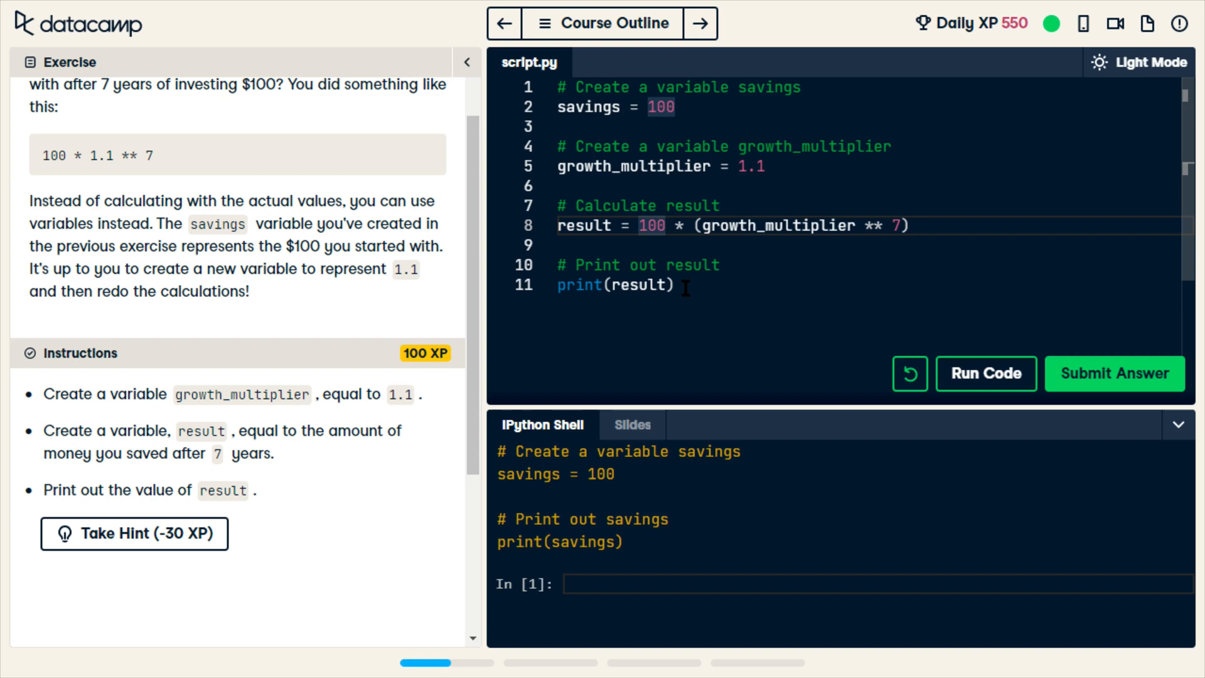
type("savings")
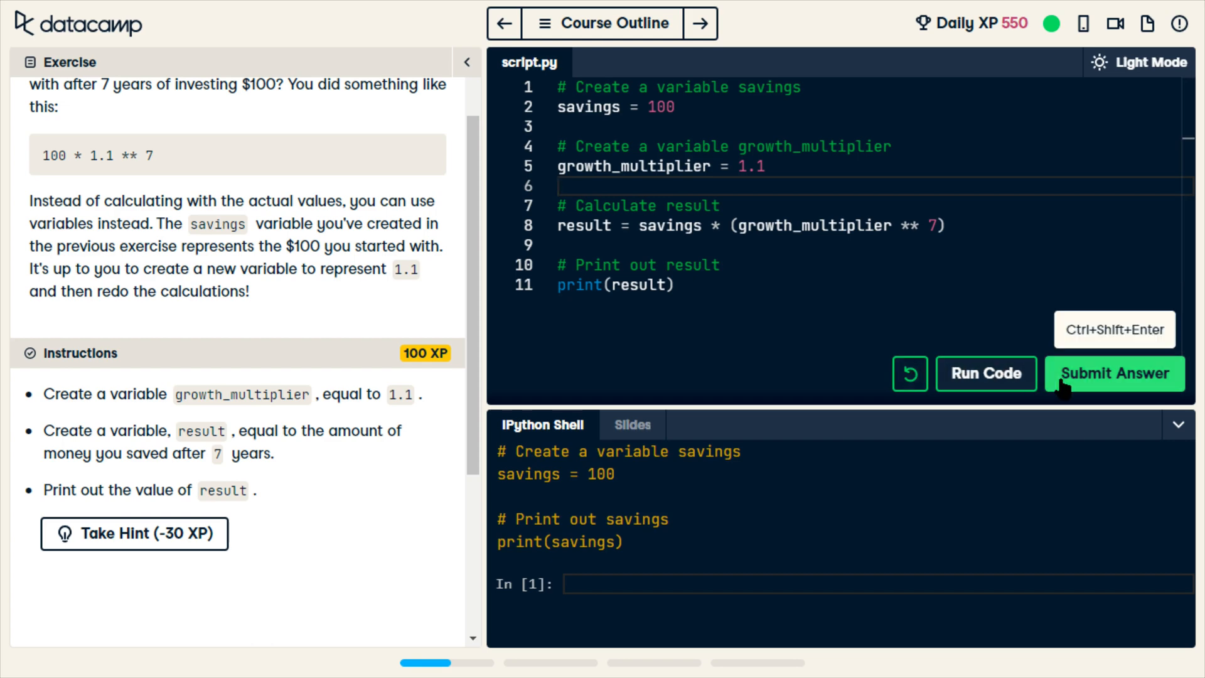
left_click(986, 374)
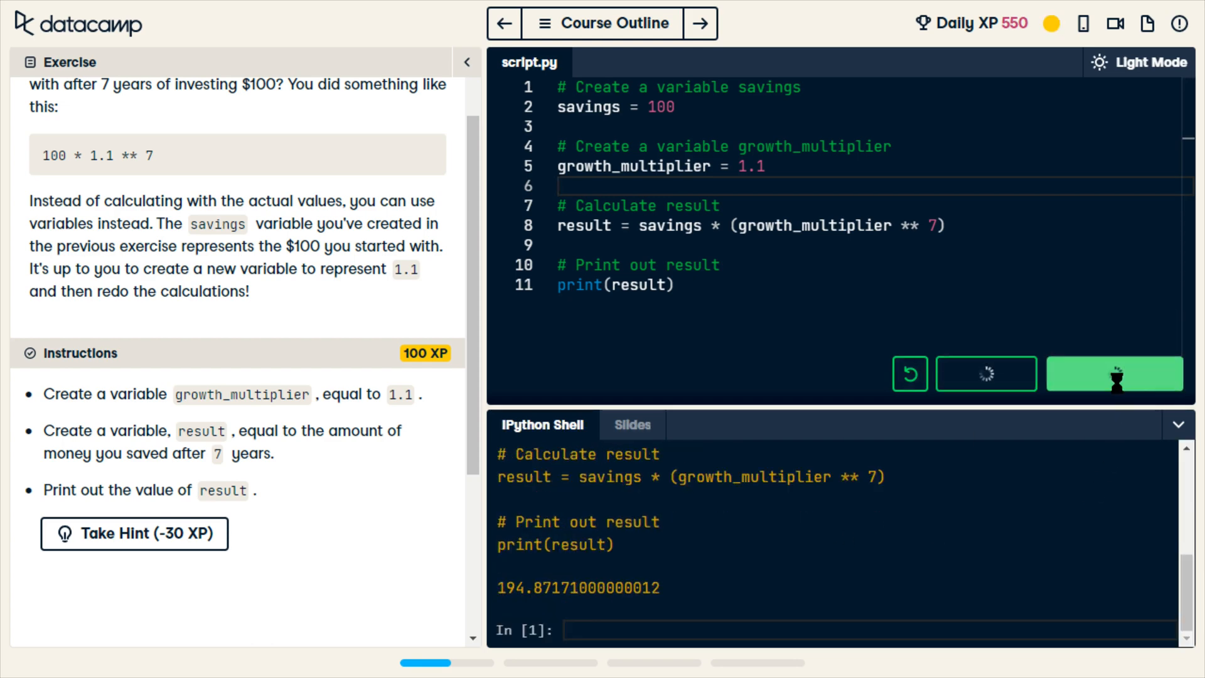
left_click(1114, 374)
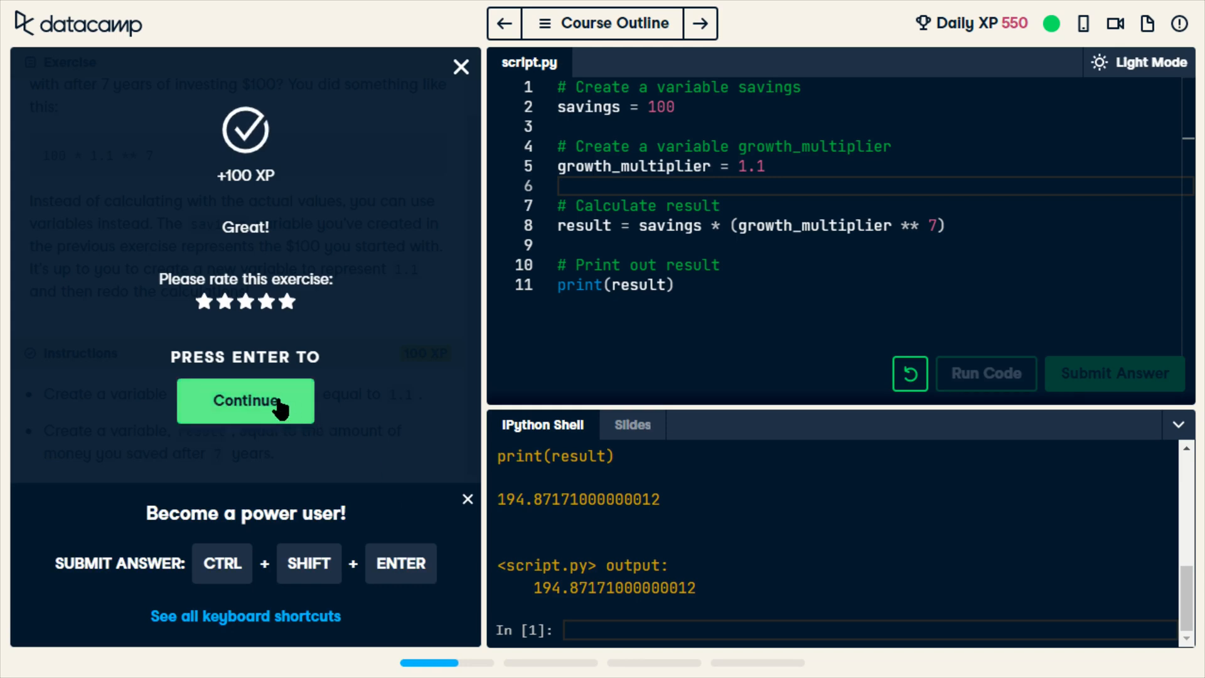
mouse_move(196, 556)
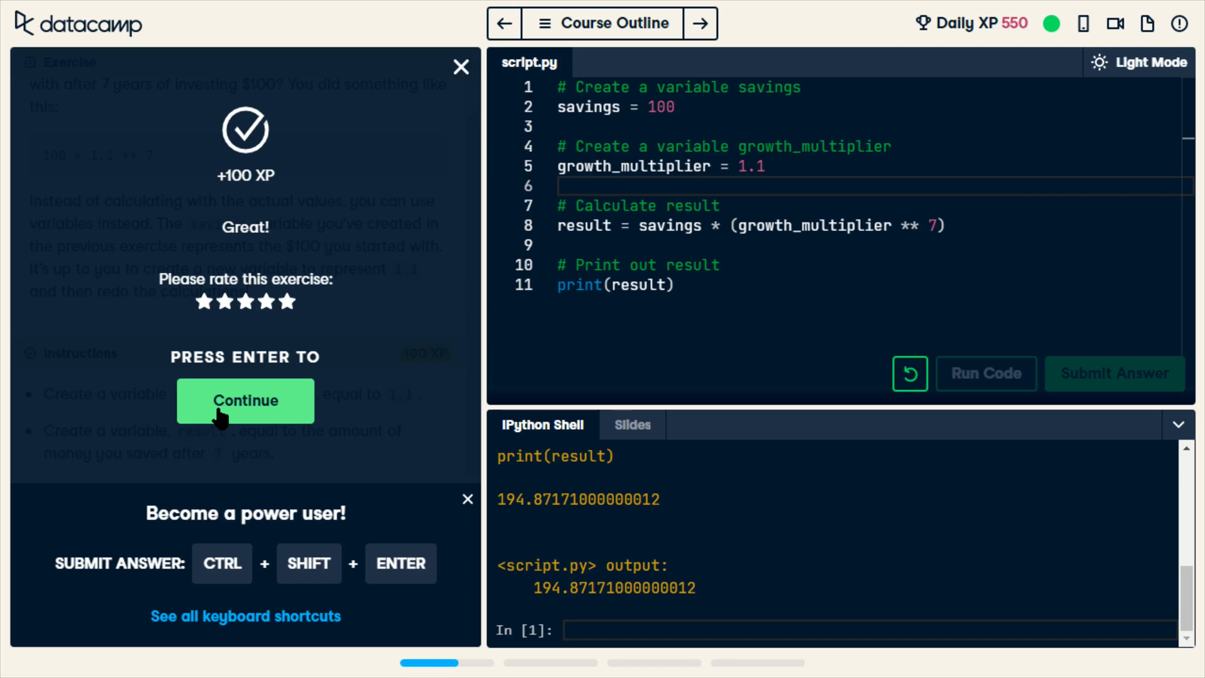
left_click(245, 400)
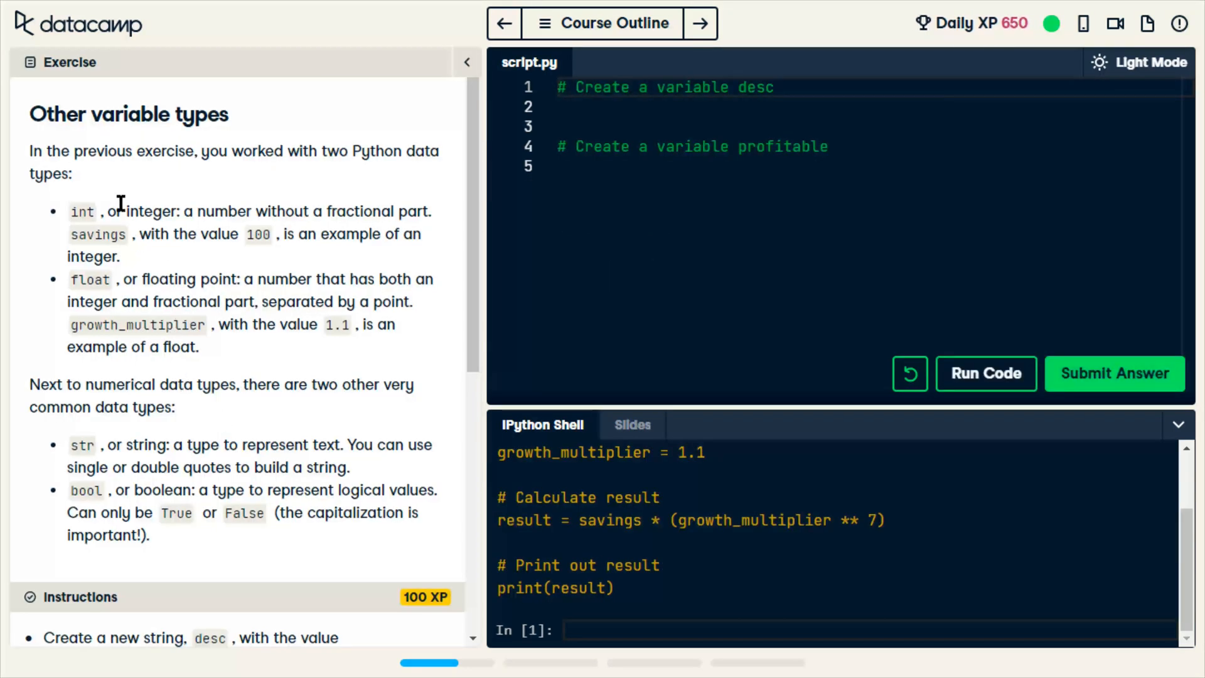
scroll("down", 3)
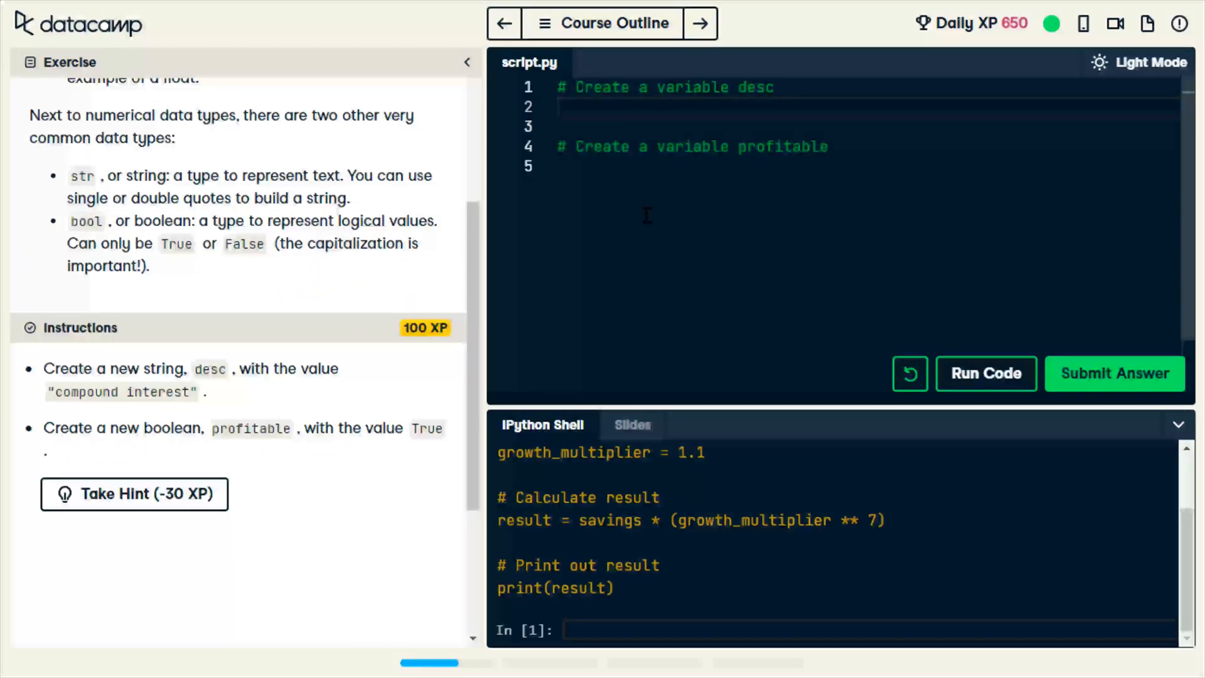
Step: Define desc = "compound interest" on line 2
type("desc")
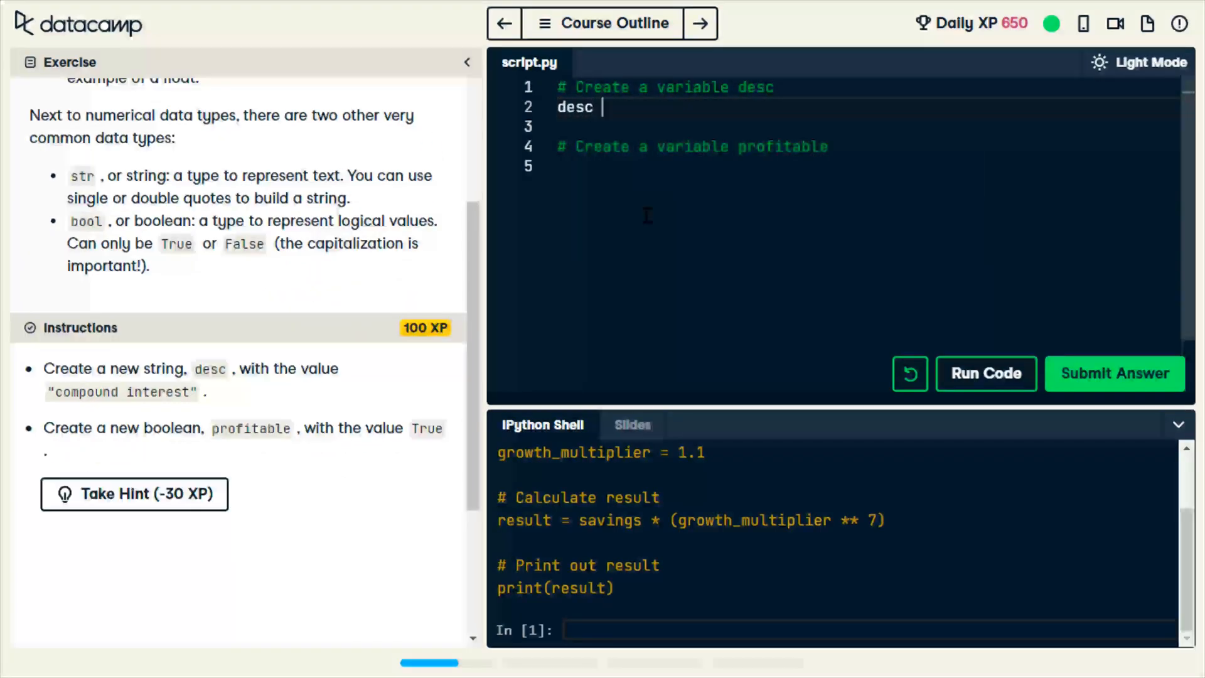
type("= \"\"")
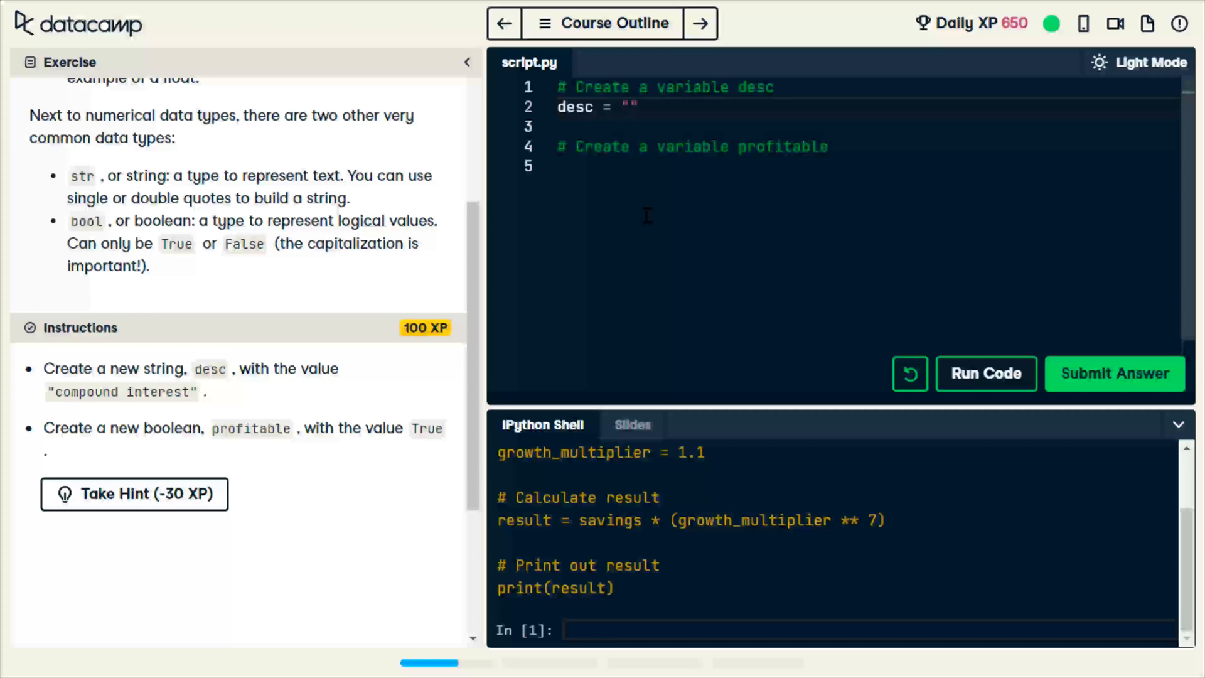
type("compou")
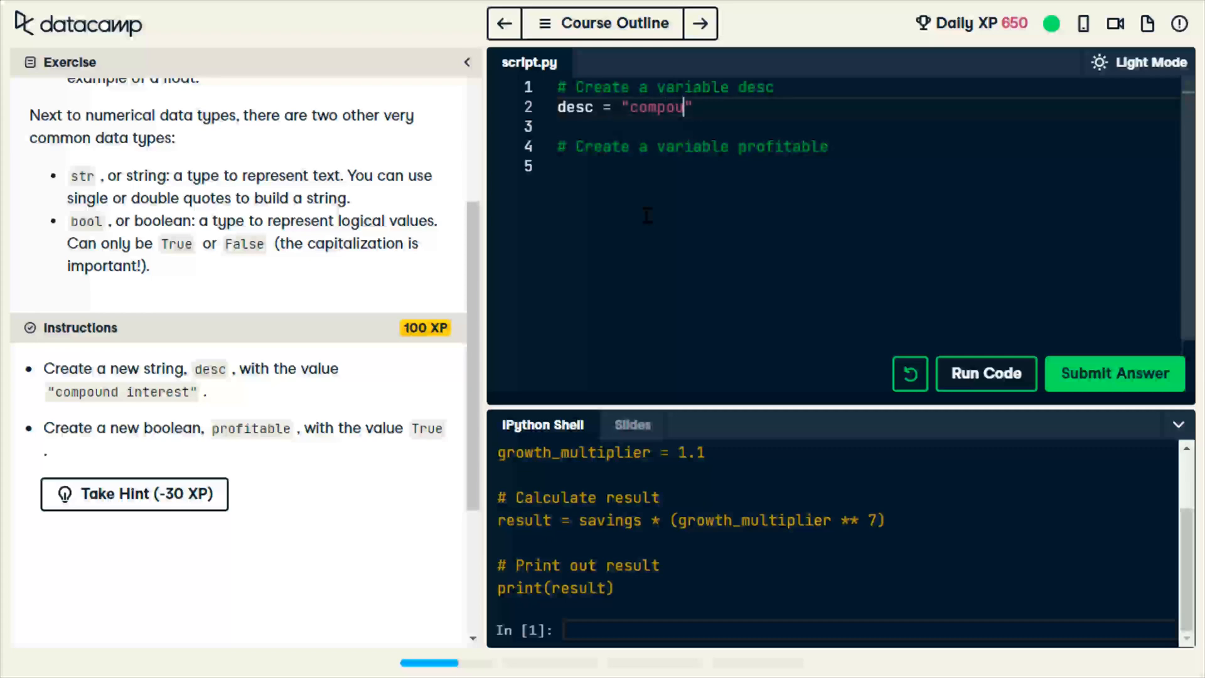
type("nd interest")
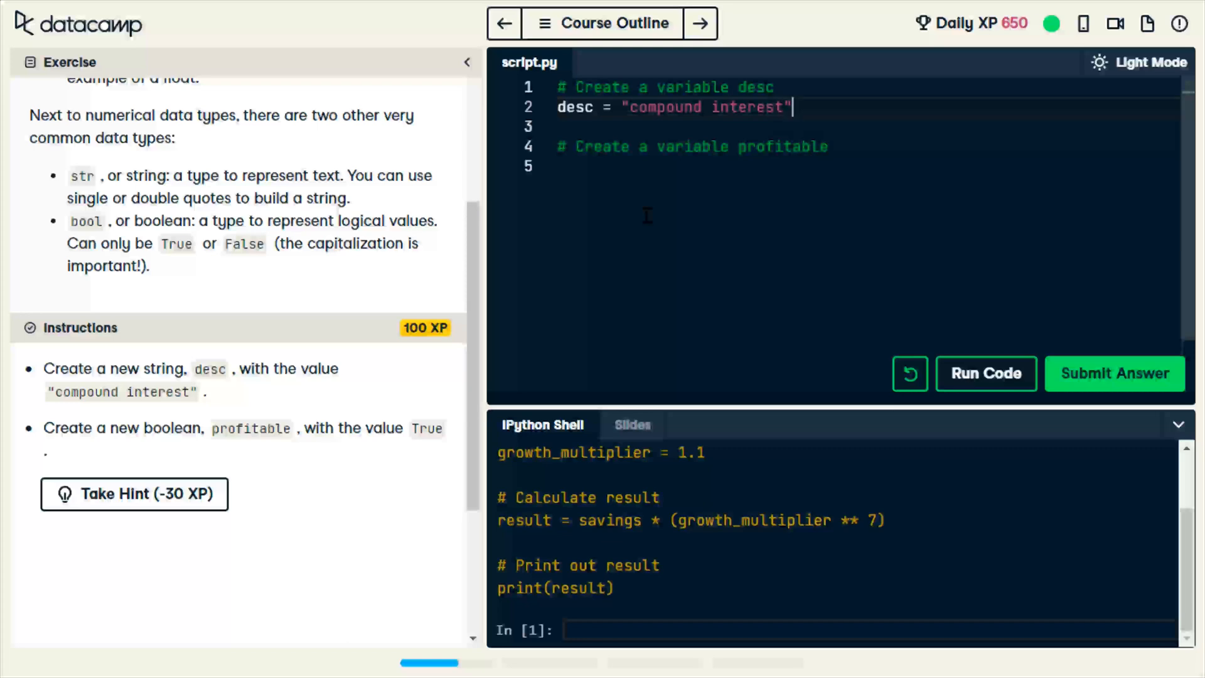
Step: Define profitable = True on line 5 under its comment
left_click(673, 164)
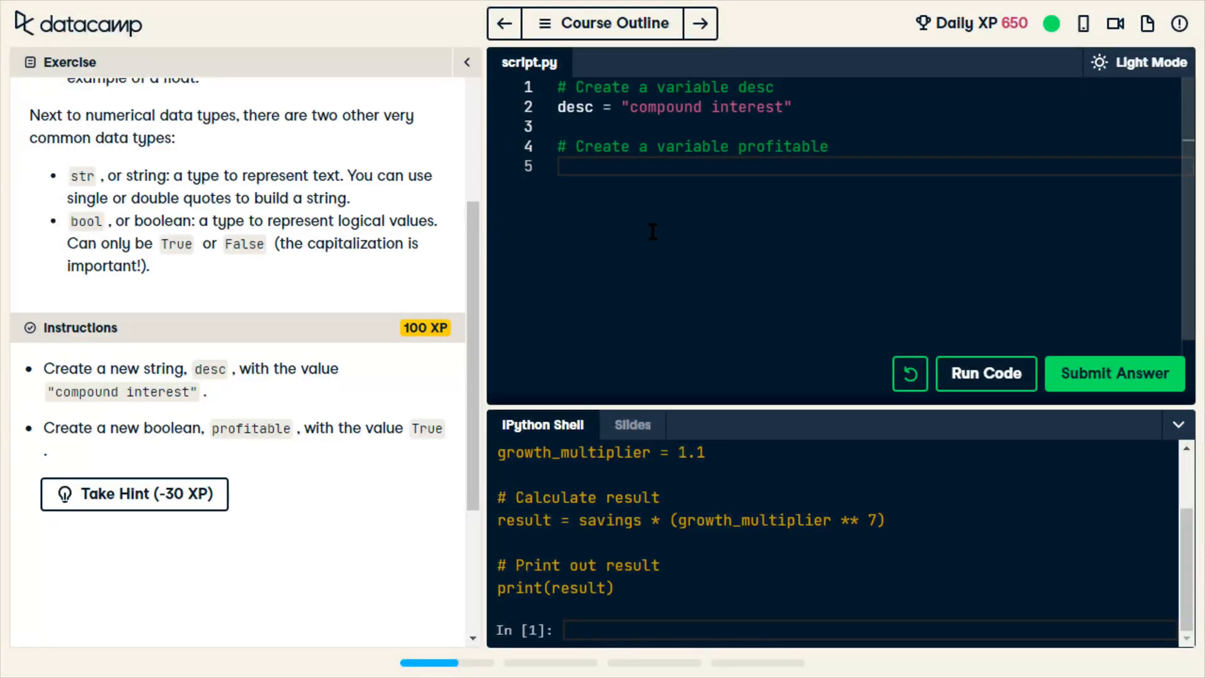
type("profitabl")
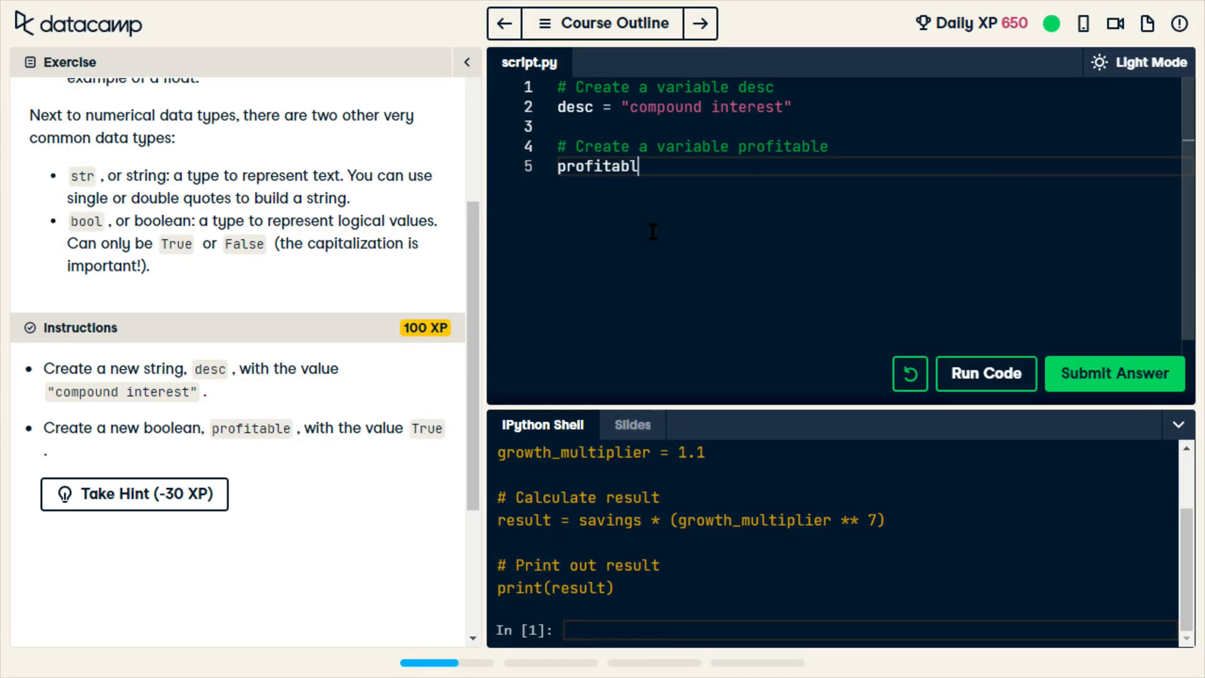
type("e = T")
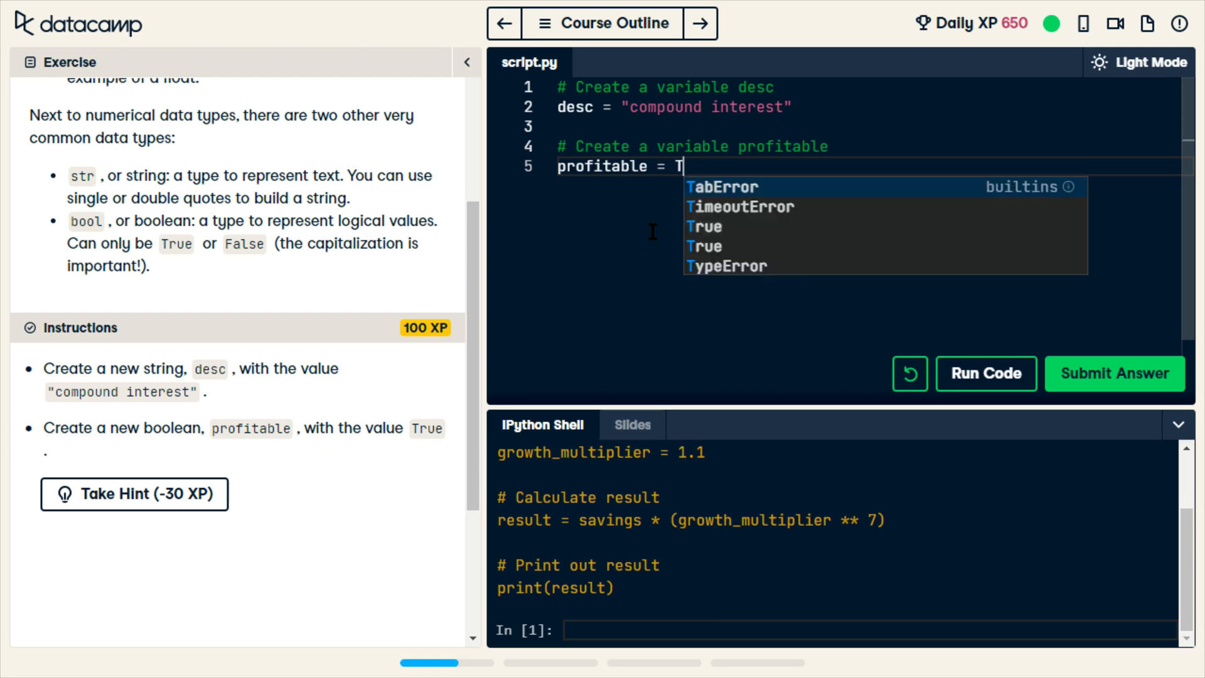
type("rue")
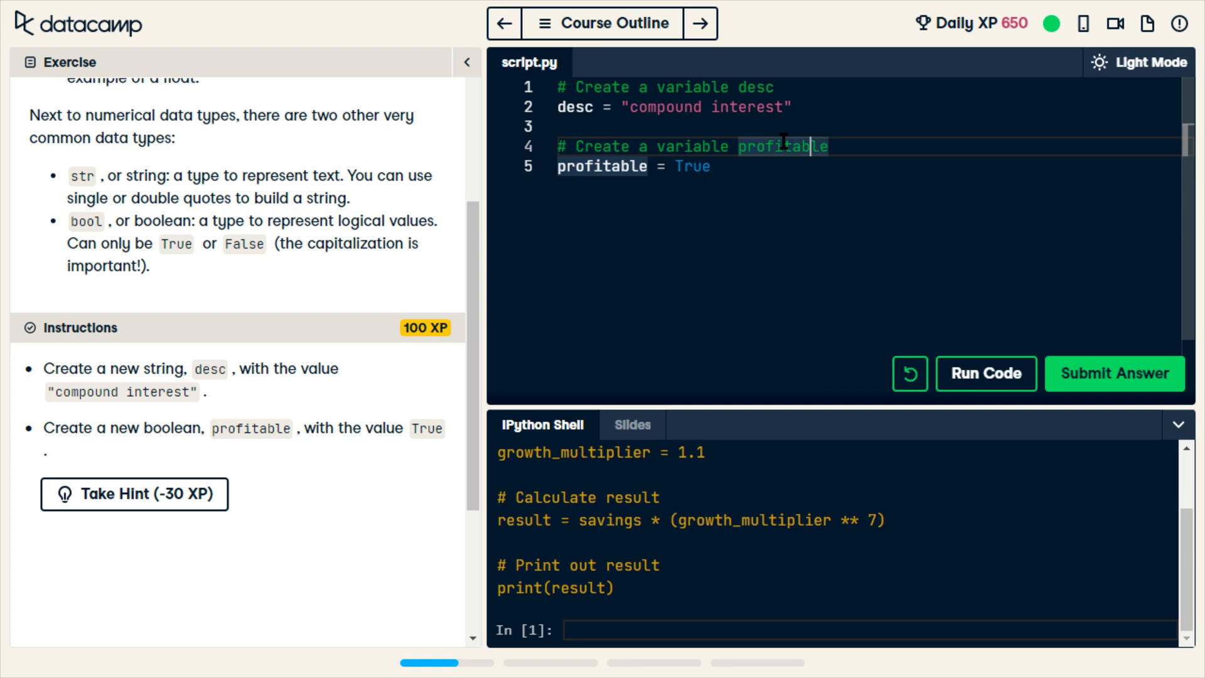
mouse_move(766, 107)
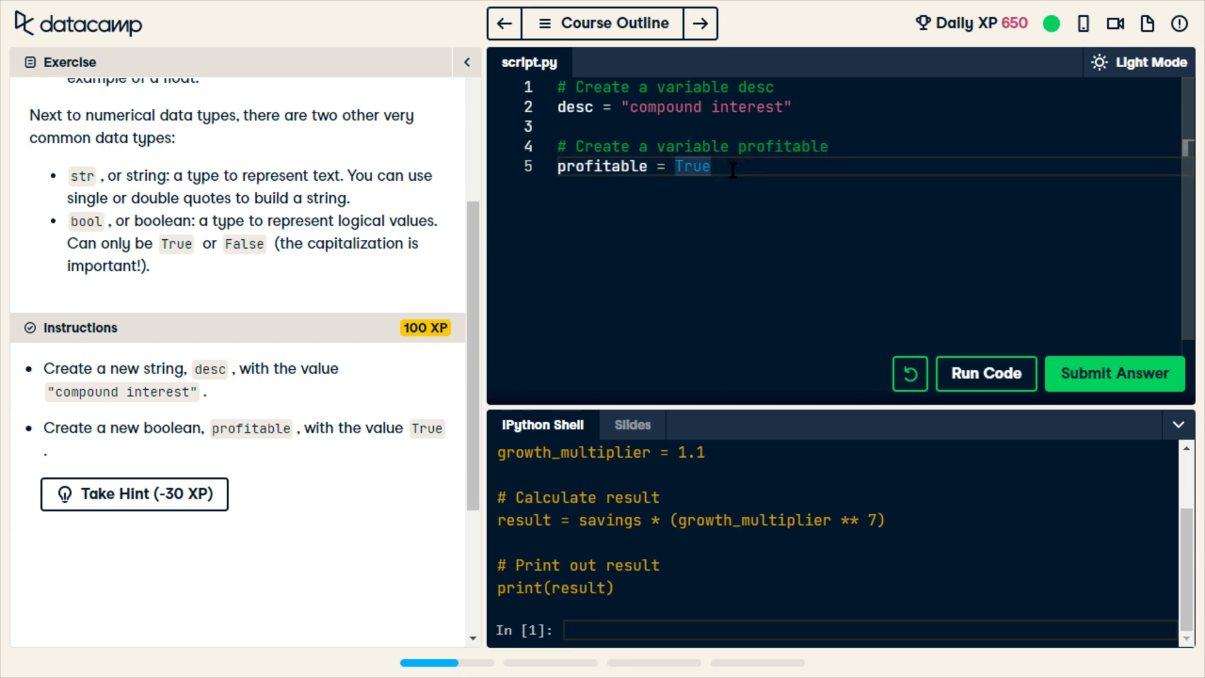
key("Enter")
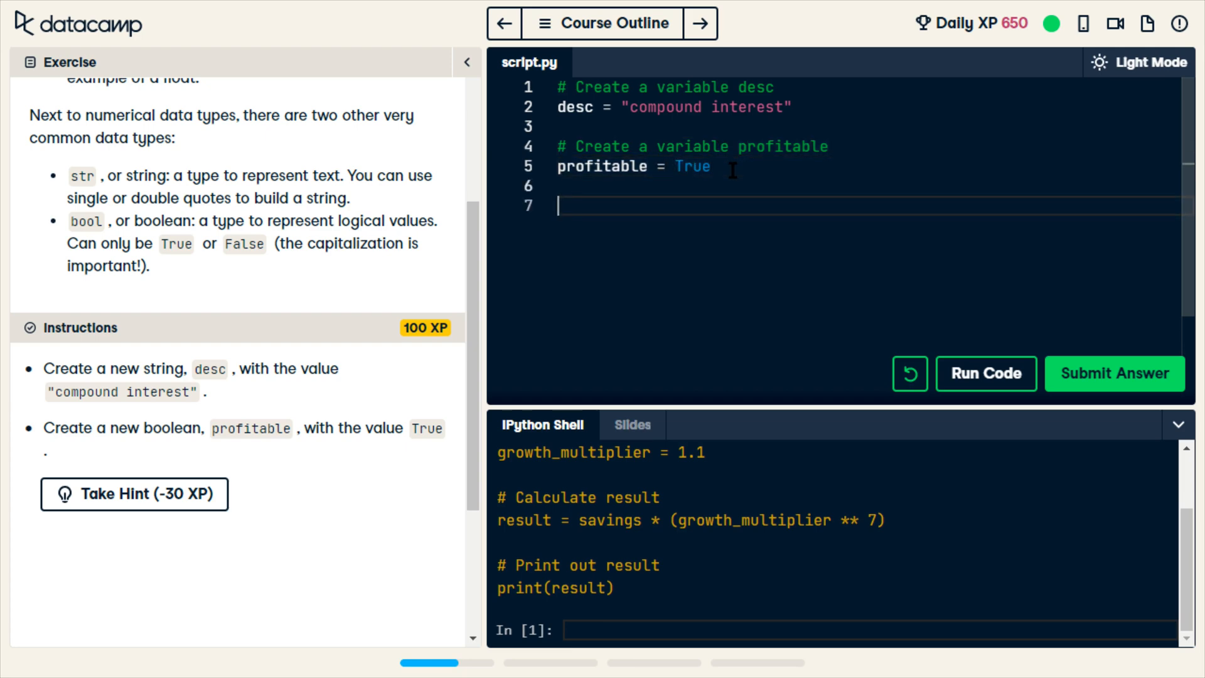
Step: Add a savings = 100 line, remove it again, and run the desc/profitable script
type("savings")
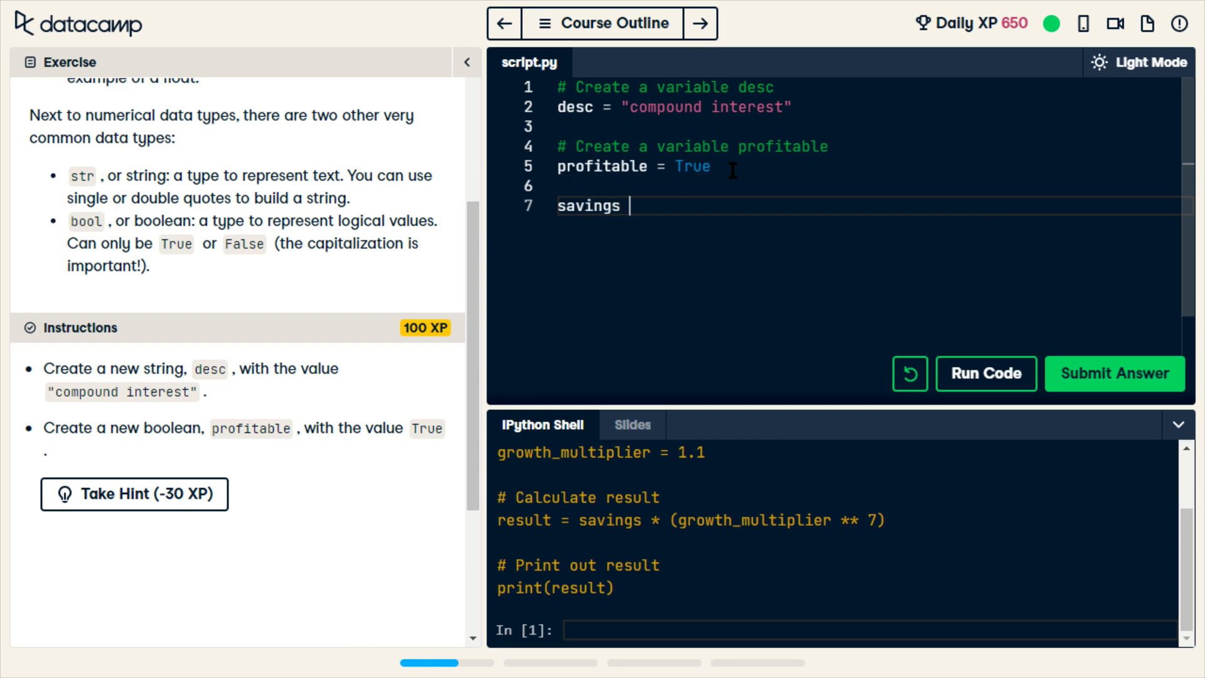
type("= 100")
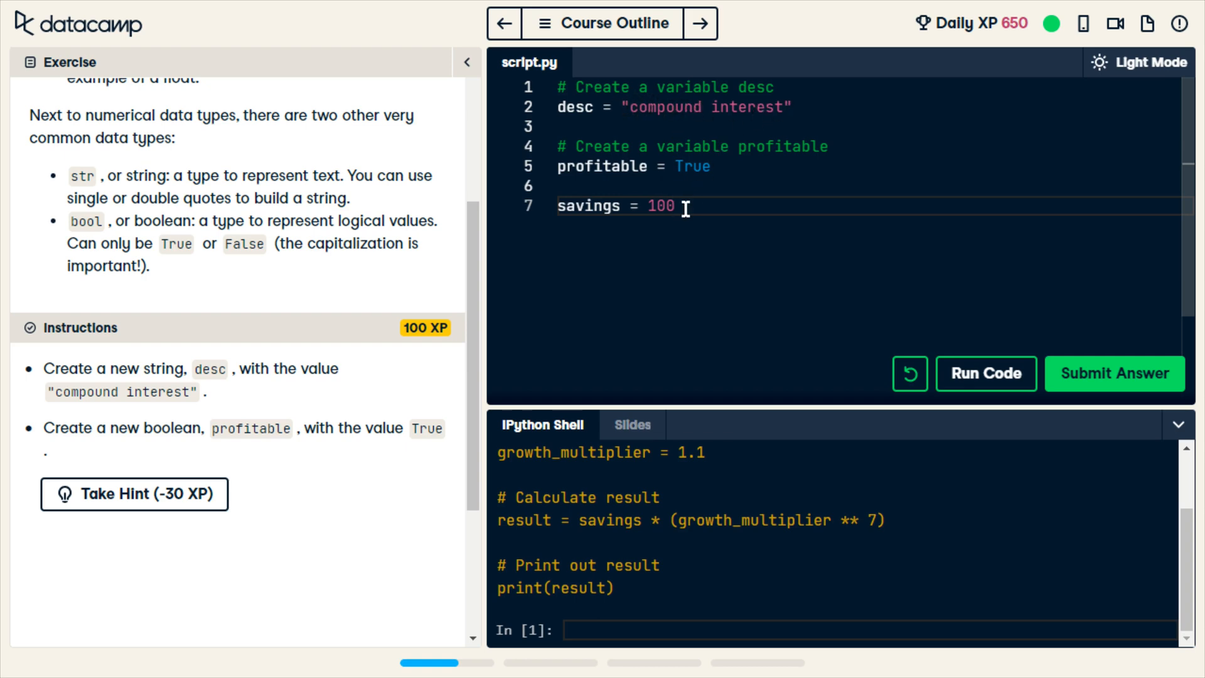
key("BackSpace")
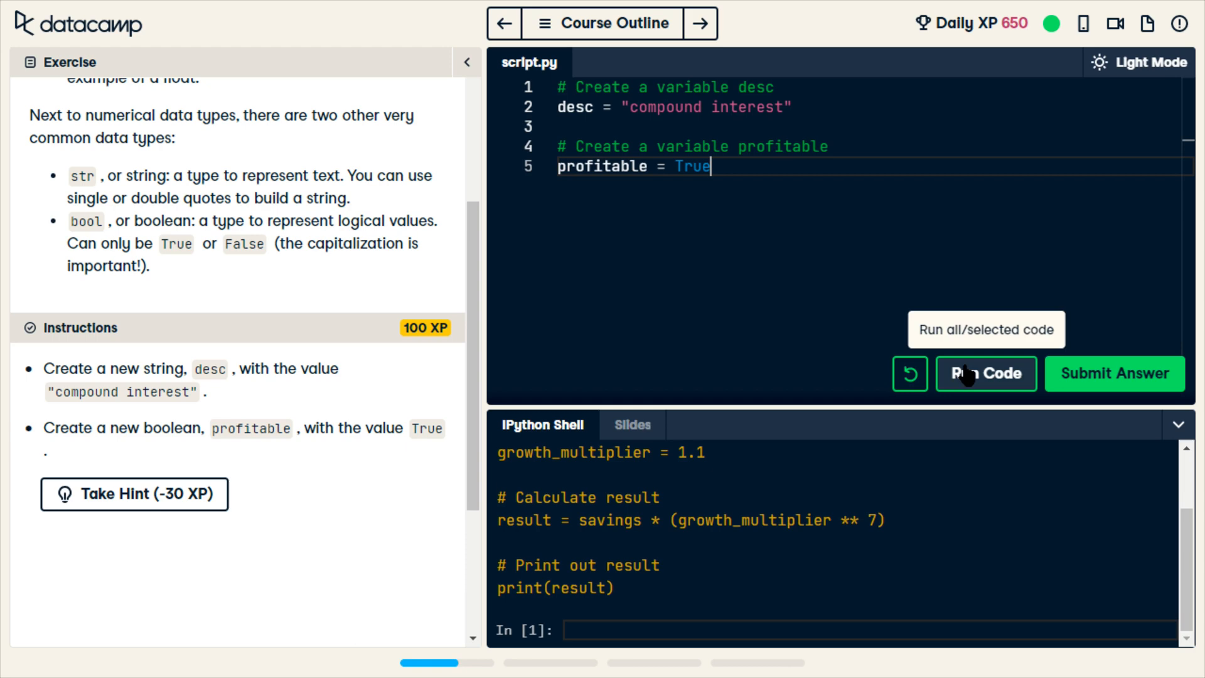
key("enter")
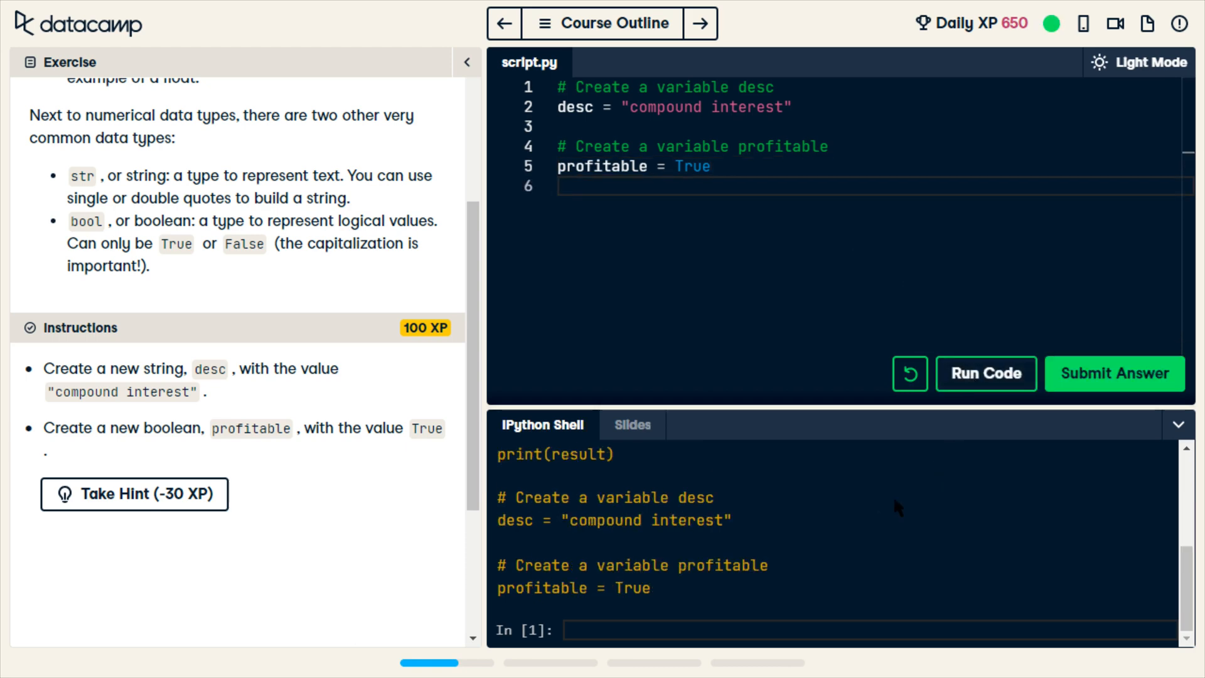
mouse_move(1114, 374)
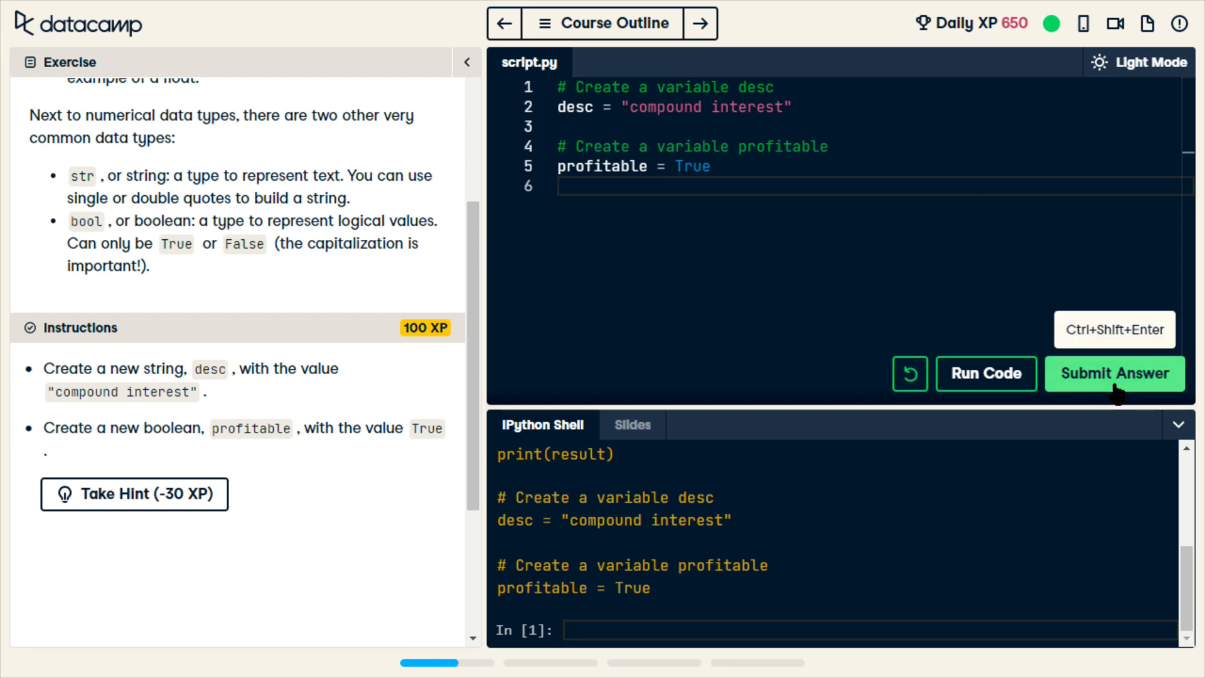
Step: Submit the desc and profitable answer for +100 XP
left_click(1115, 374)
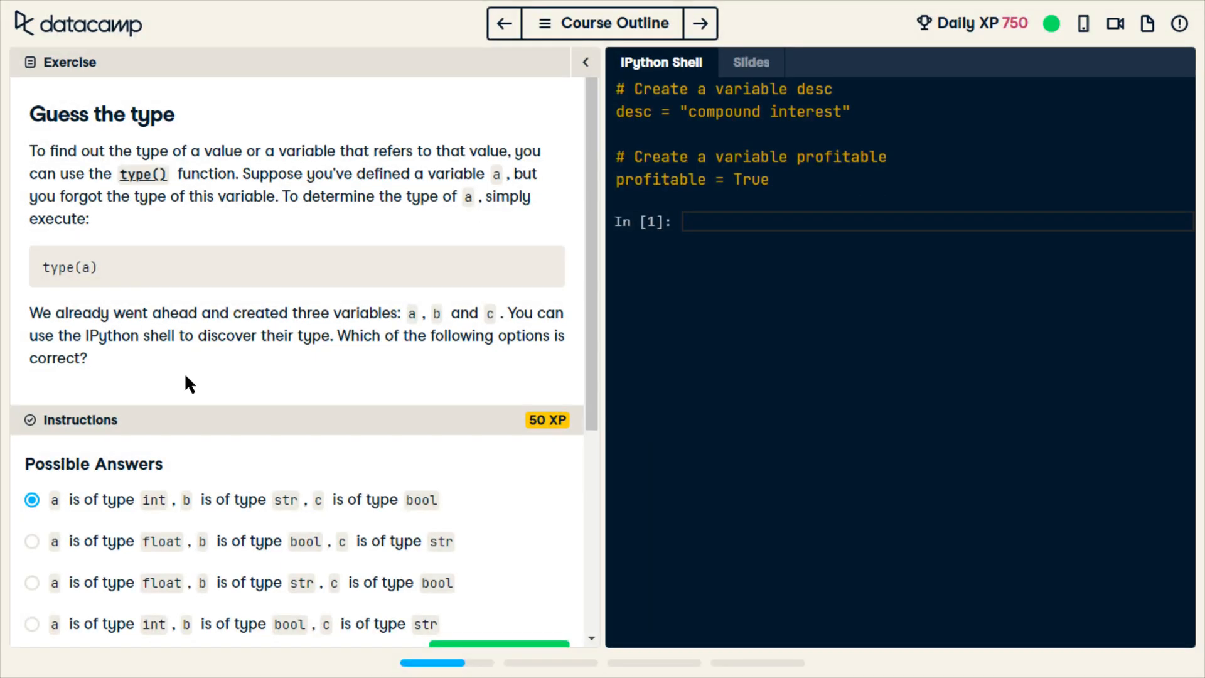
mouse_move(446, 398)
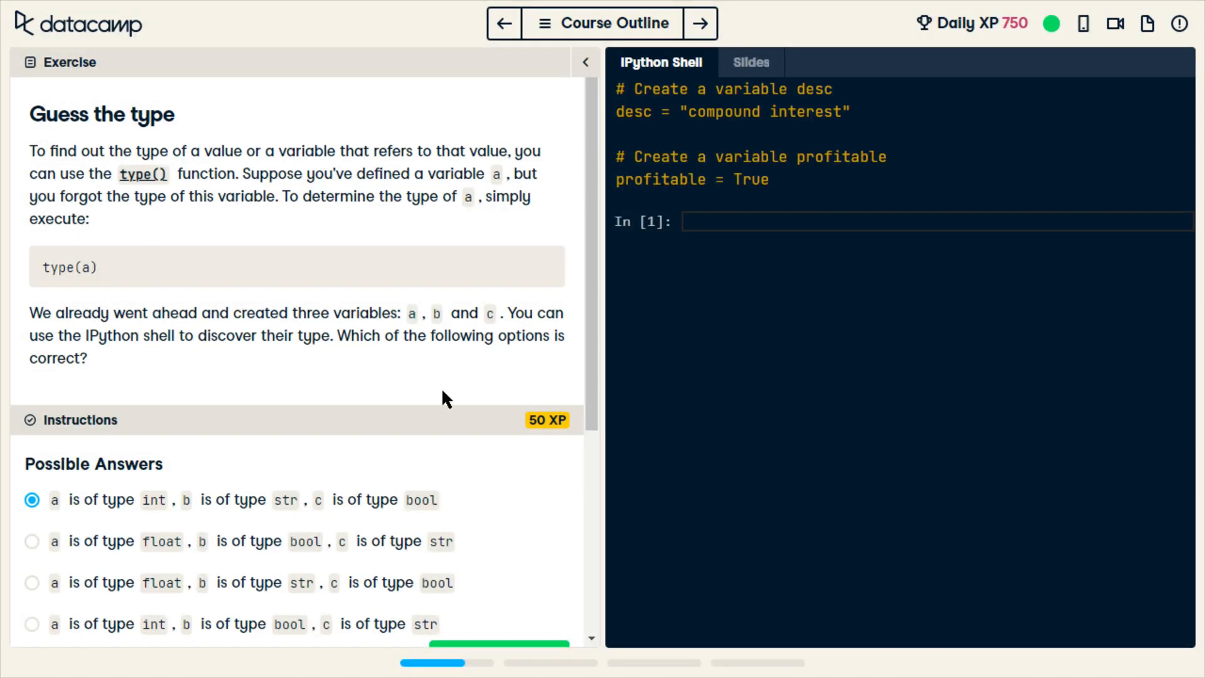
mouse_move(526, 315)
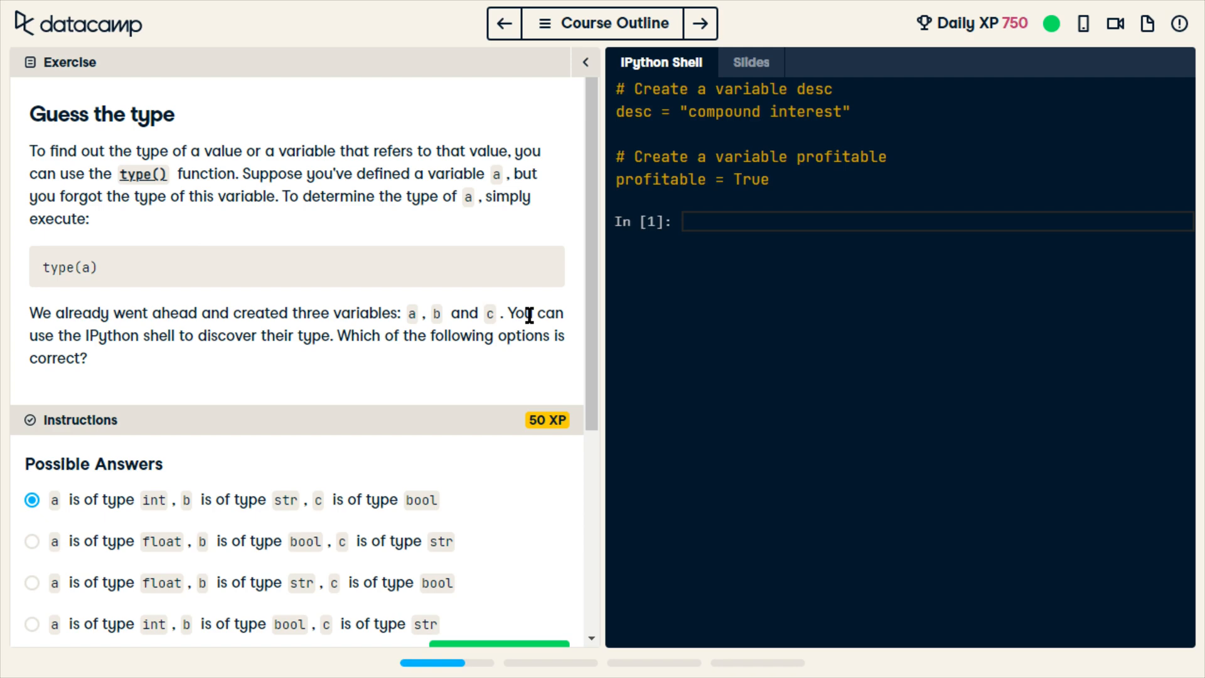
mouse_move(732, 305)
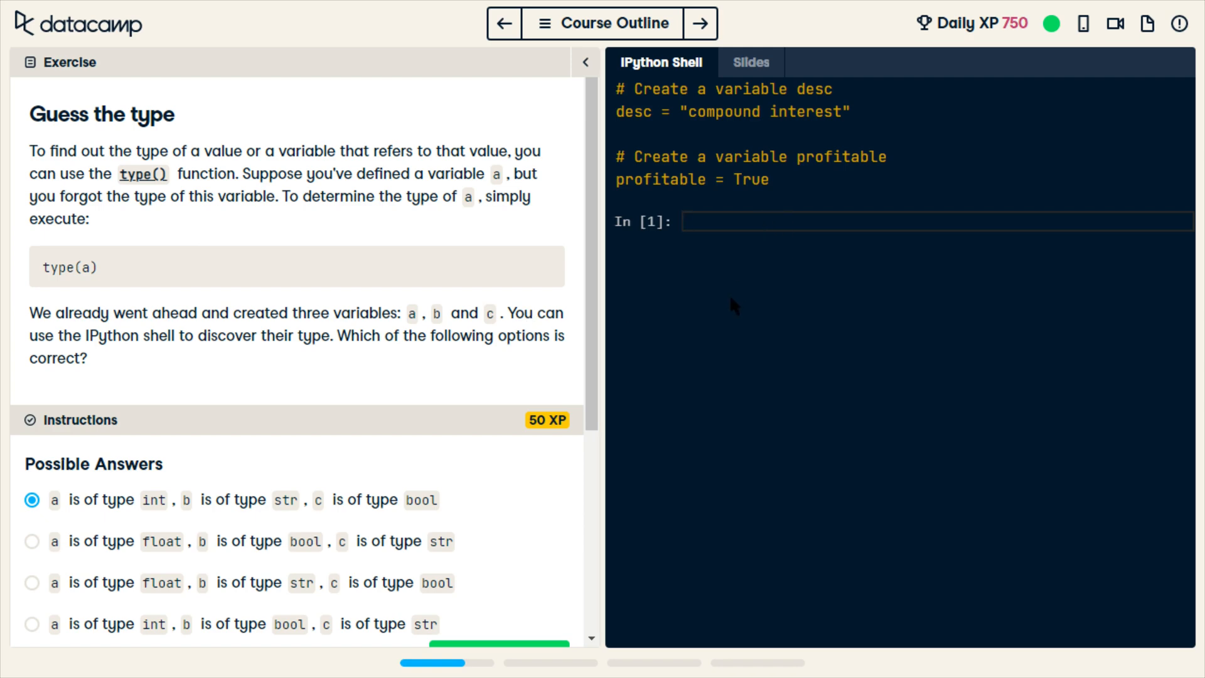
Step: Run type(a), type(b) and type(c) in the shell, showing float, str and bool
type("ty")
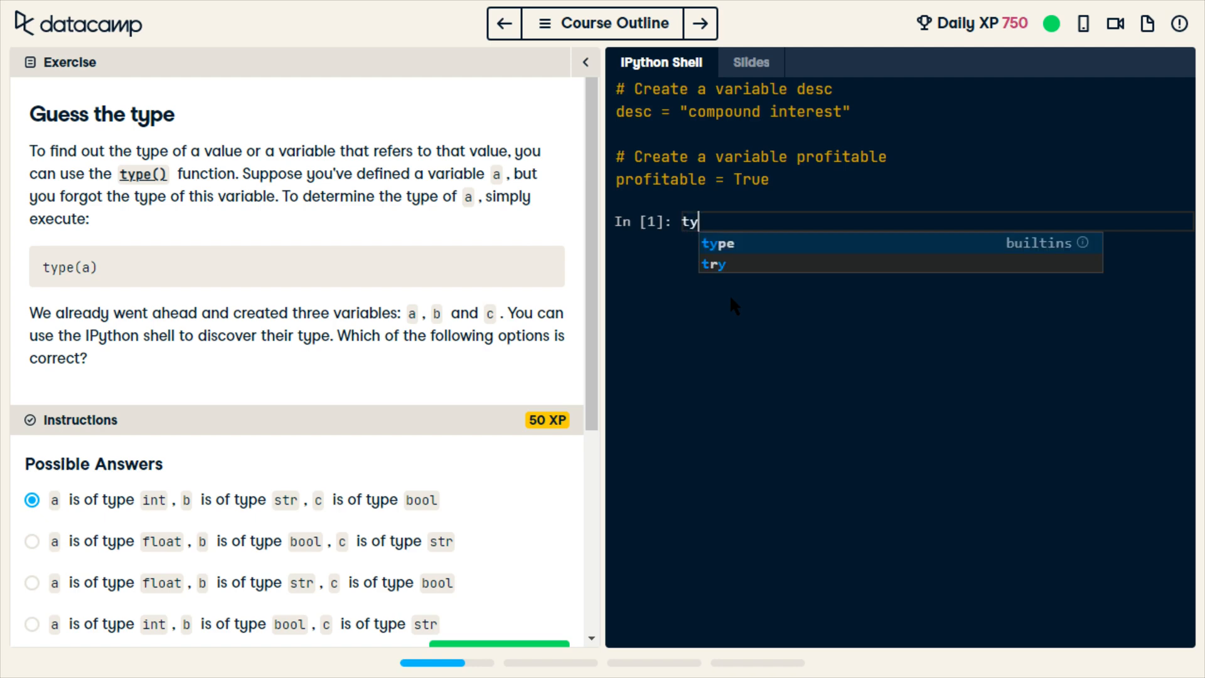
left_click(717, 242)
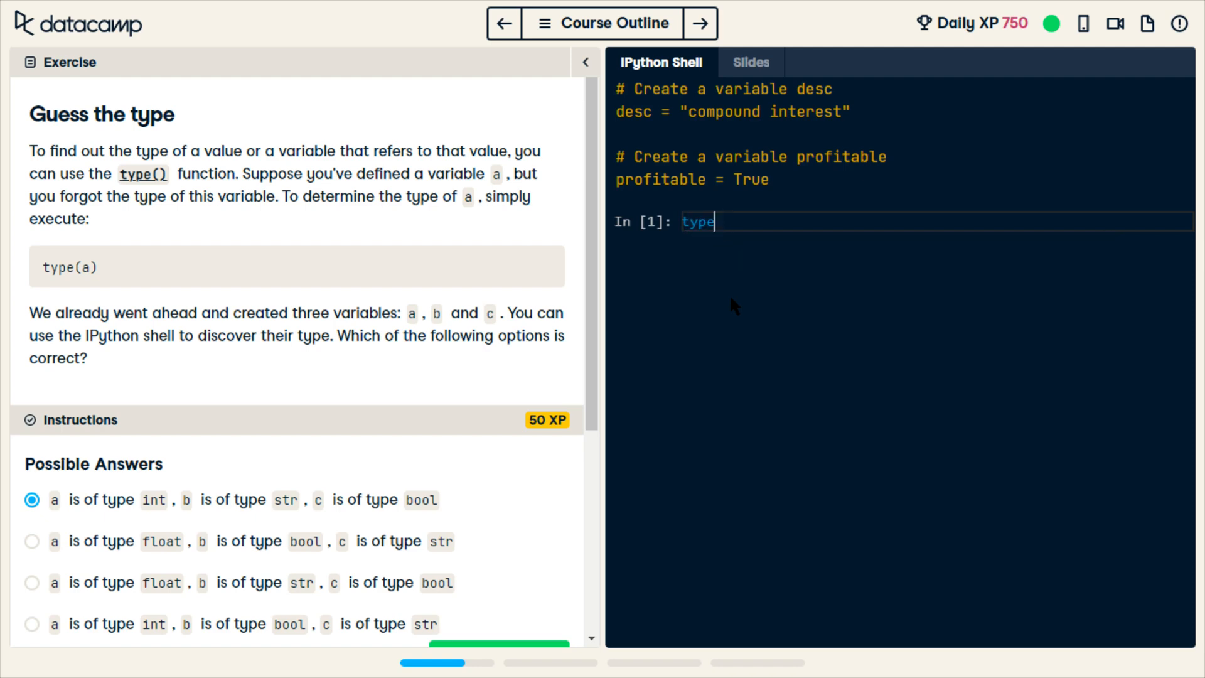
type("(a)")
type("t")
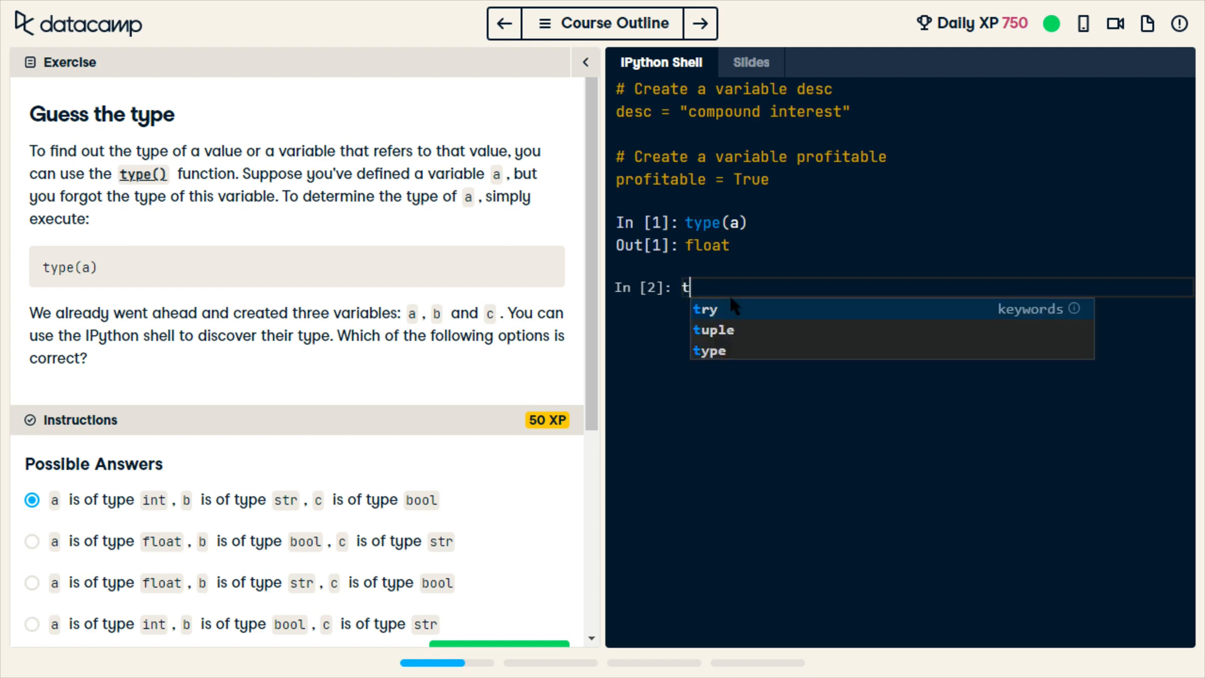
type("ype(b)")
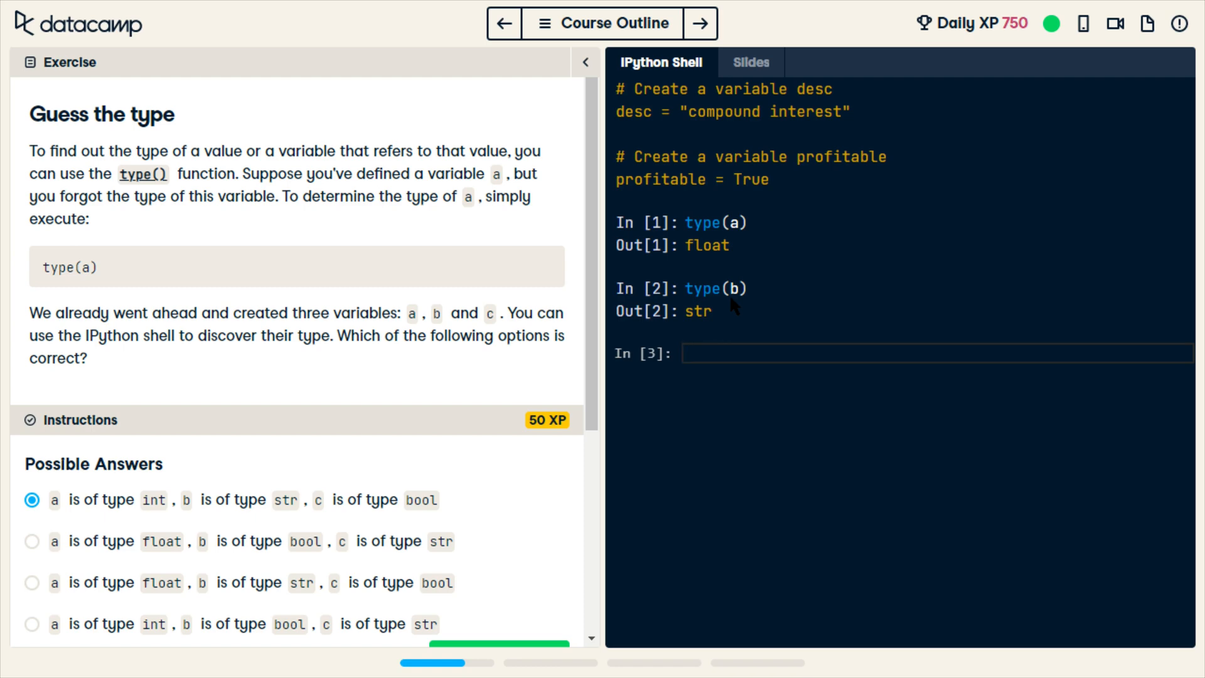
type("type(c)")
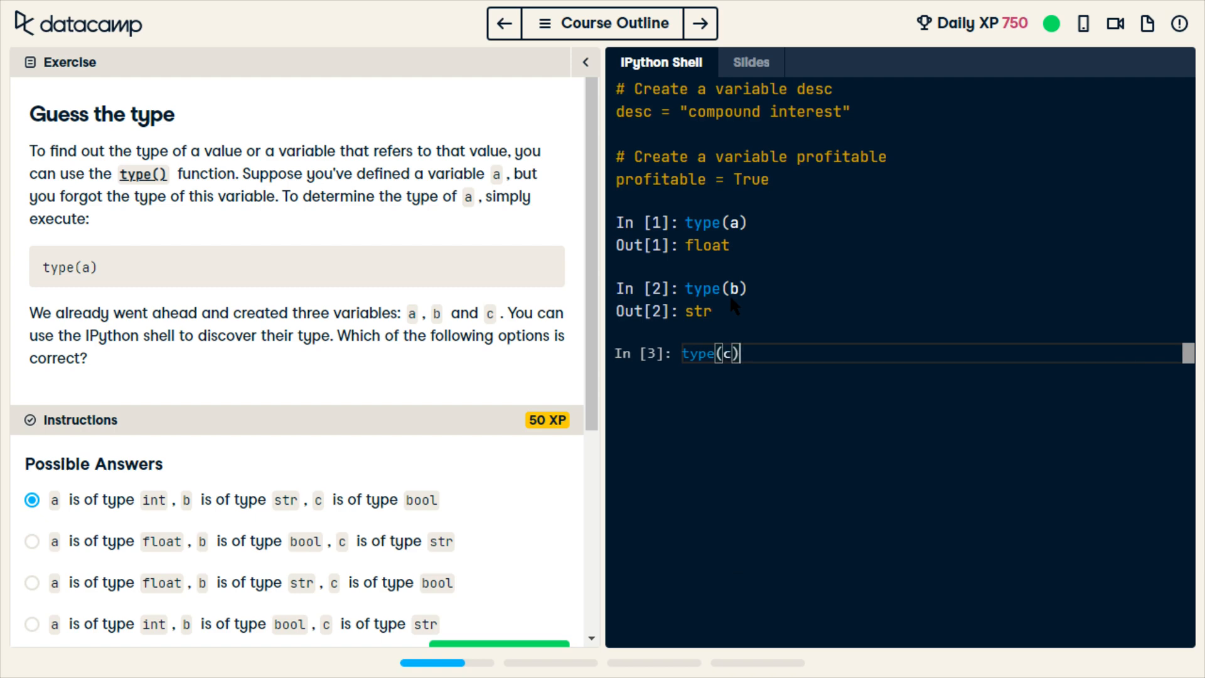
key("Return")
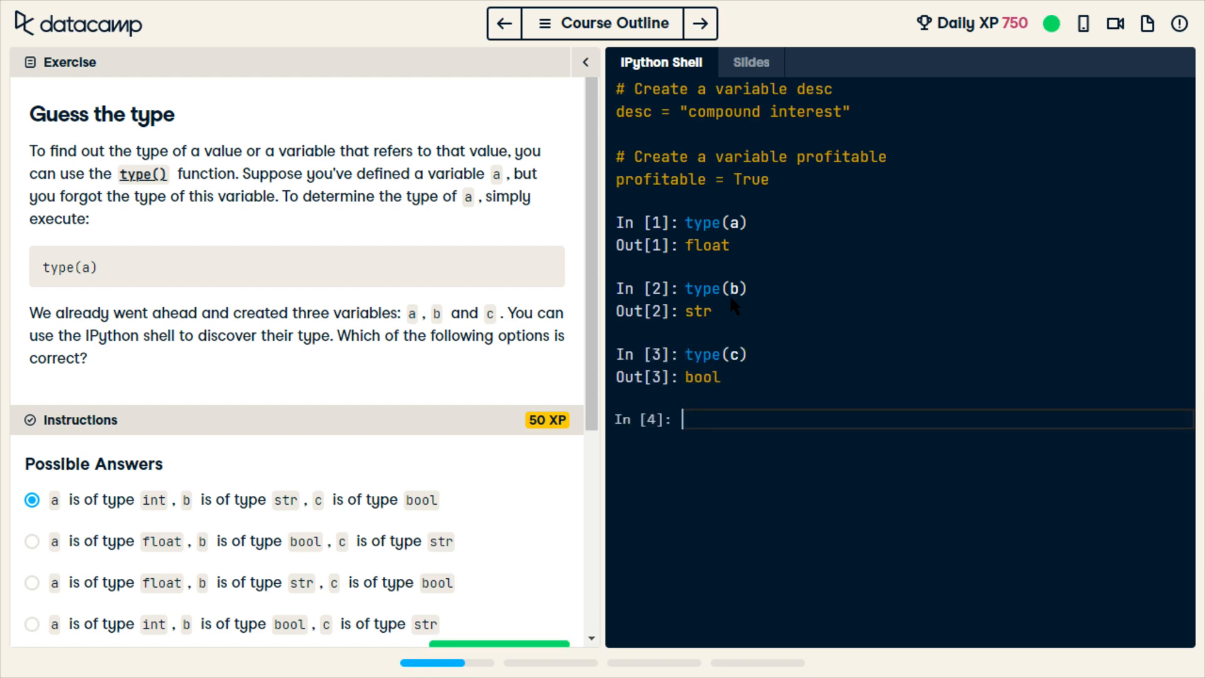
scroll("down", 3)
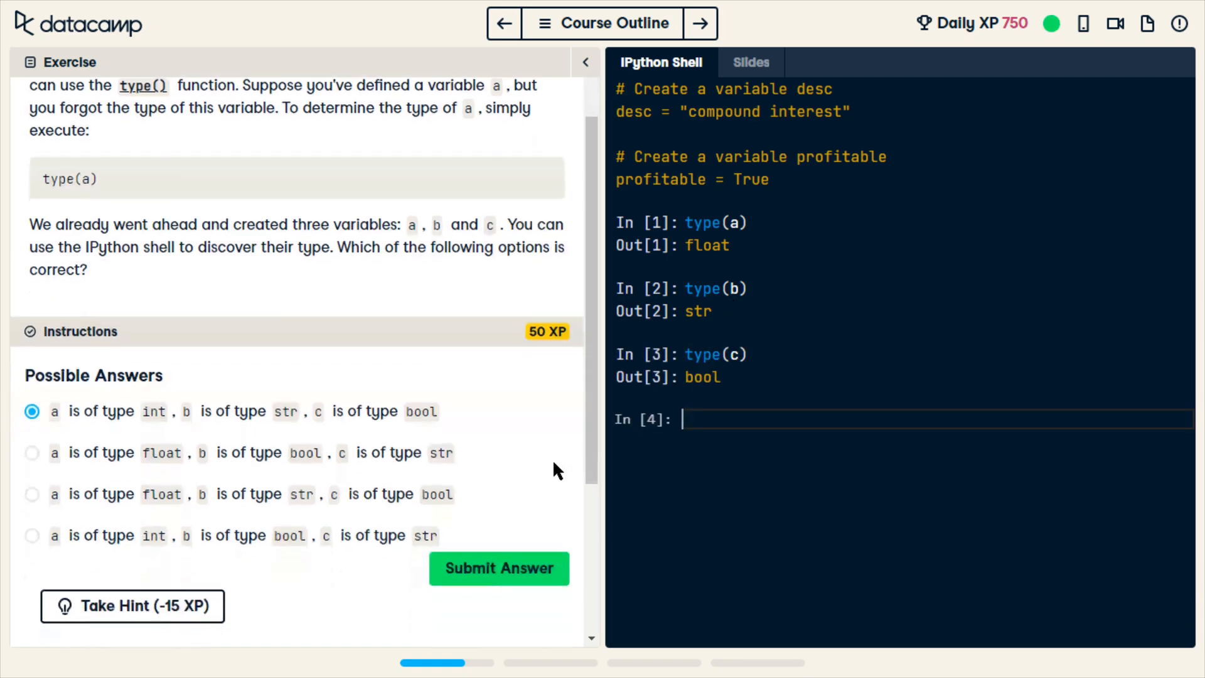
mouse_move(148, 467)
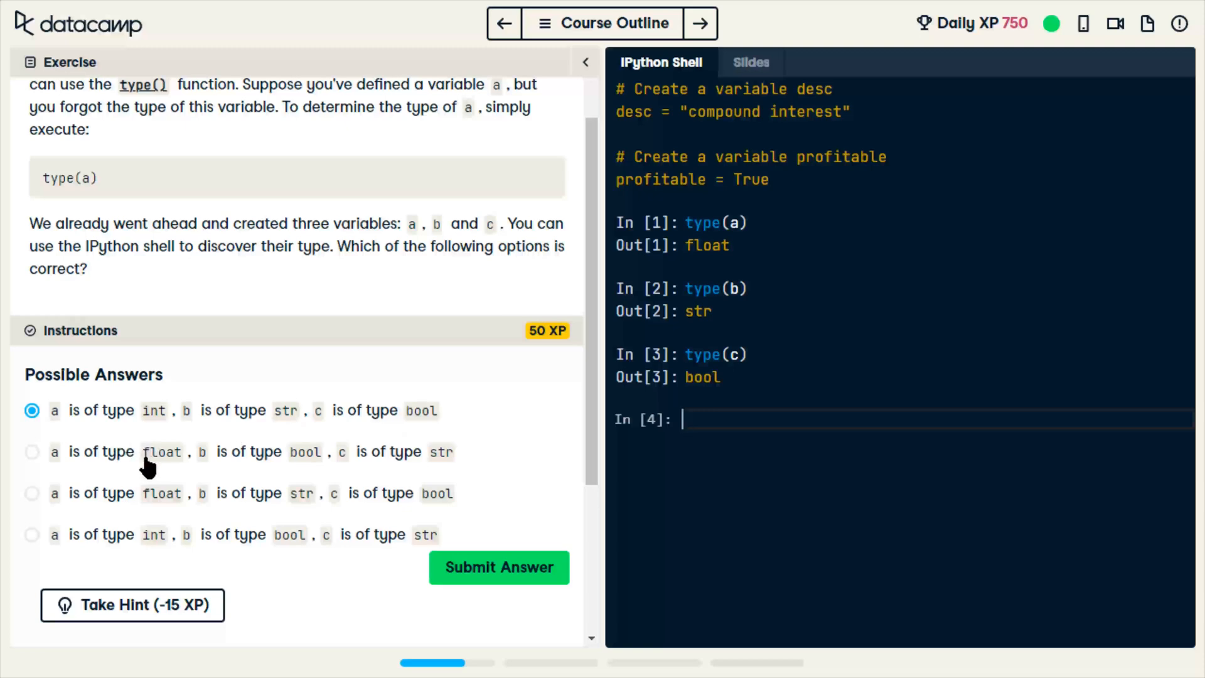
mouse_move(280, 514)
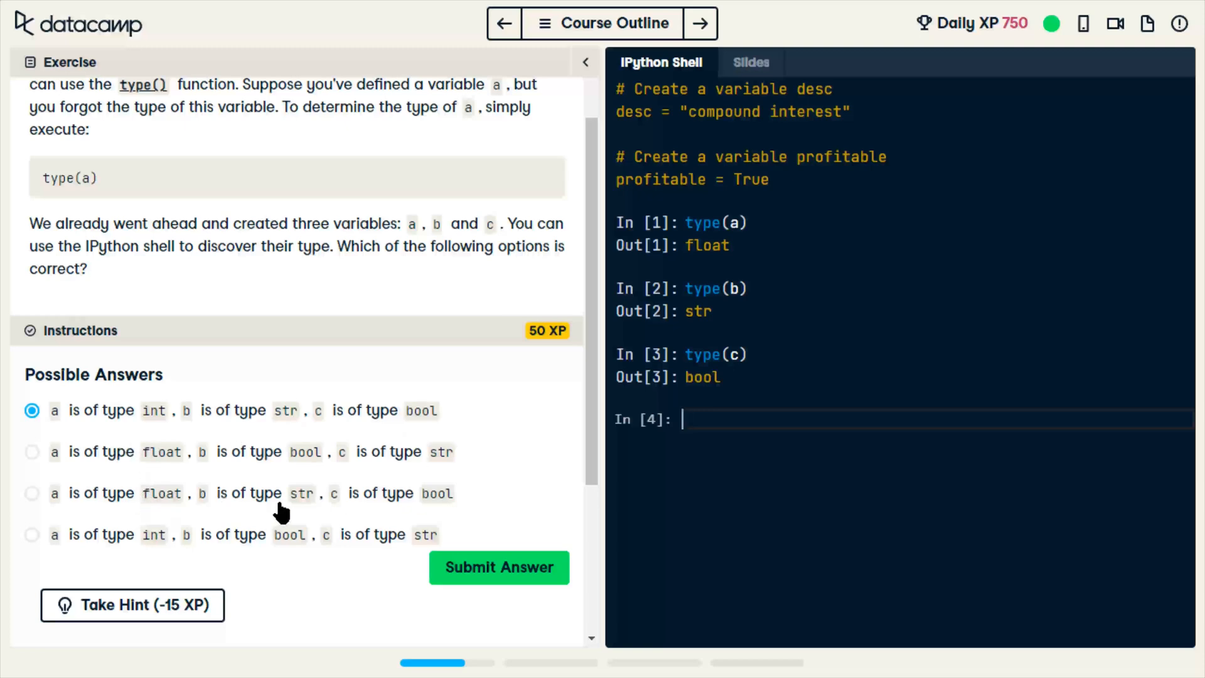
mouse_move(30, 499)
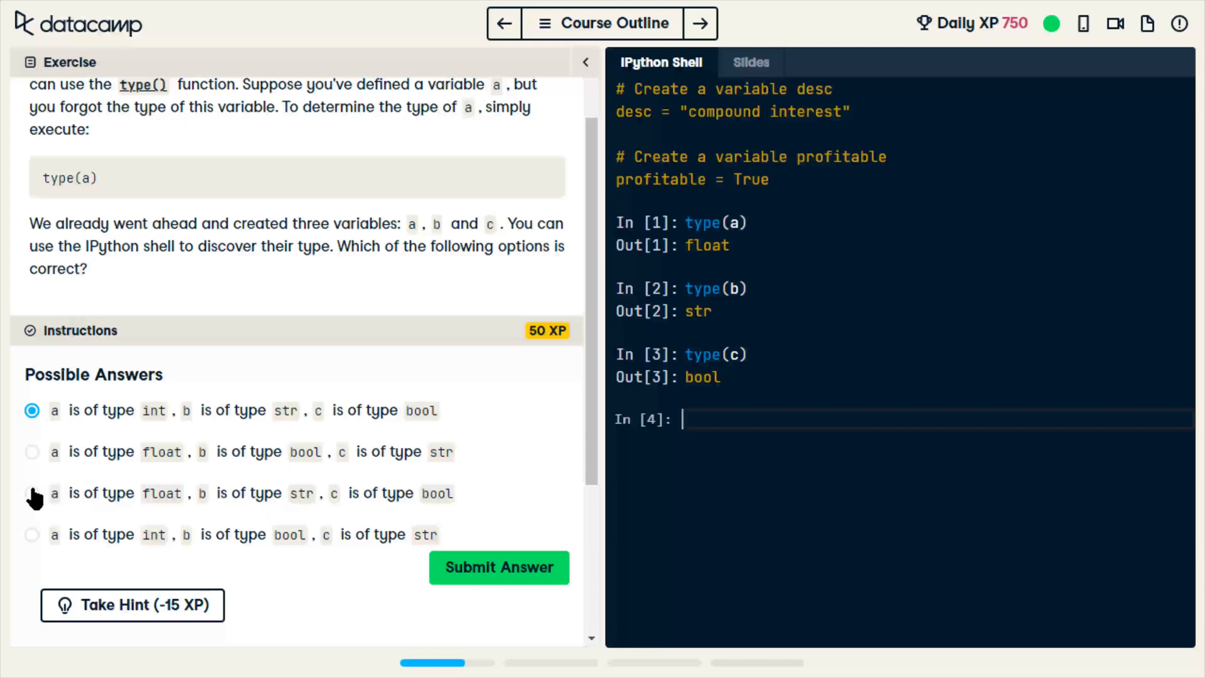
Step: Choose the a float, b str, c bool option and submit it for +50 XP
left_click(31, 492)
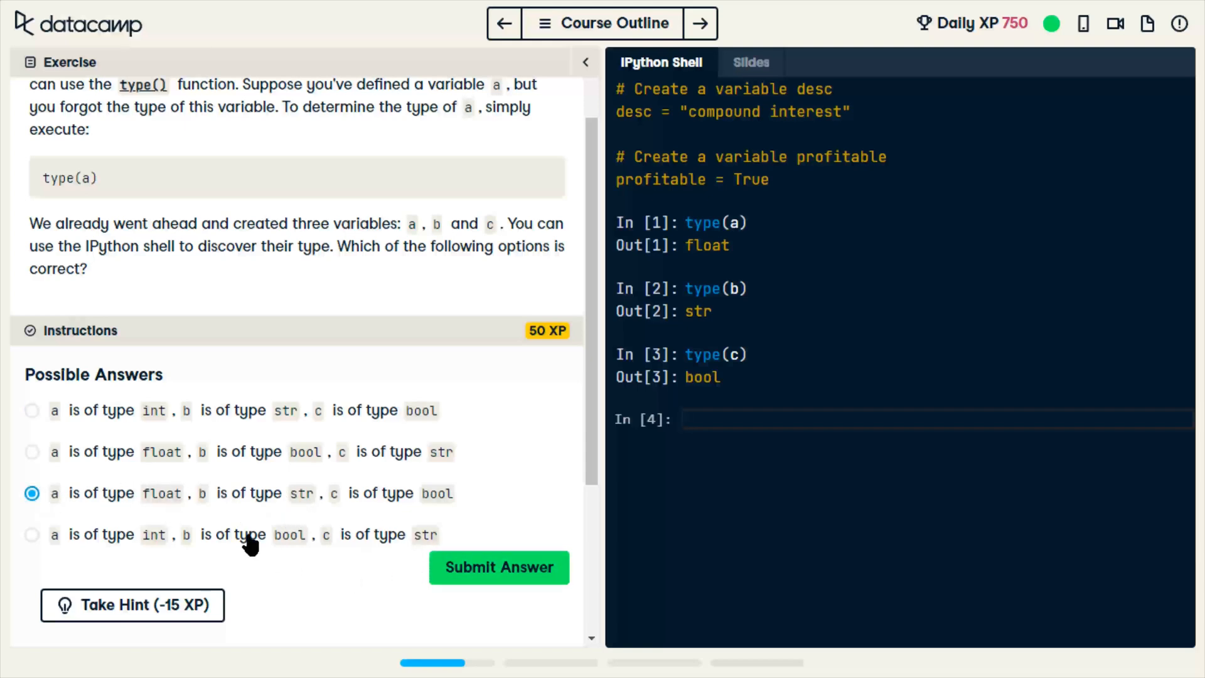
mouse_move(150, 501)
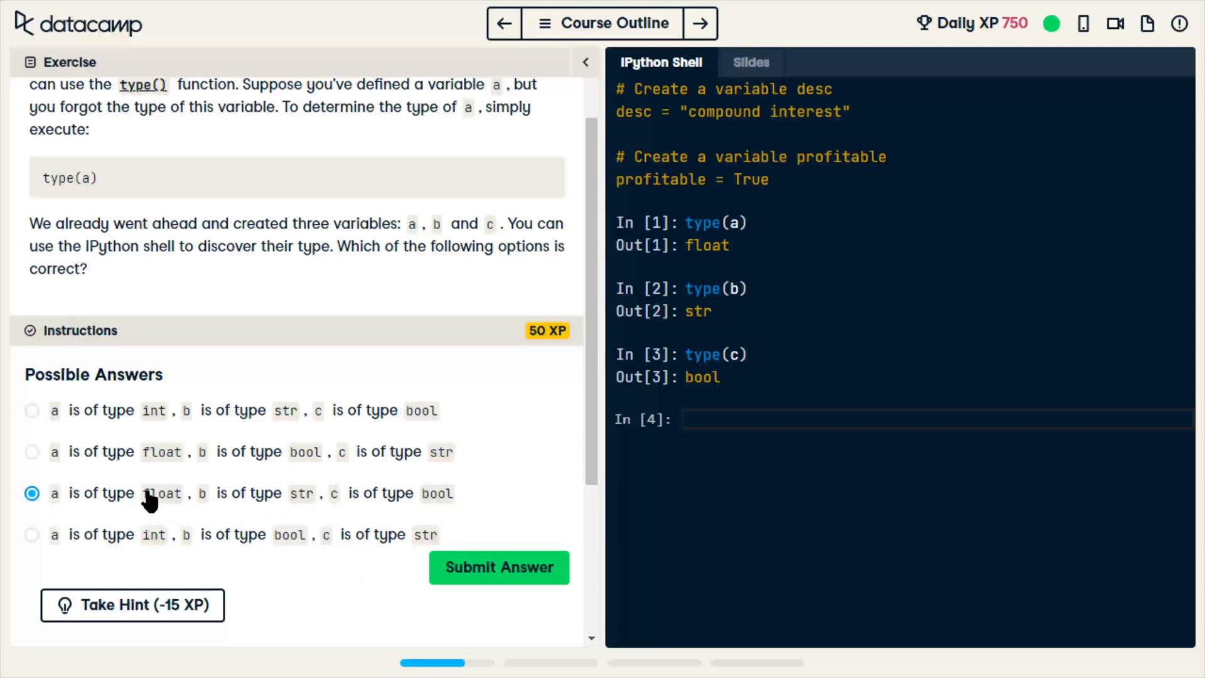
left_click(499, 568)
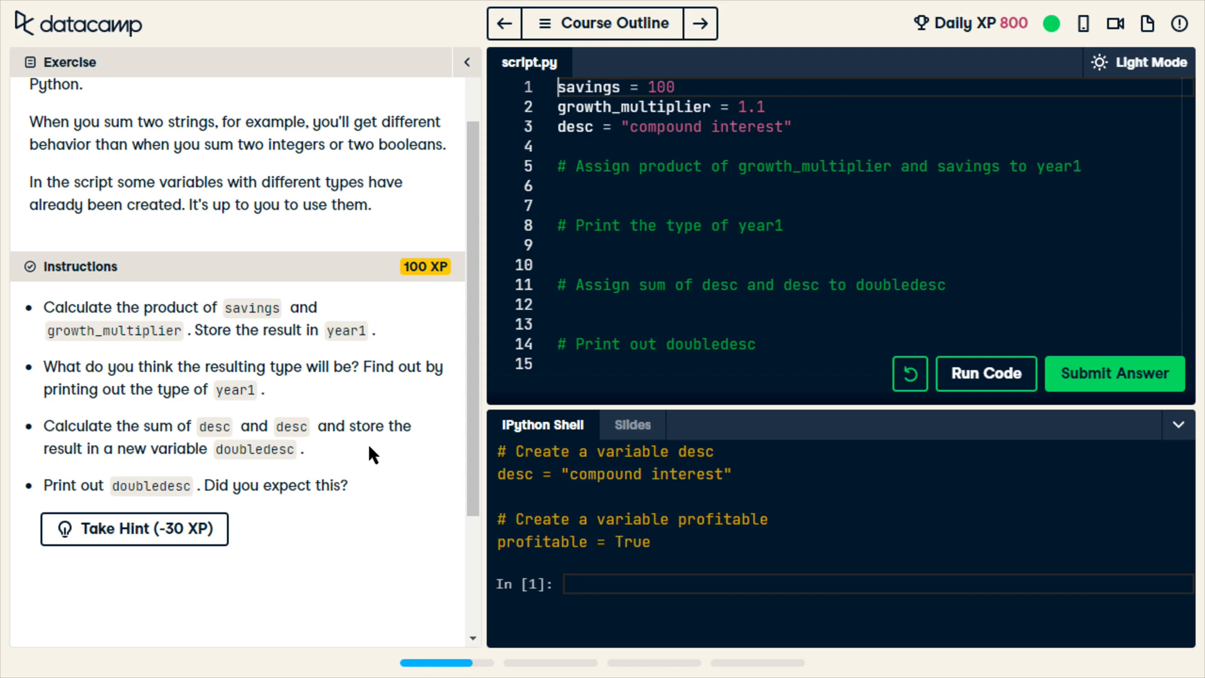
mouse_move(332, 324)
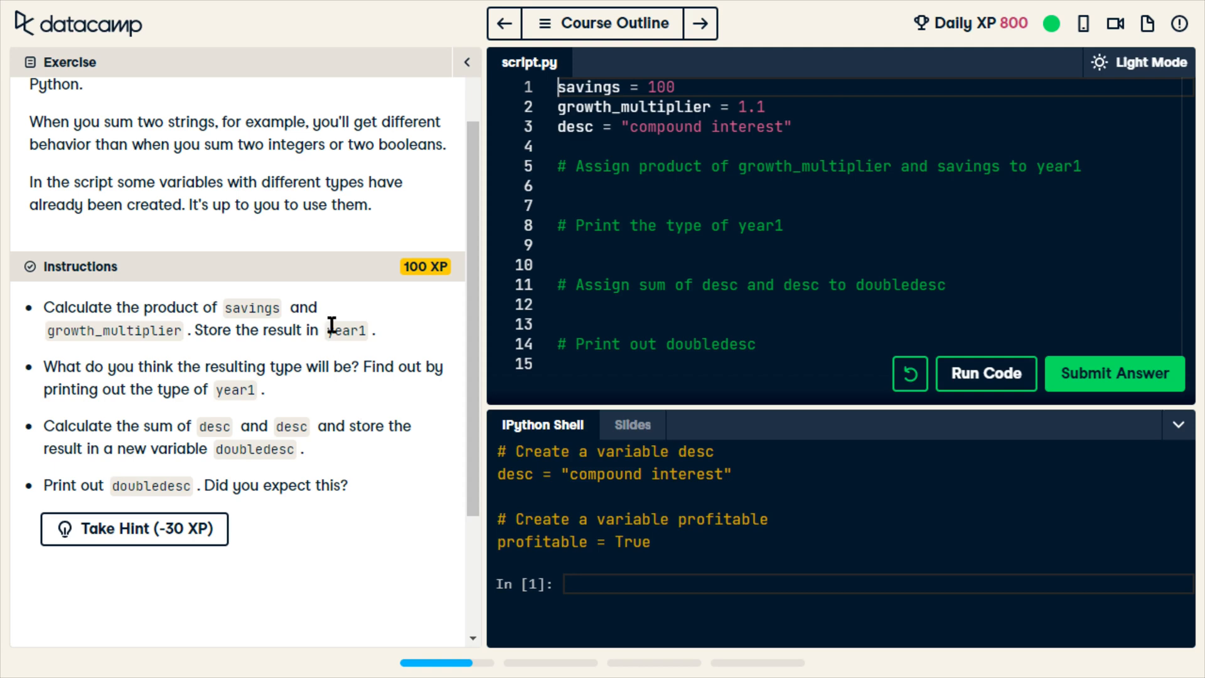
mouse_move(474, 162)
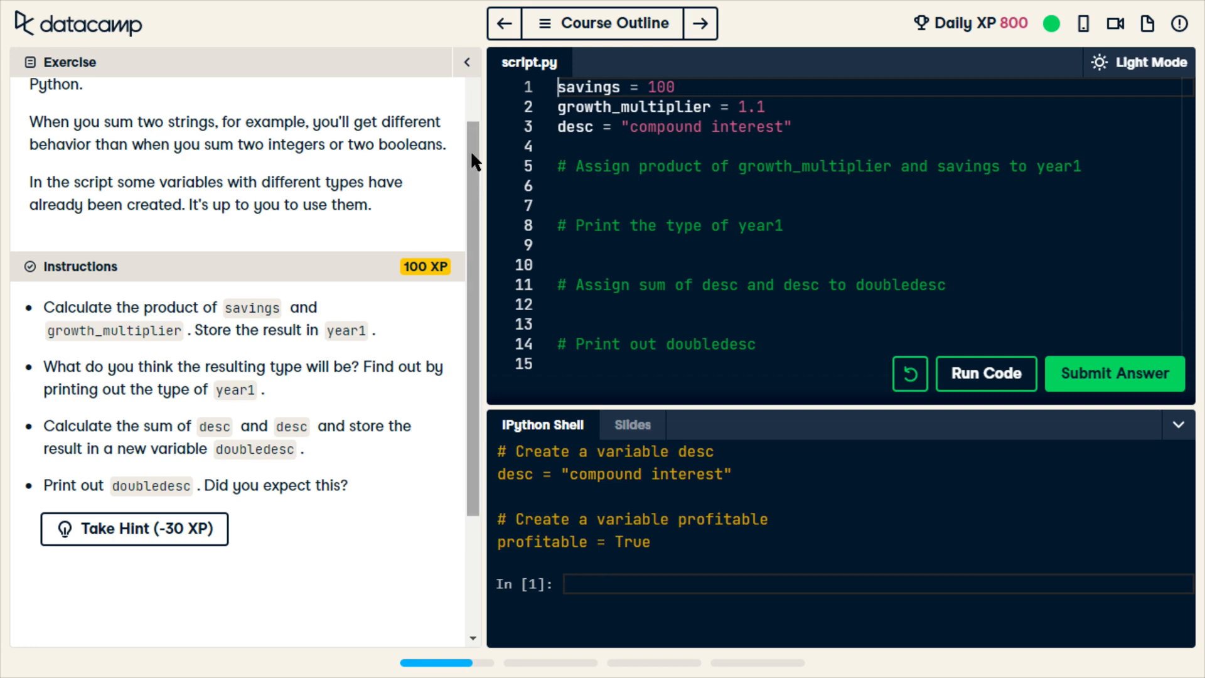
mouse_move(238, 267)
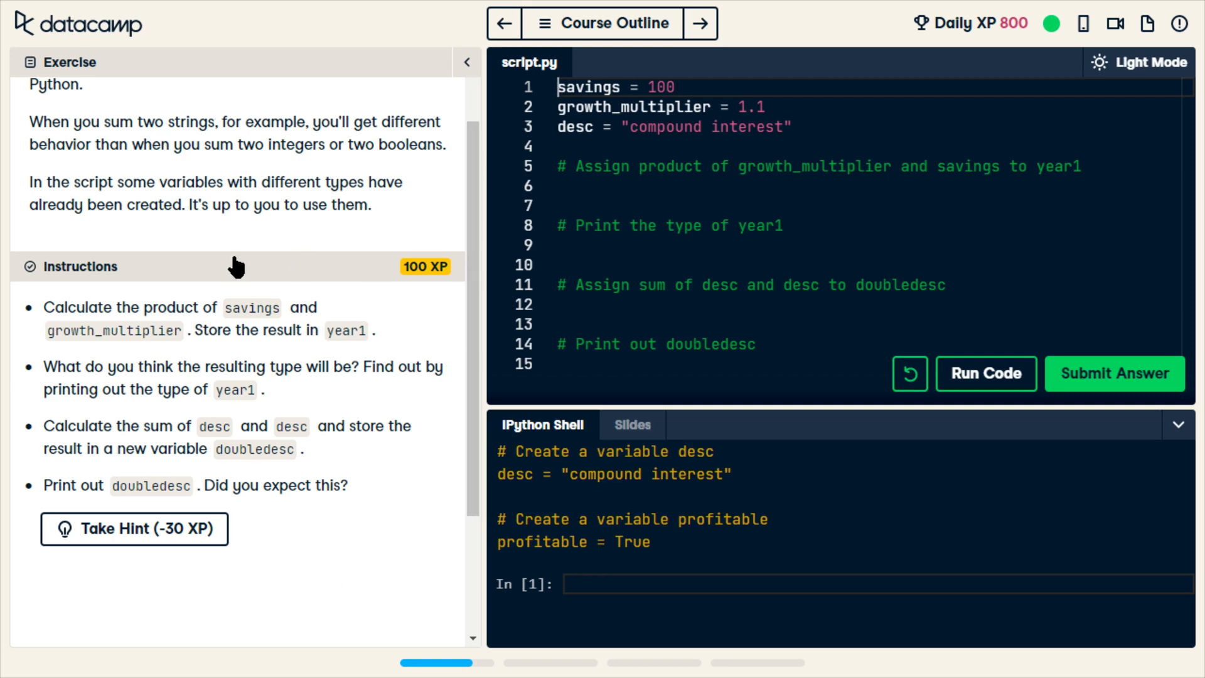
mouse_move(320, 243)
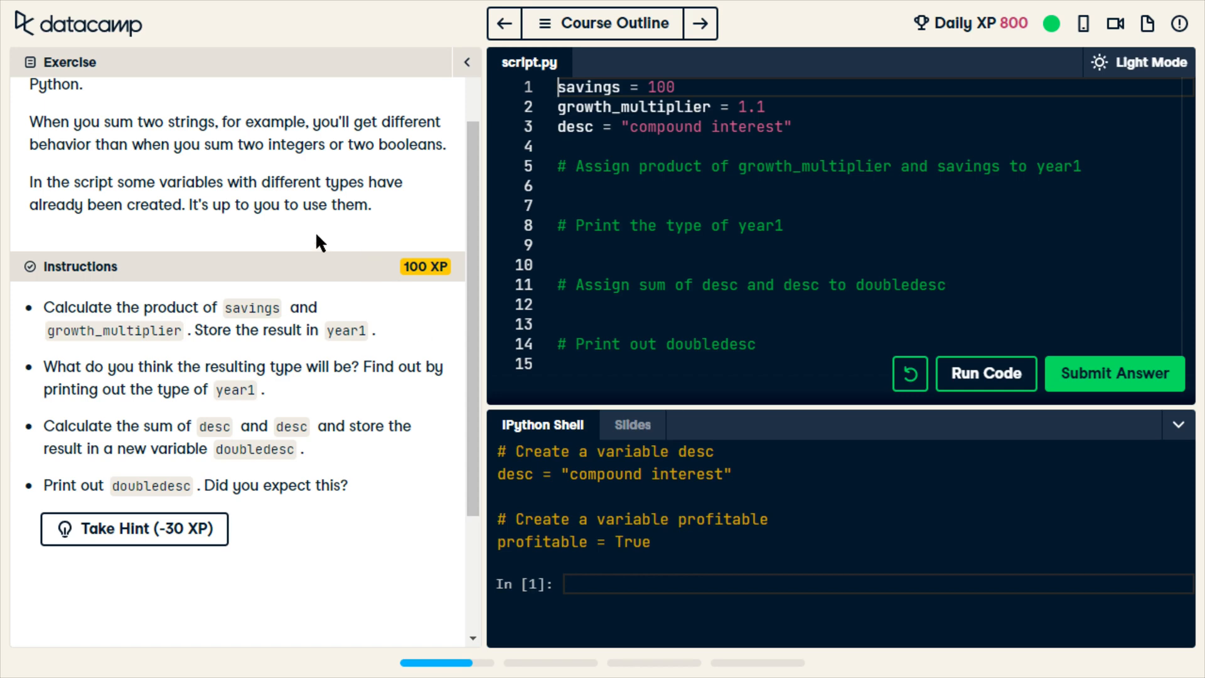
mouse_move(120, 276)
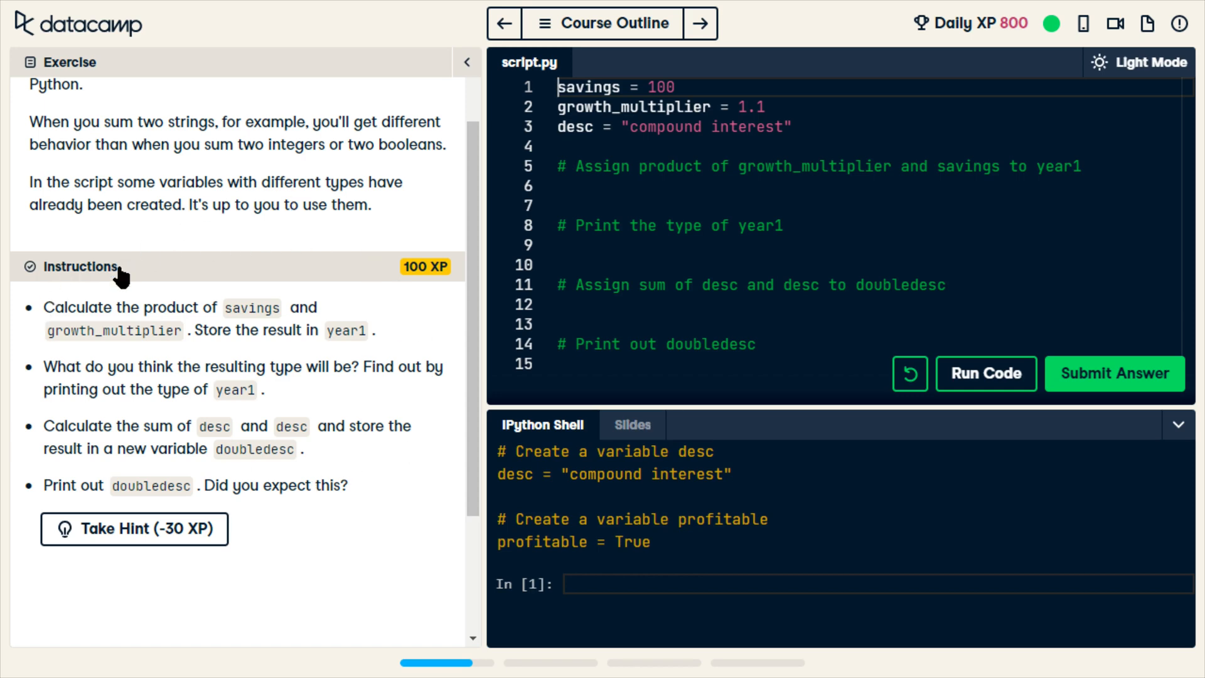
mouse_move(275, 431)
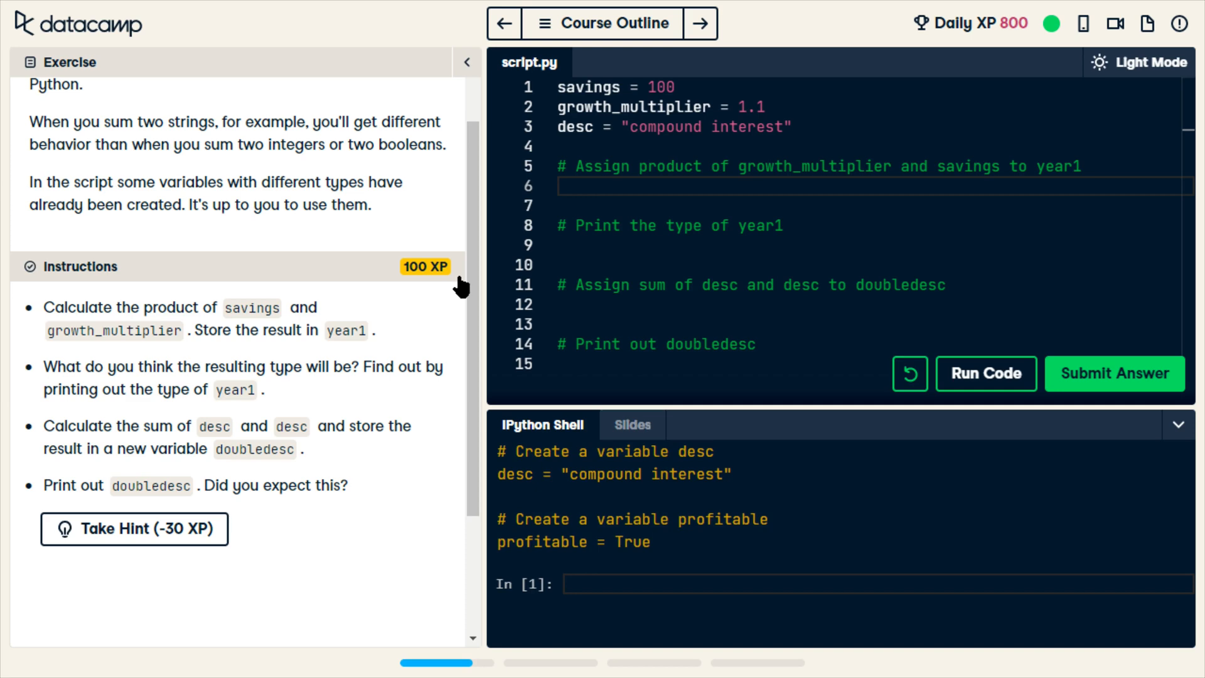
Step: Write year1 = growth_multiplier * savings on line 6
type("year")
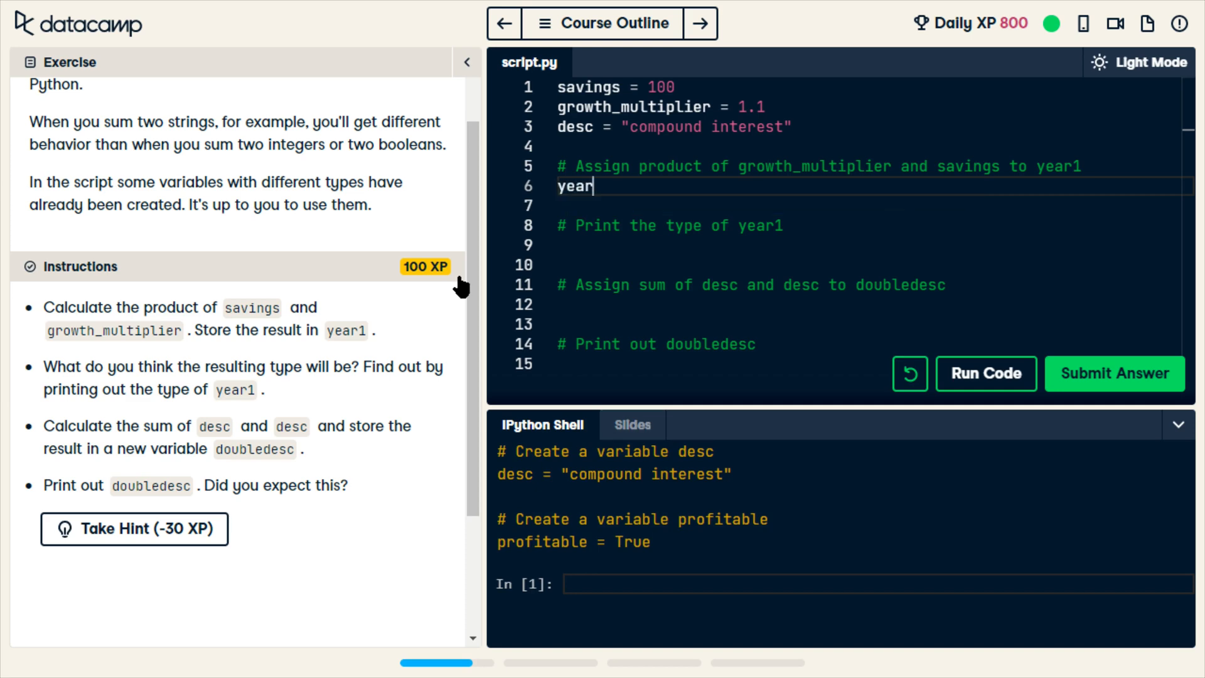
type("1")
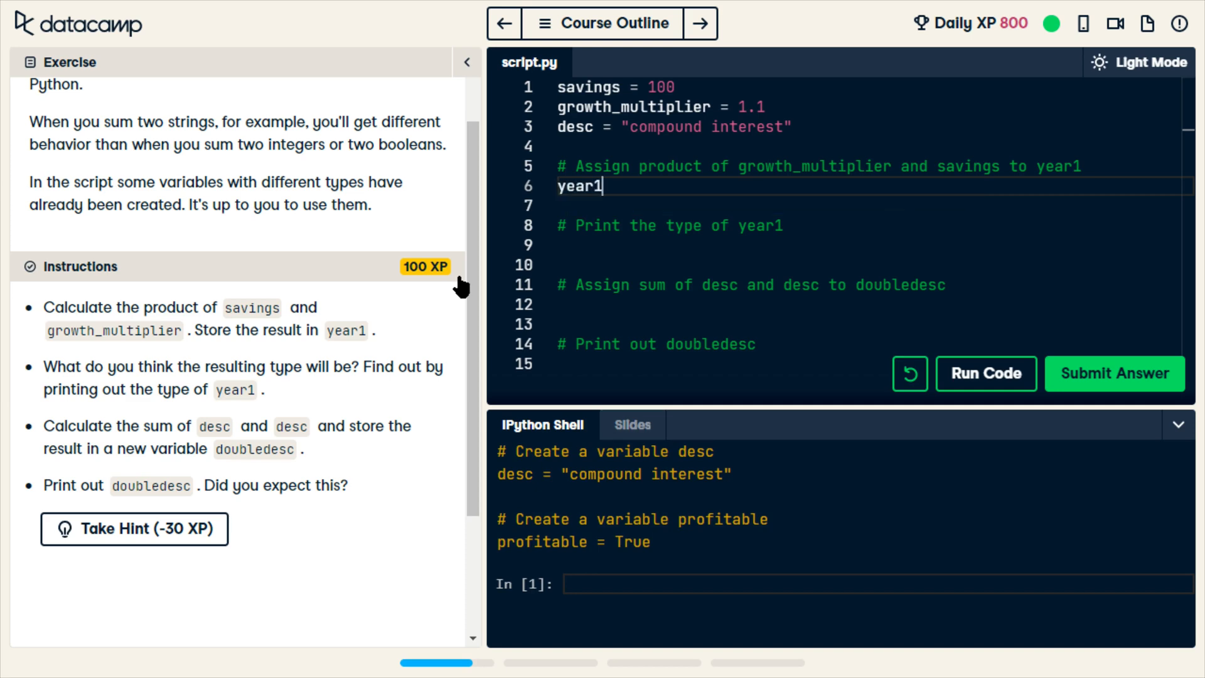
type("=")
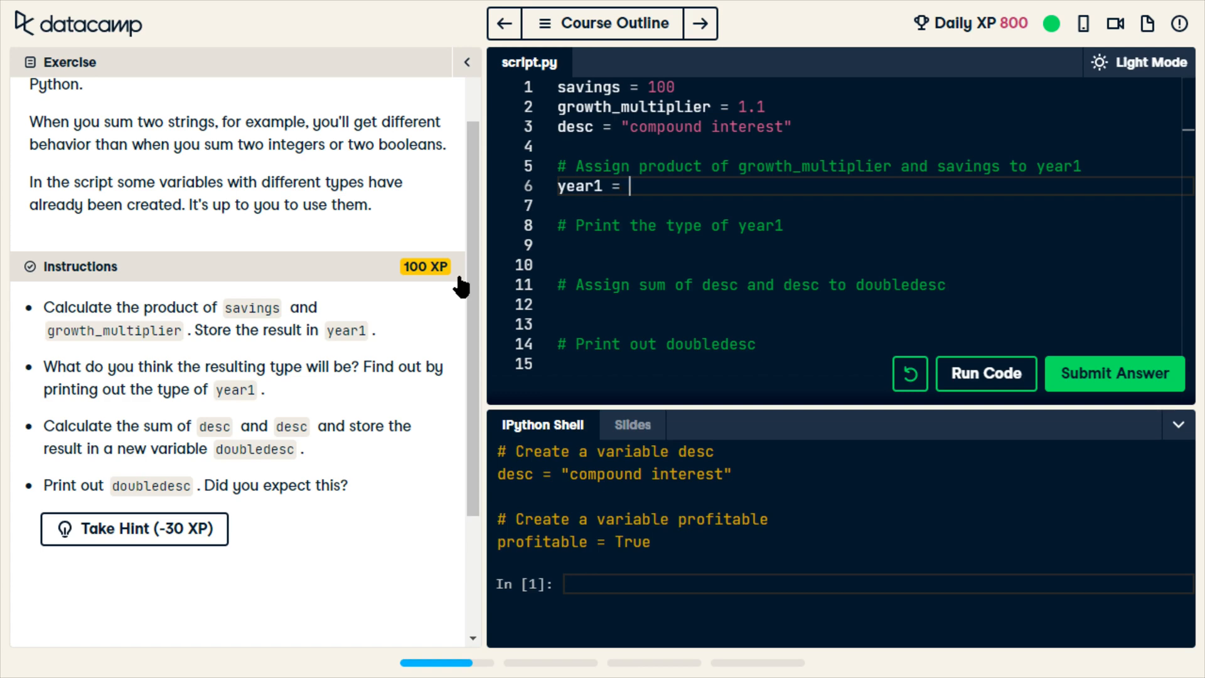
type("gr")
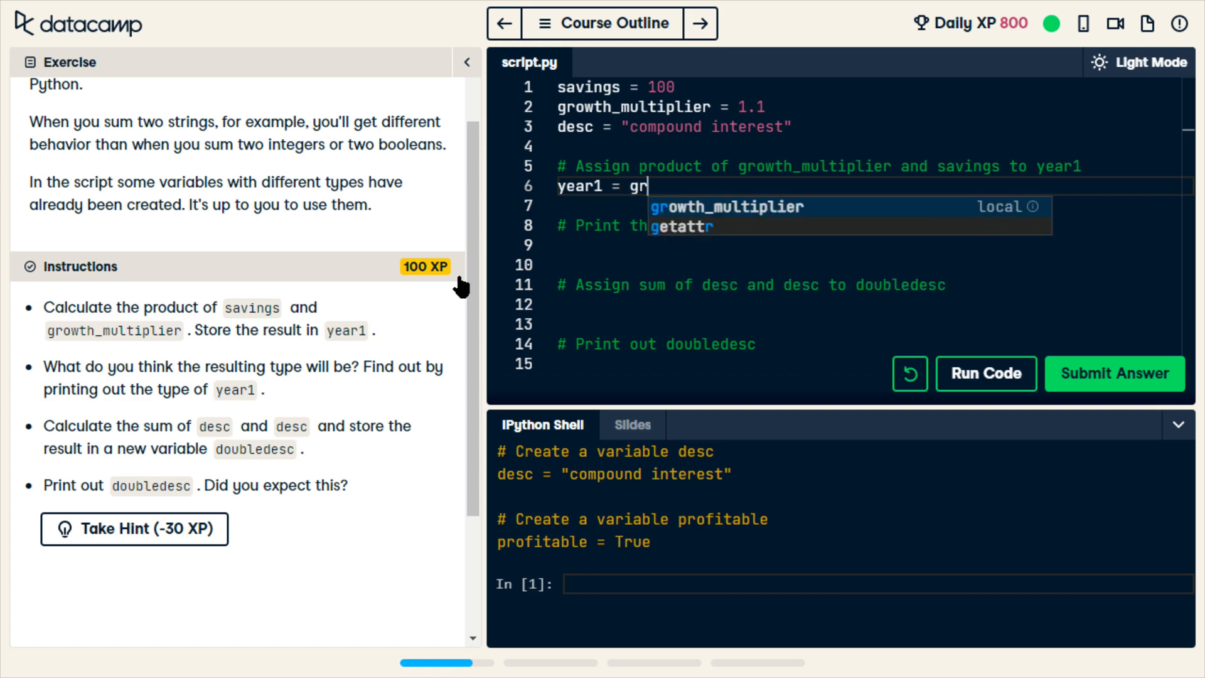
left_click(725, 206)
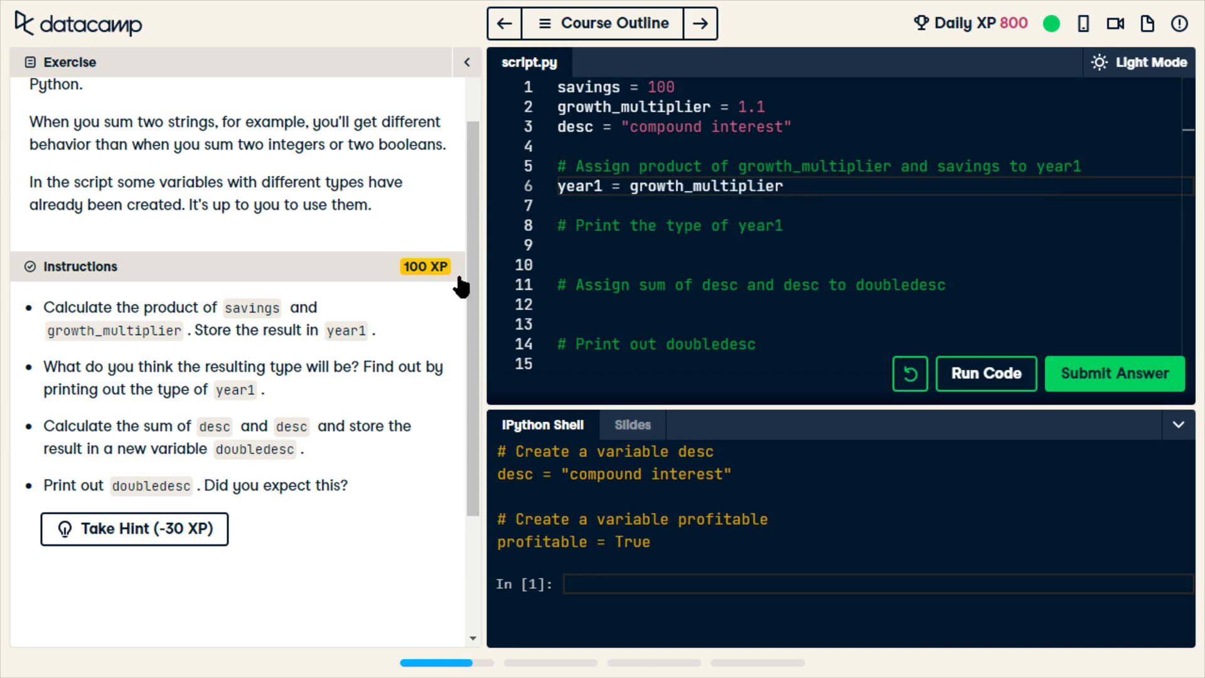
type("*")
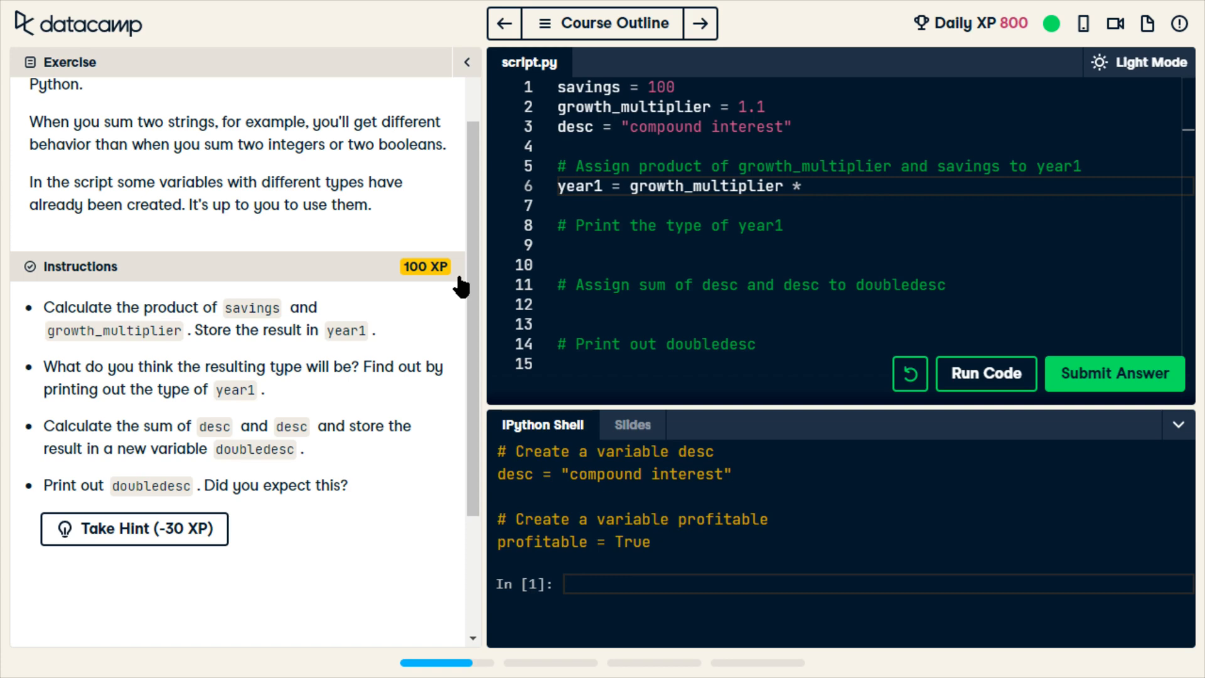
type("savings")
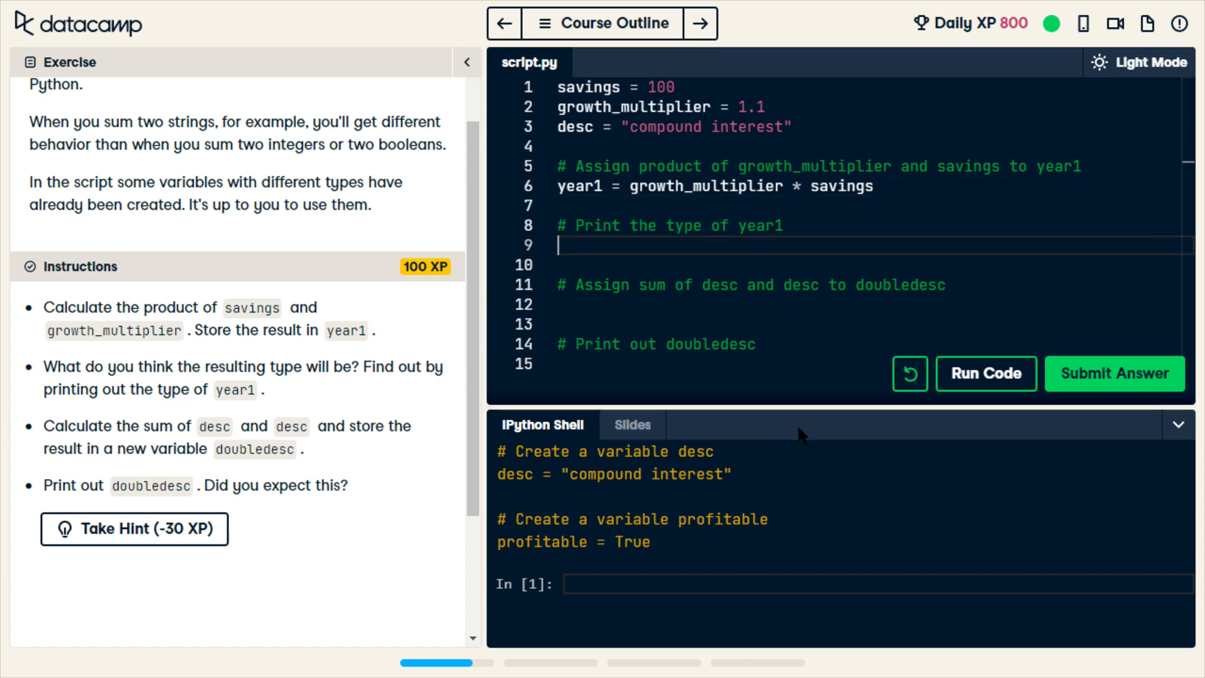
Step: Add type(year1) under the print-type comment
type("yea")
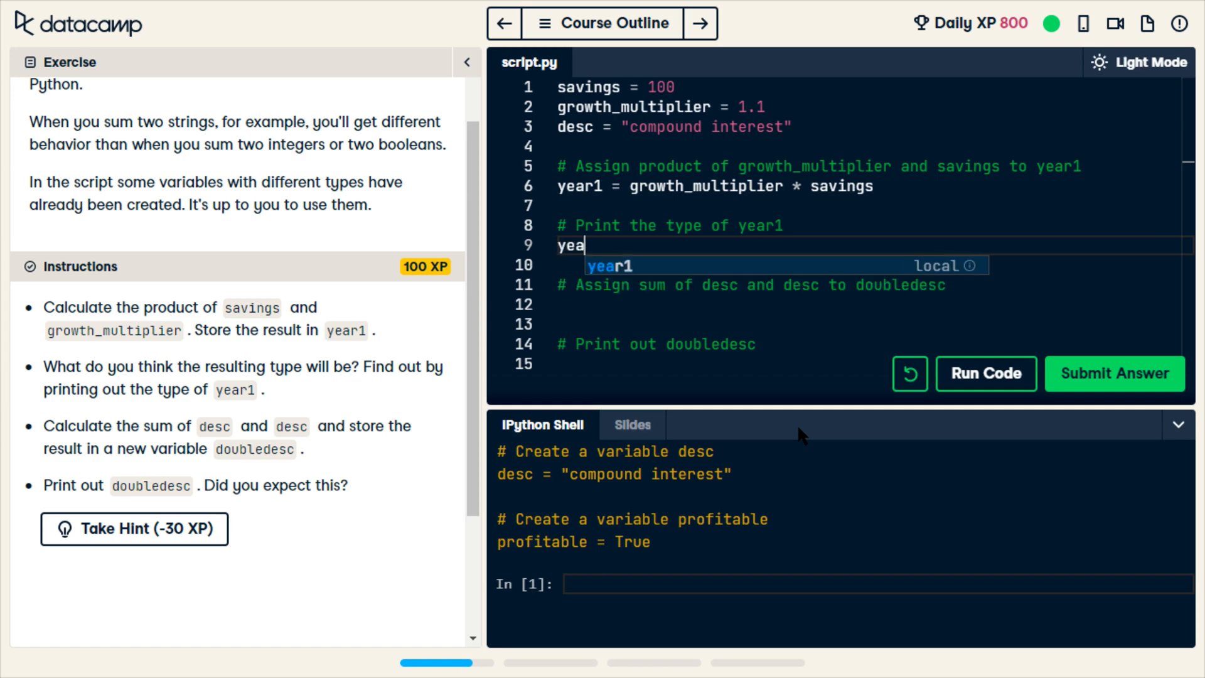
type("type")
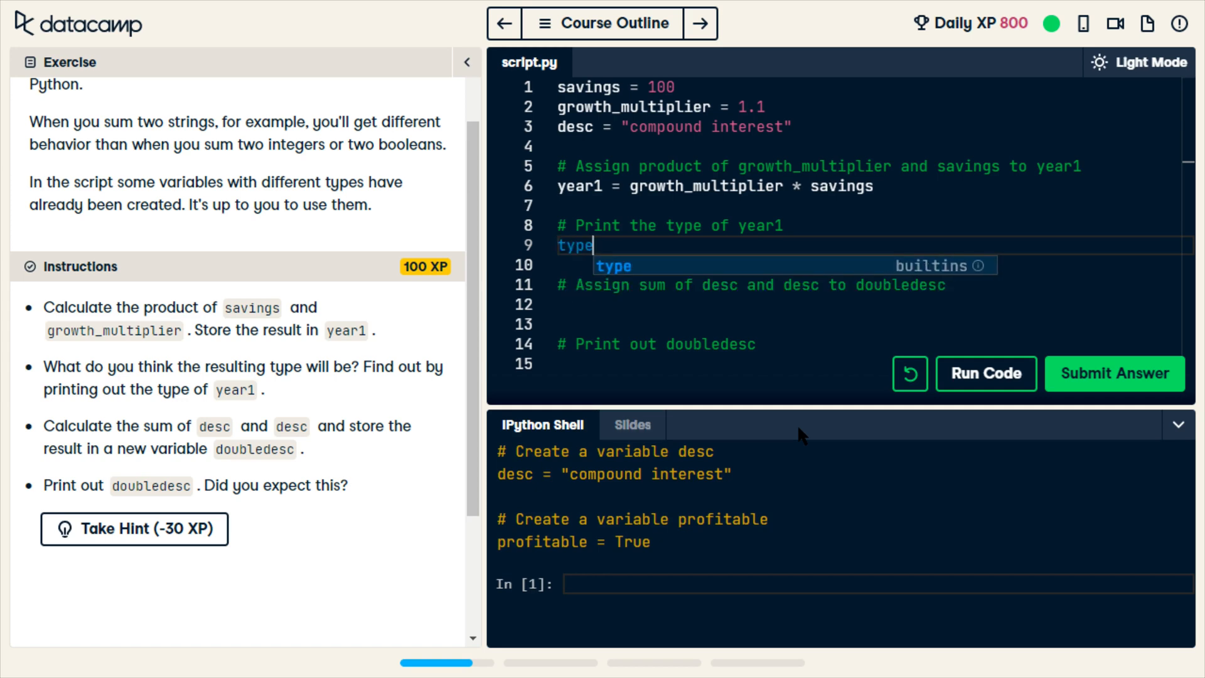
type("(year)")
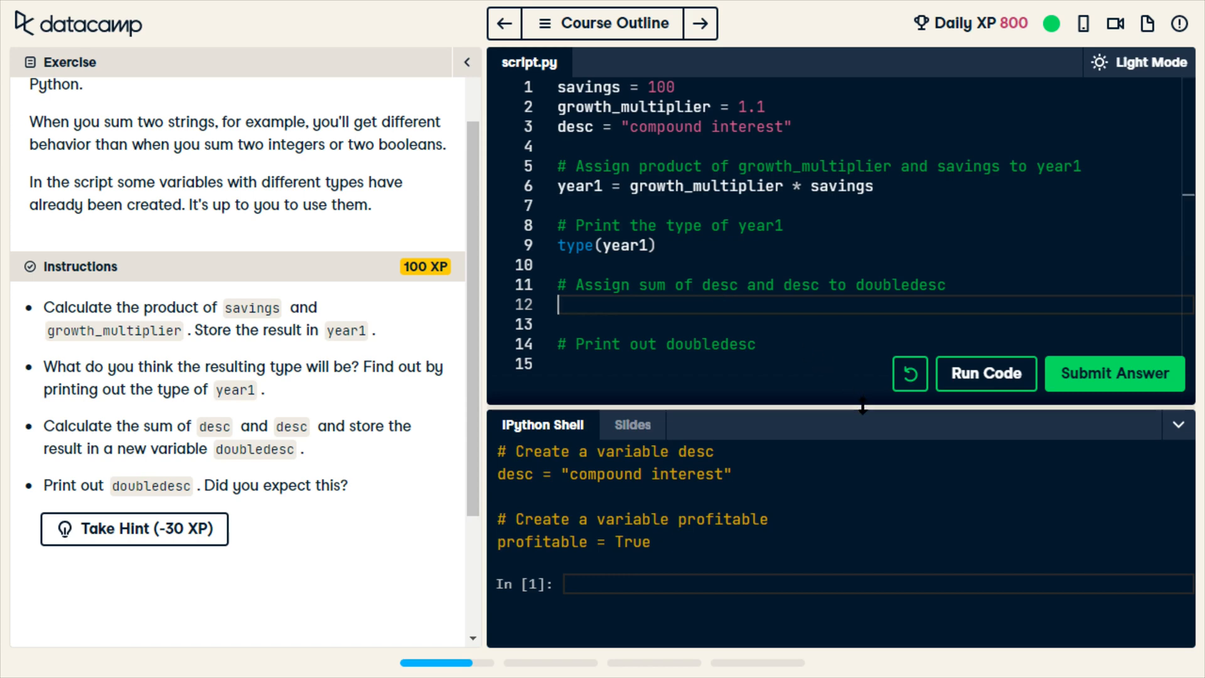
mouse_move(863, 429)
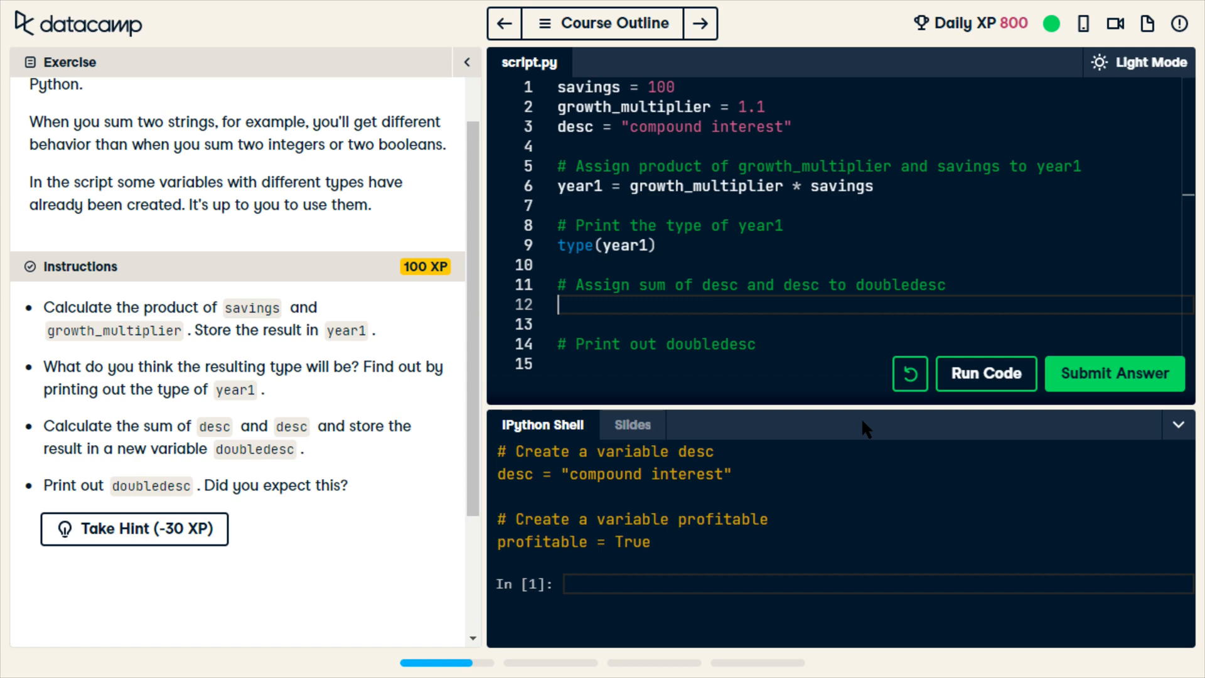
Step: Write doubledesc = desc + desc and print(doubledesc) at the end of the script
type("doubl")
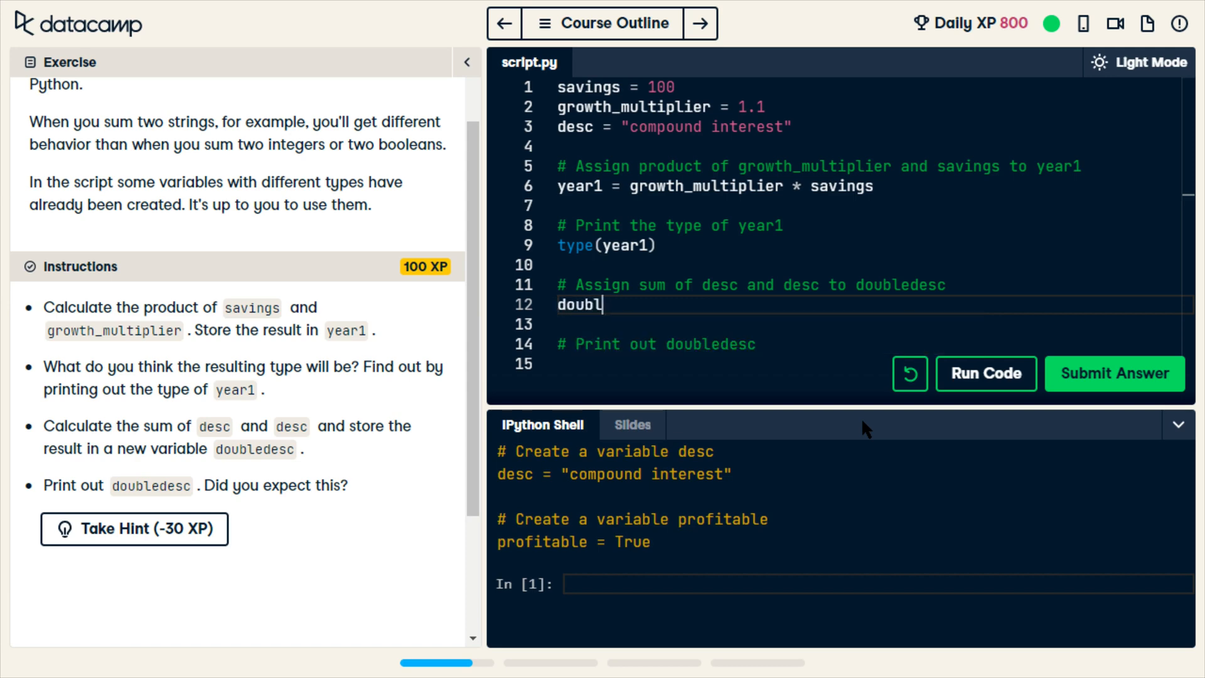
type("edesc")
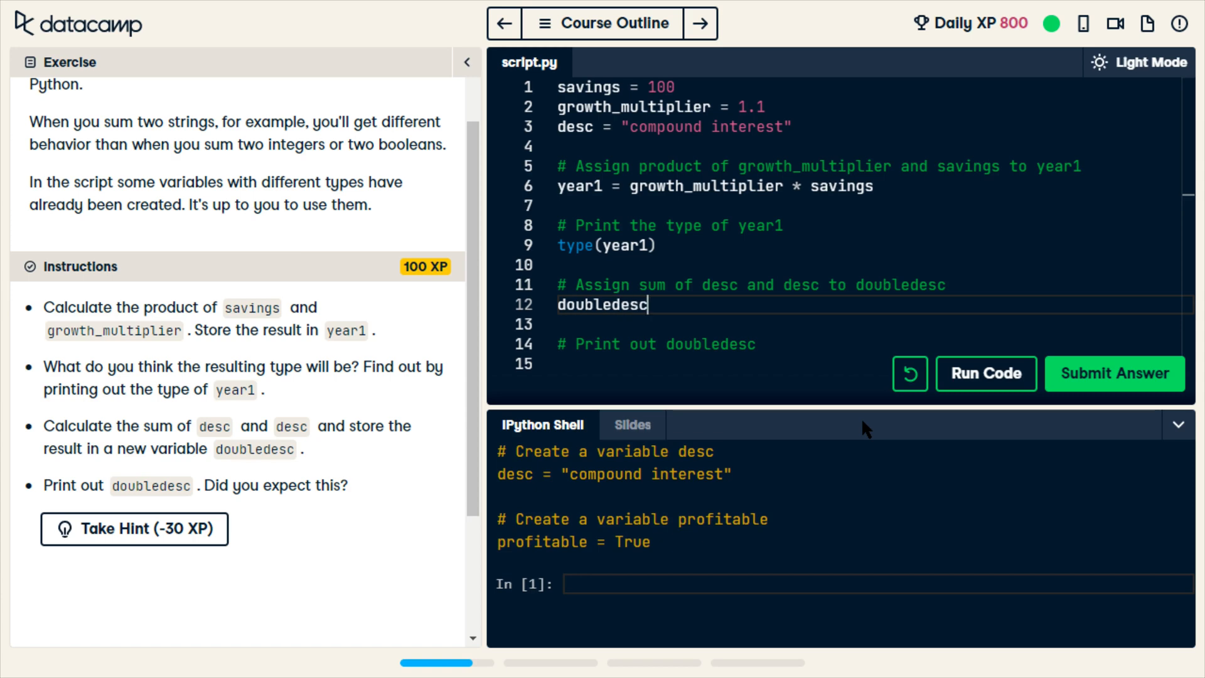
type("=")
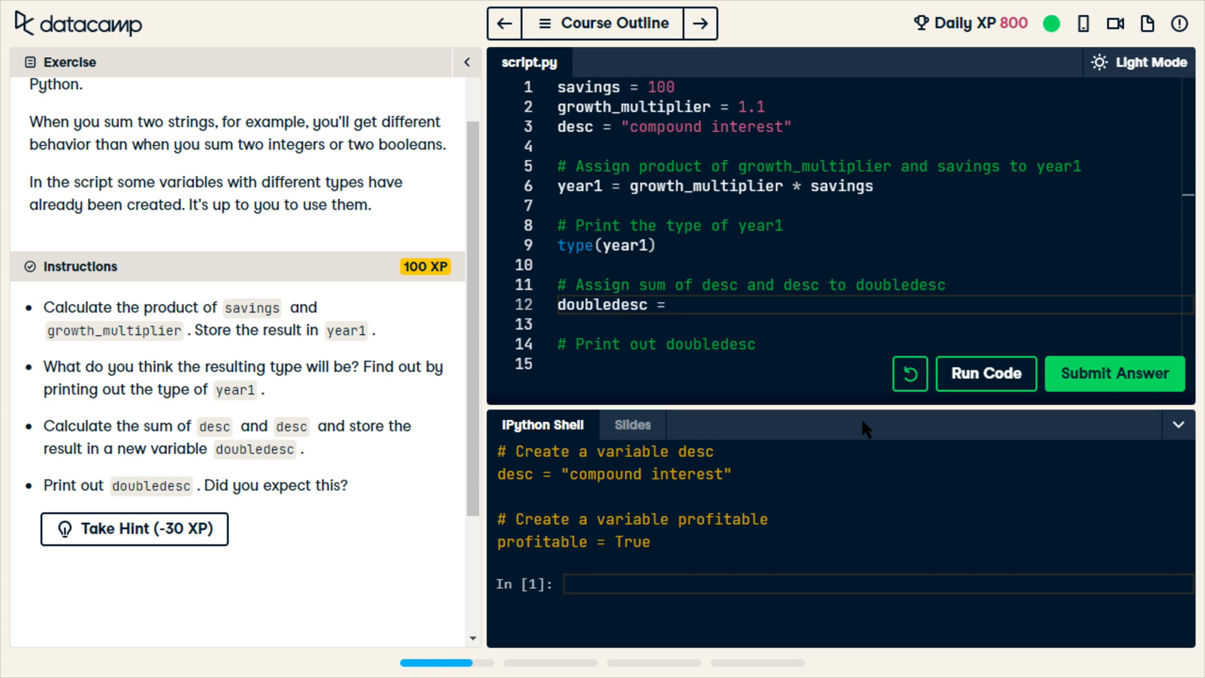
type("desc")
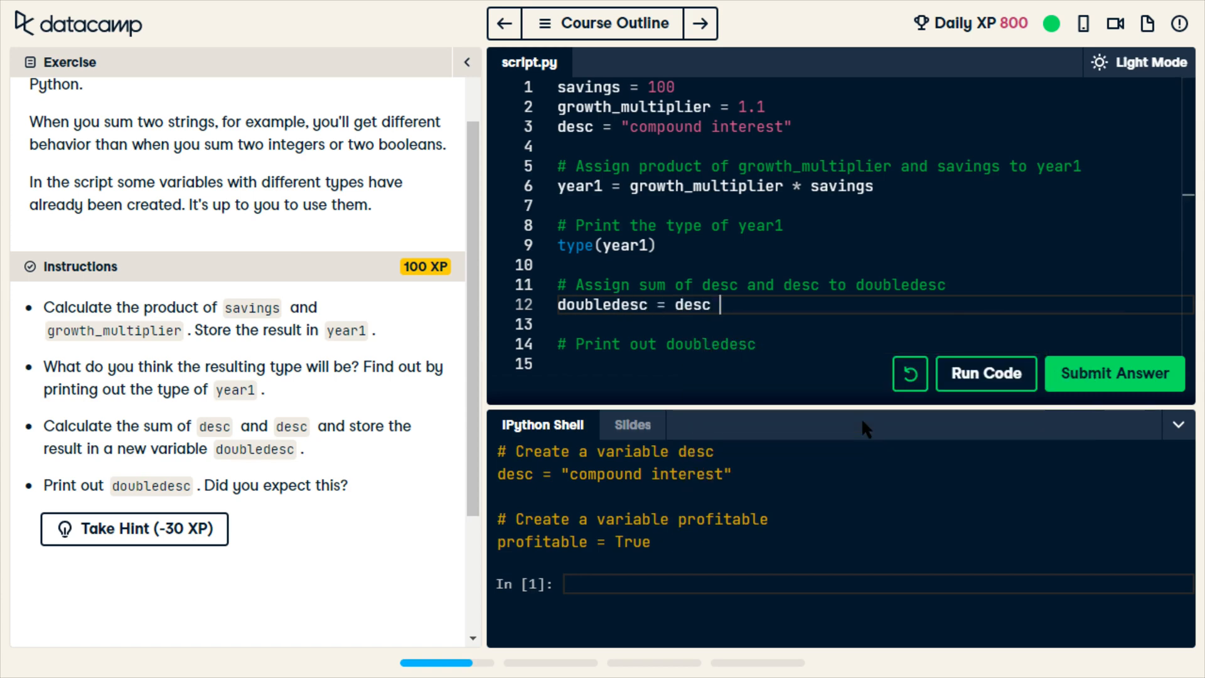
type("+ desc")
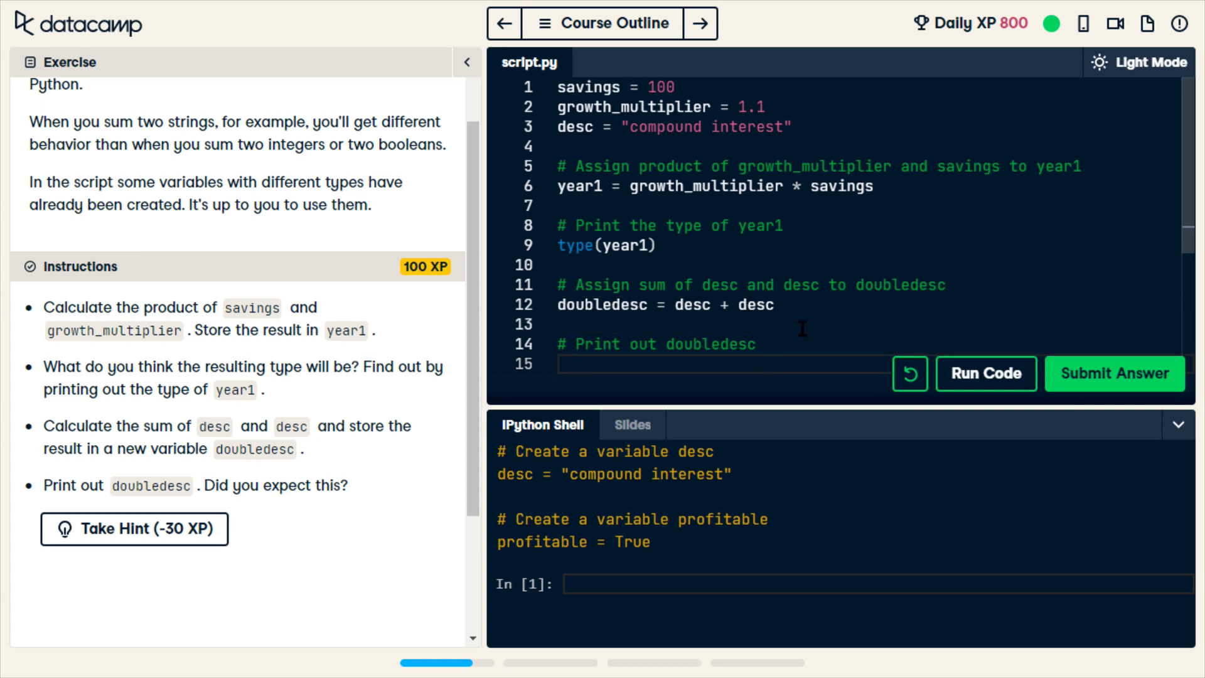
type("print")
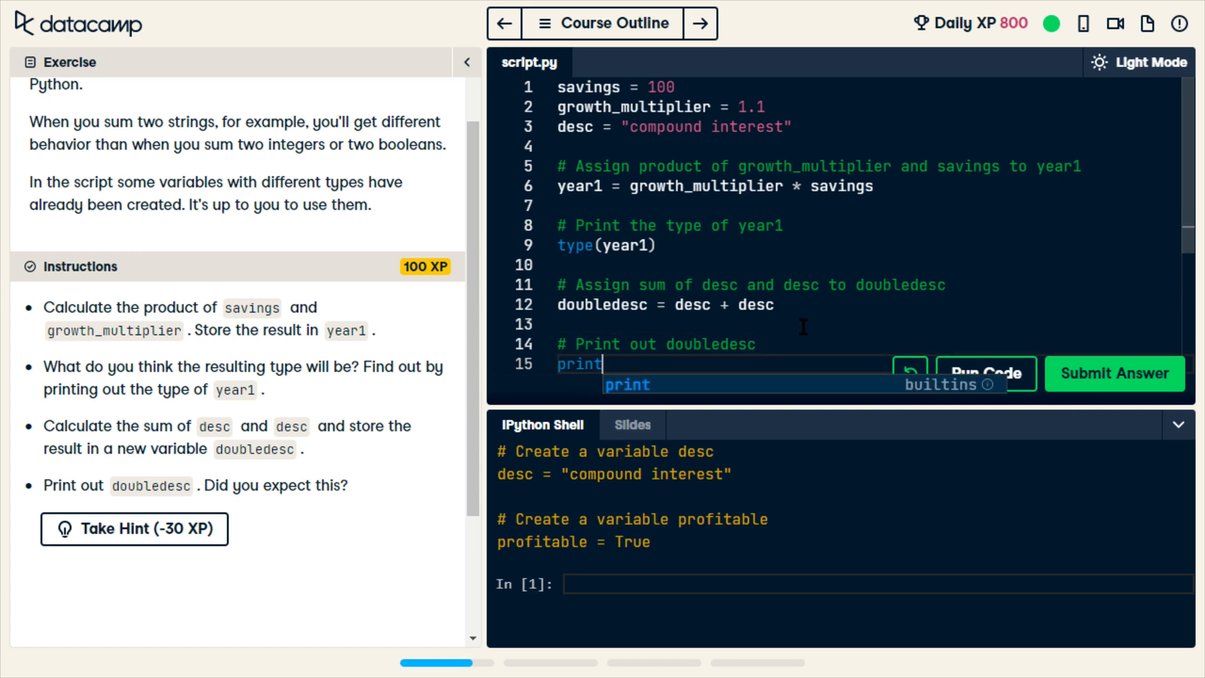
type("(doubledesc")
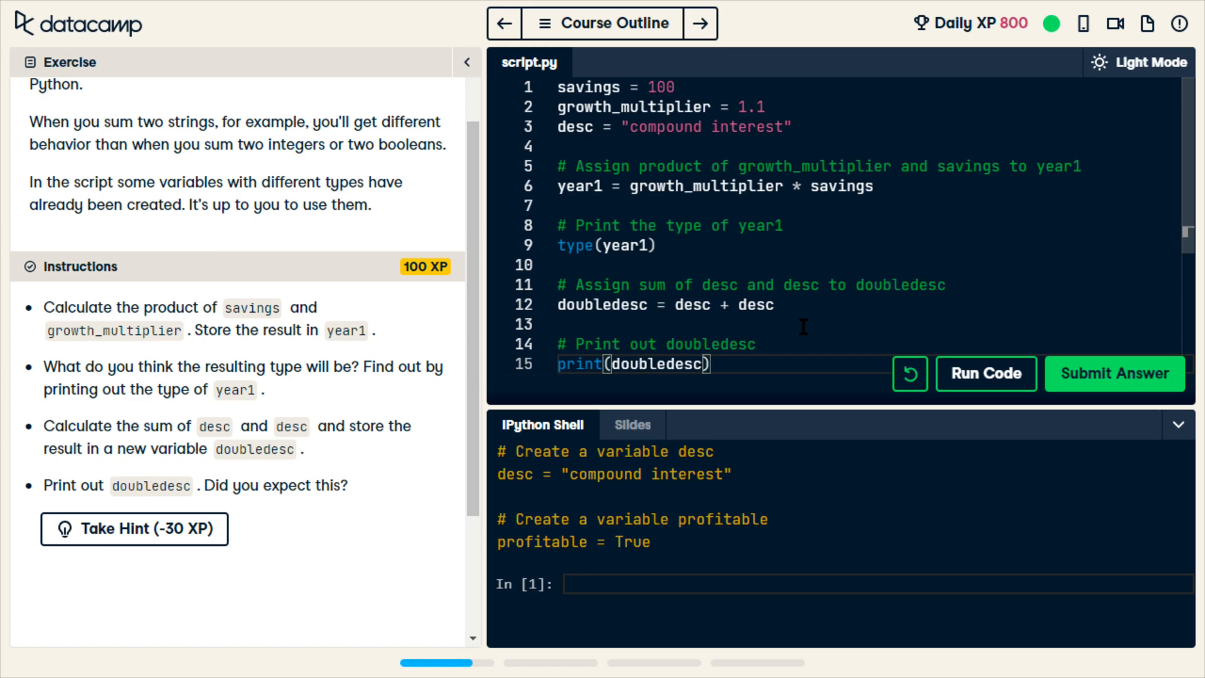
mouse_move(702, 311)
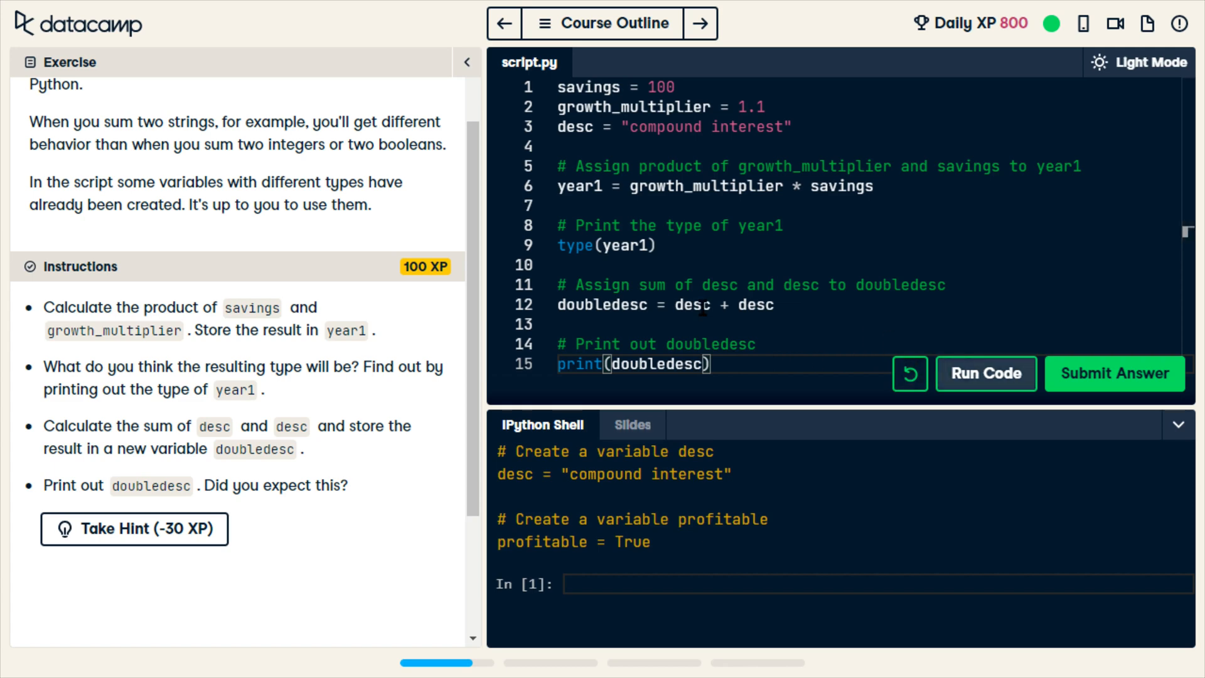
mouse_move(901, 429)
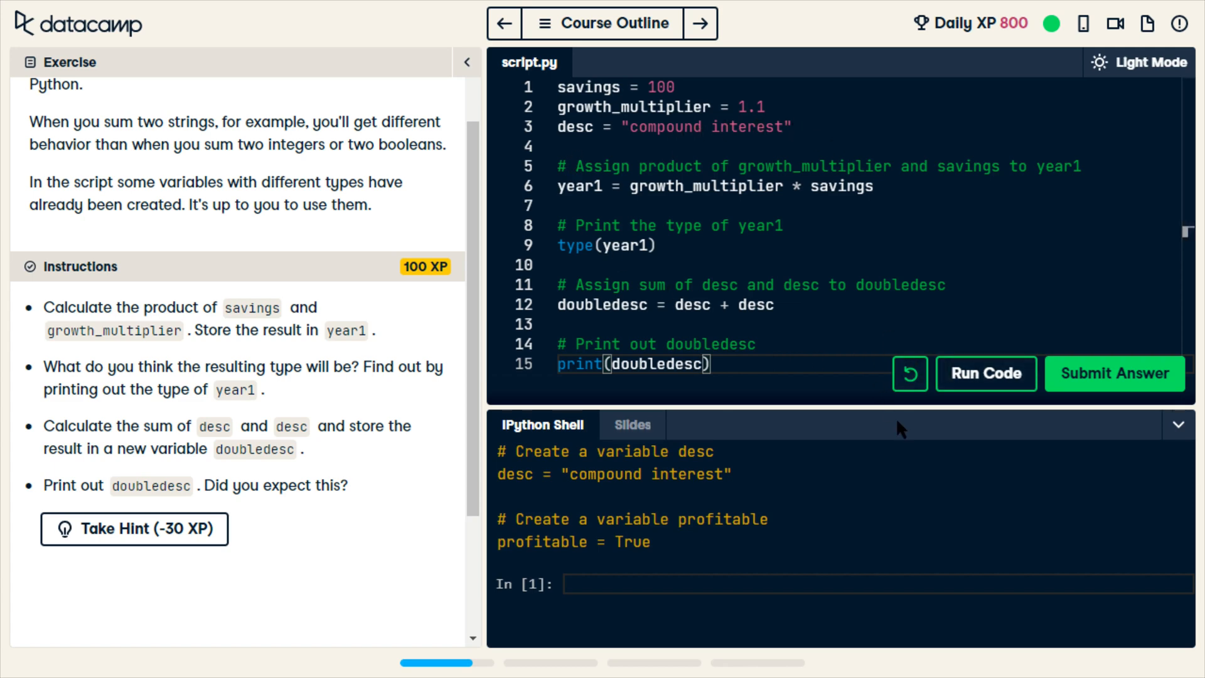
mouse_move(987, 374)
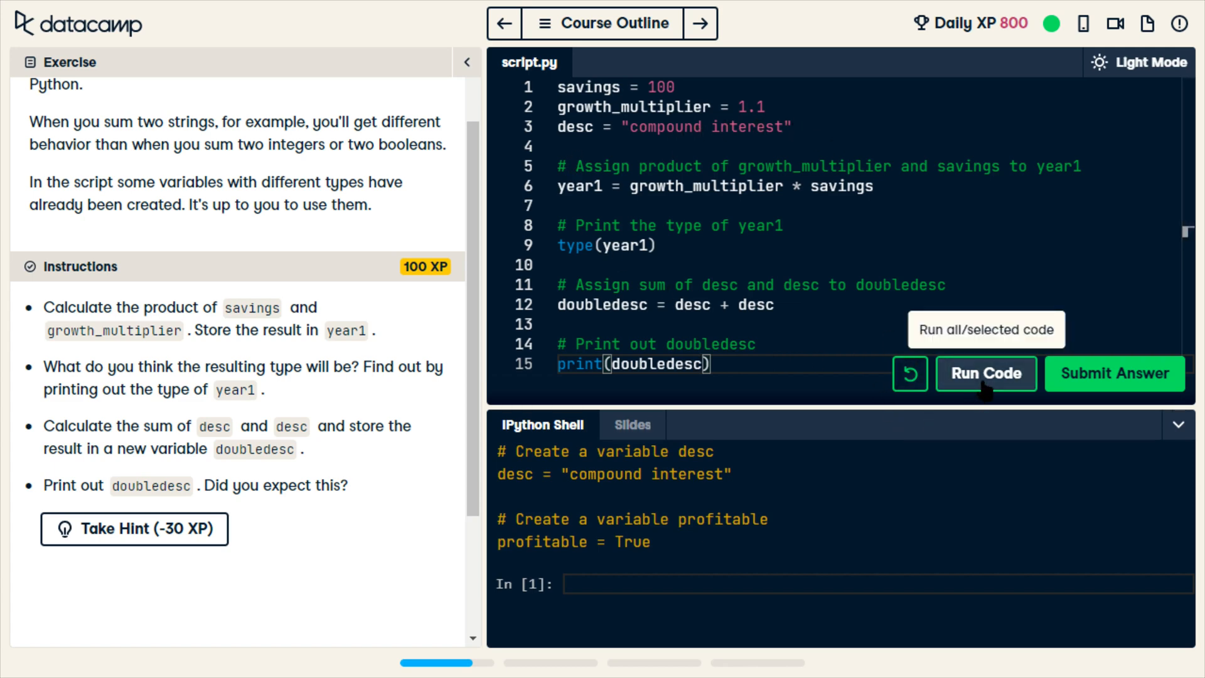
Step: Run the script and review the shell output showing compound interestcompound interest
left_click(985, 374)
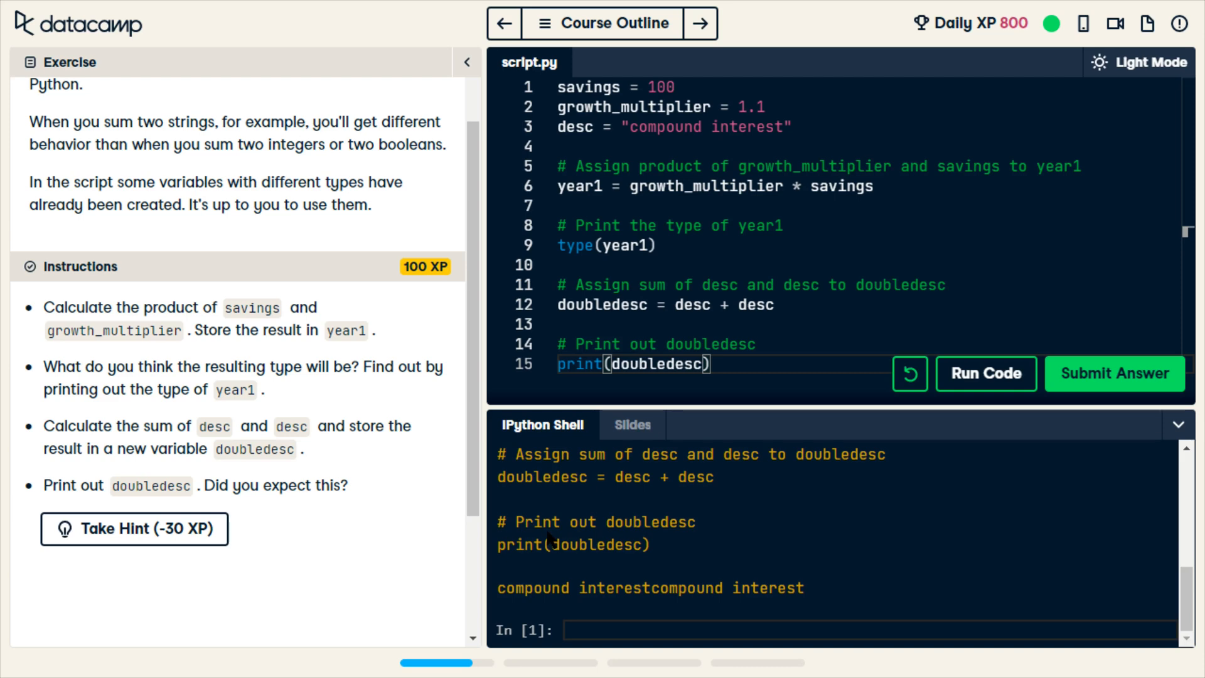
scroll("up", 3)
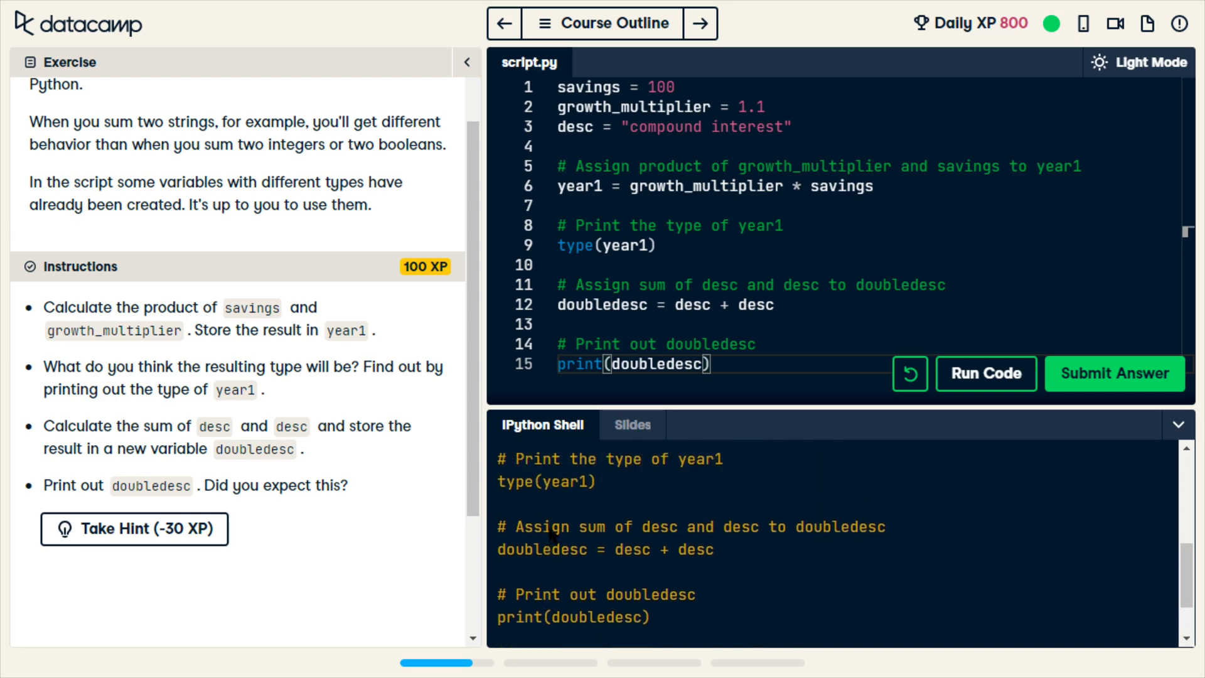
scroll("up", 3)
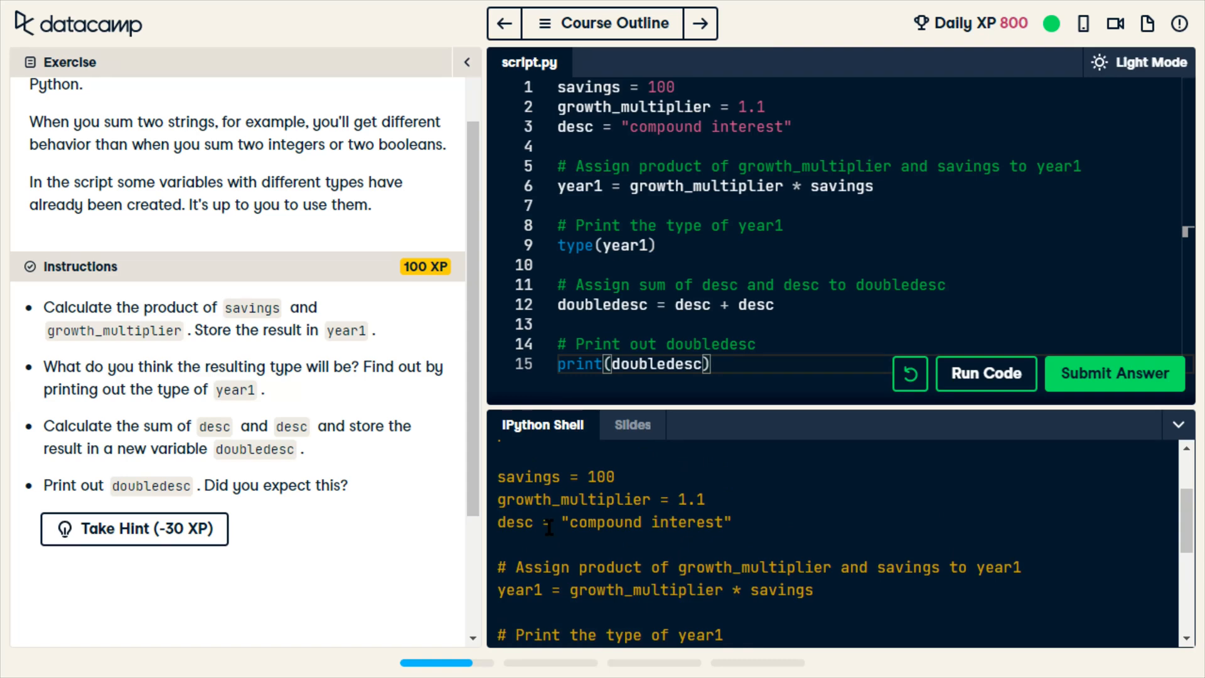
scroll("down", 3)
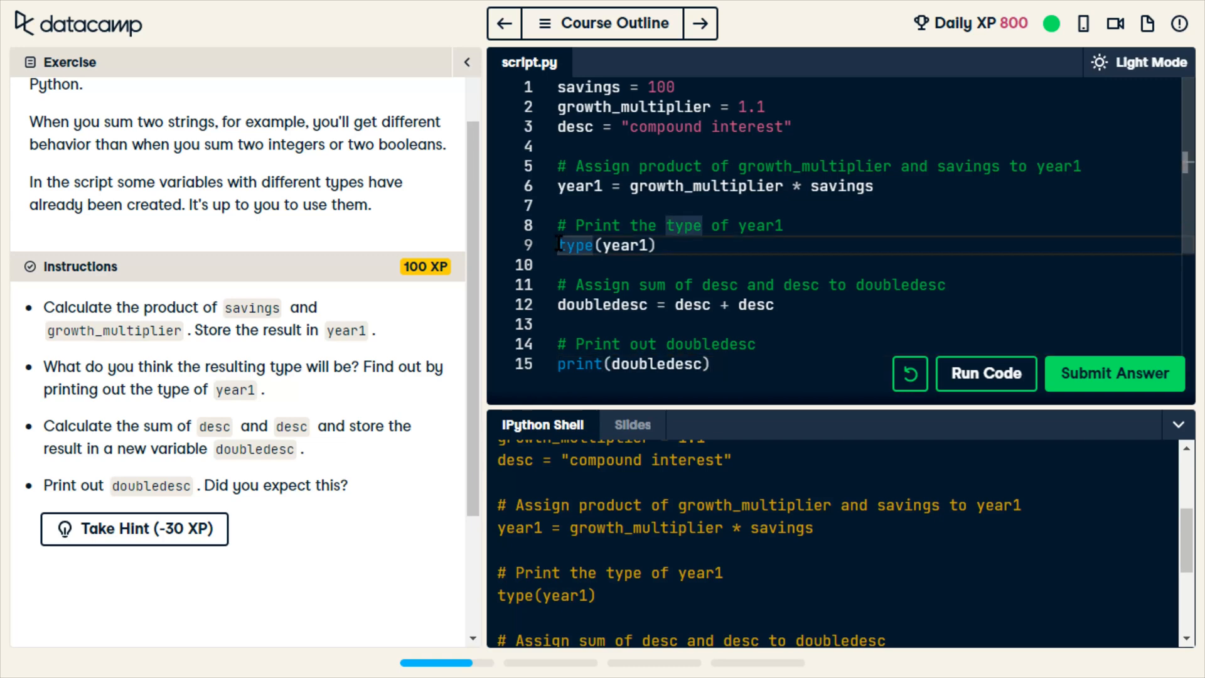
Step: Wrap type(year1) in print() and rerun to show the float type
type("print(")
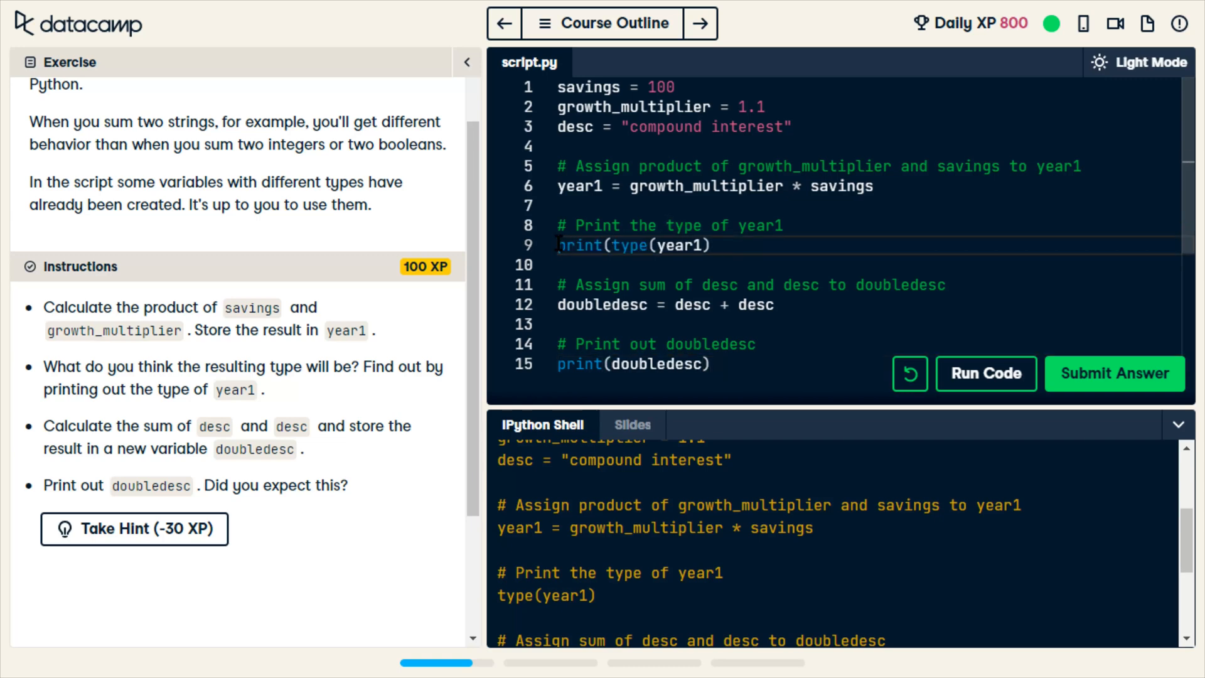
type(")")
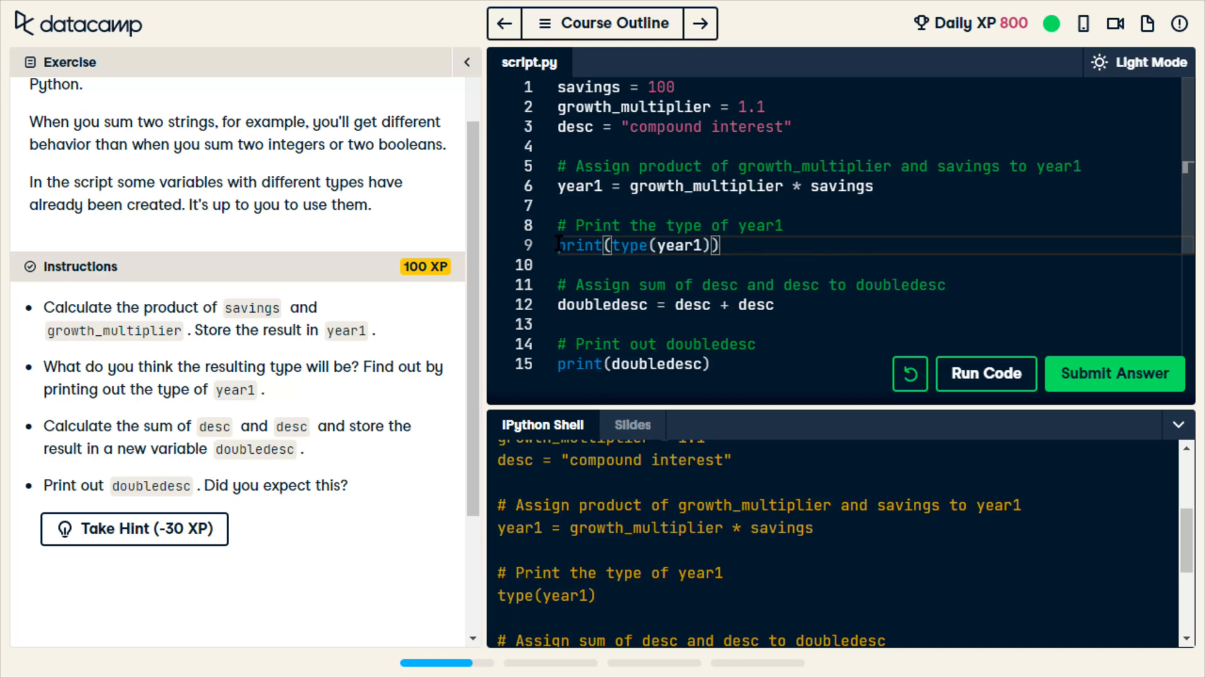
mouse_move(987, 374)
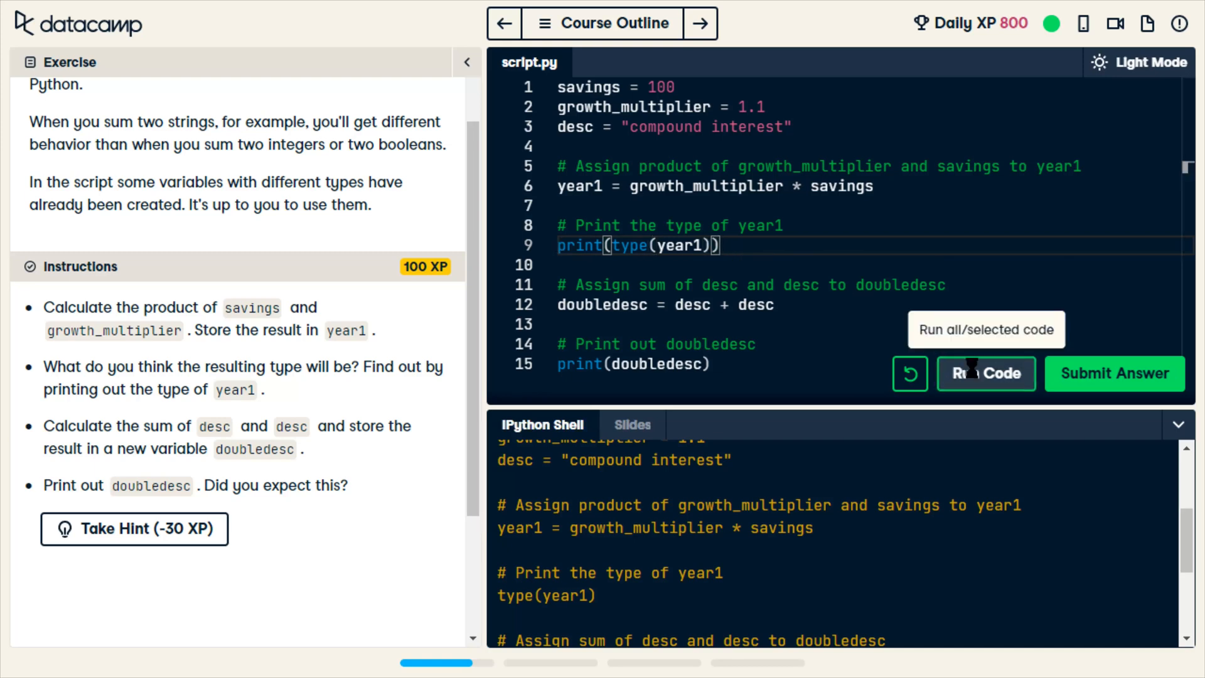
left_click(986, 374)
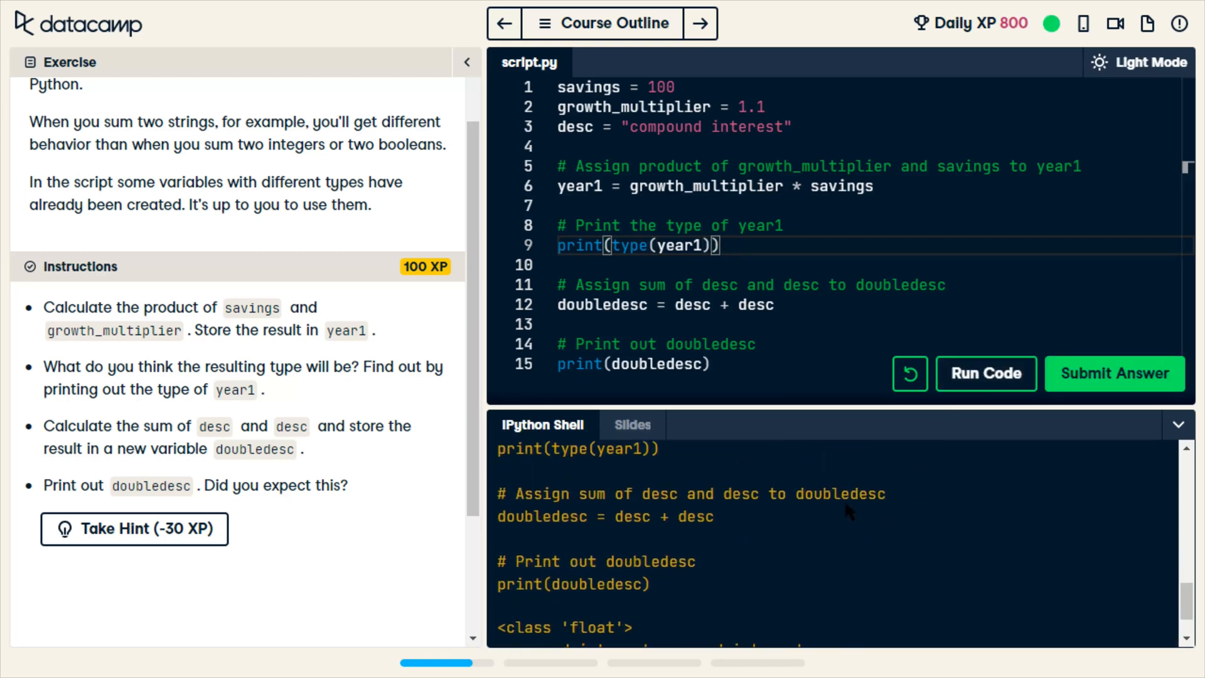
scroll("up", 3)
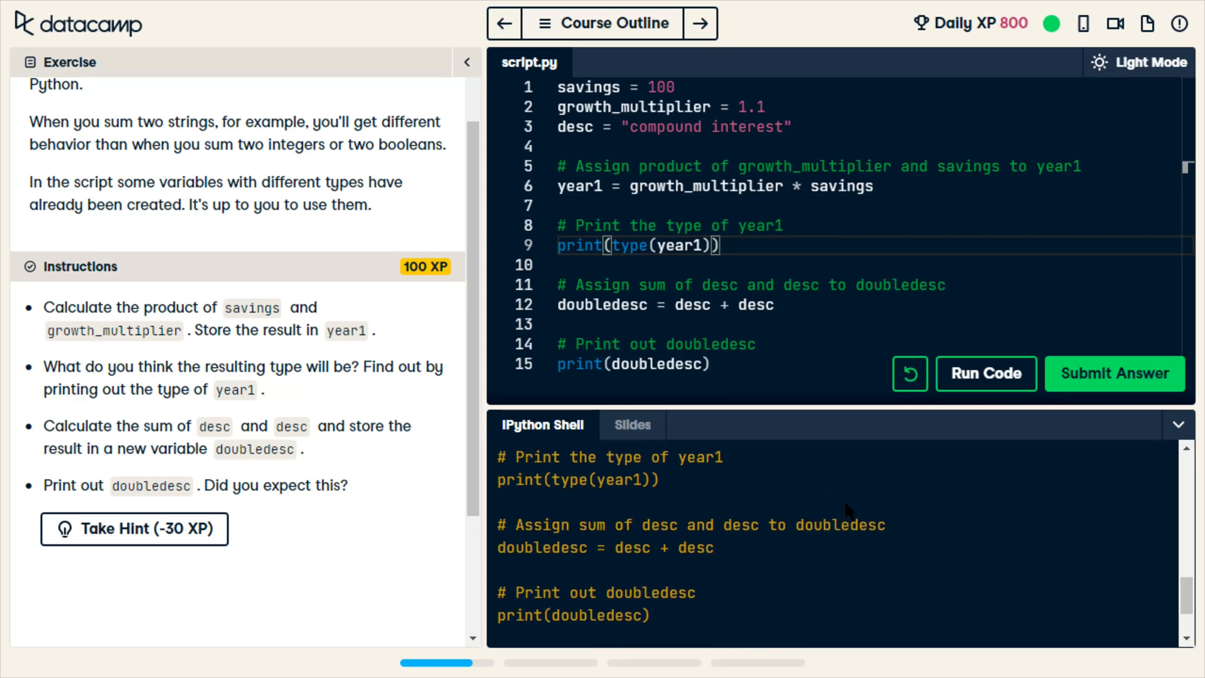
left_click(987, 374)
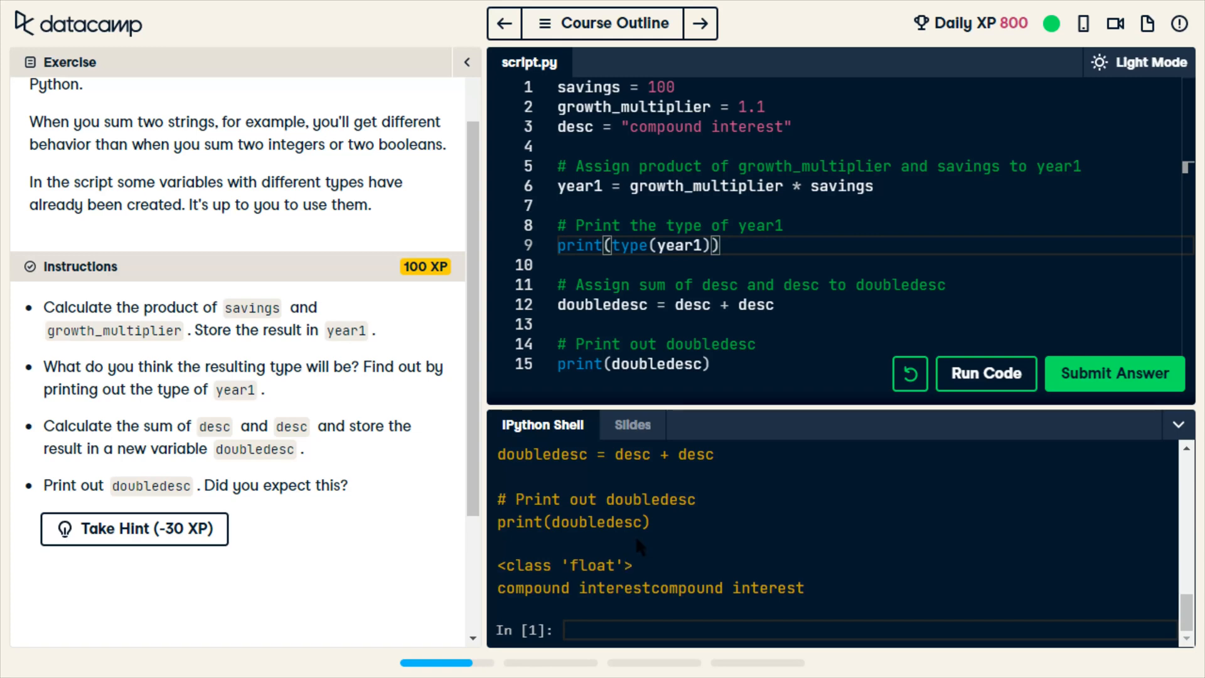
mouse_move(644, 493)
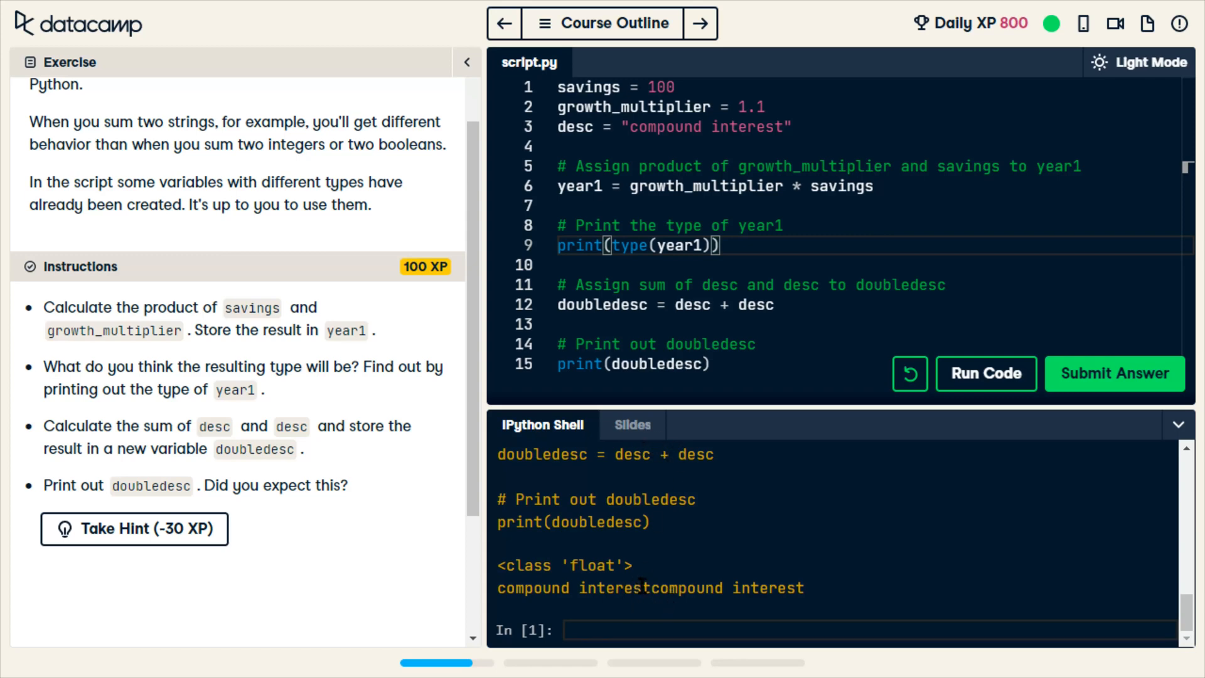
mouse_move(817, 575)
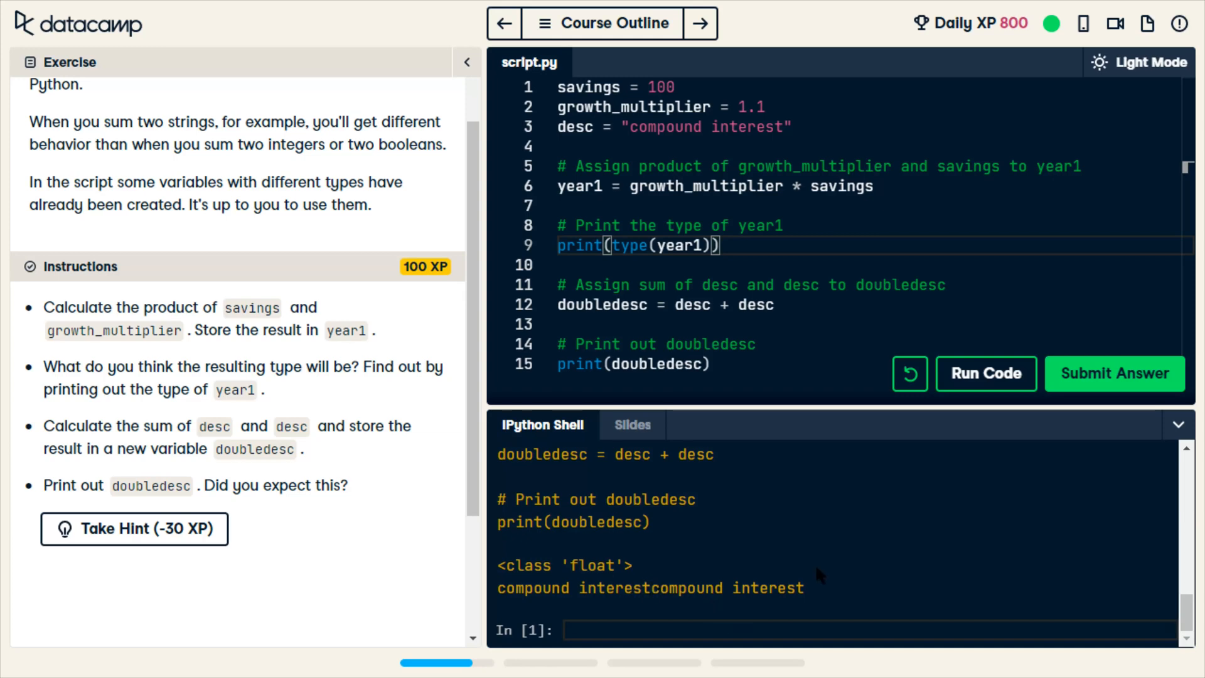
Step: Submit the exercise for +100 XP and continue to the My Progress dashboard
left_click(1113, 374)
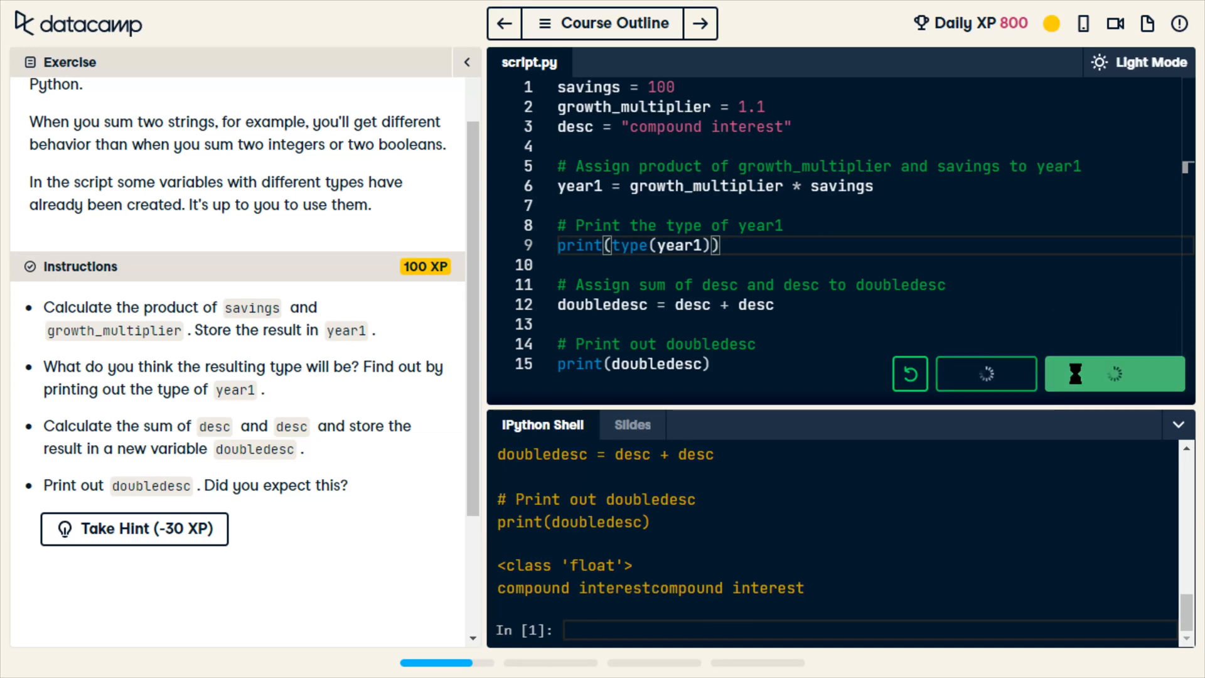
left_click(1114, 374)
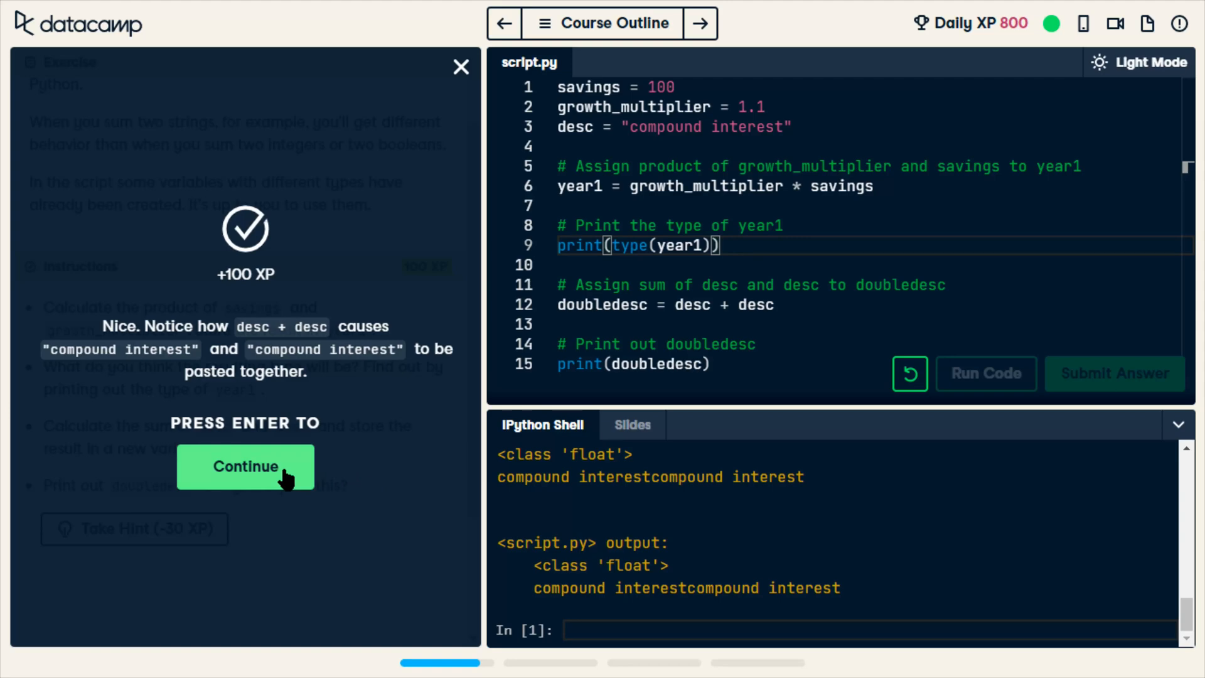
left_click(245, 467)
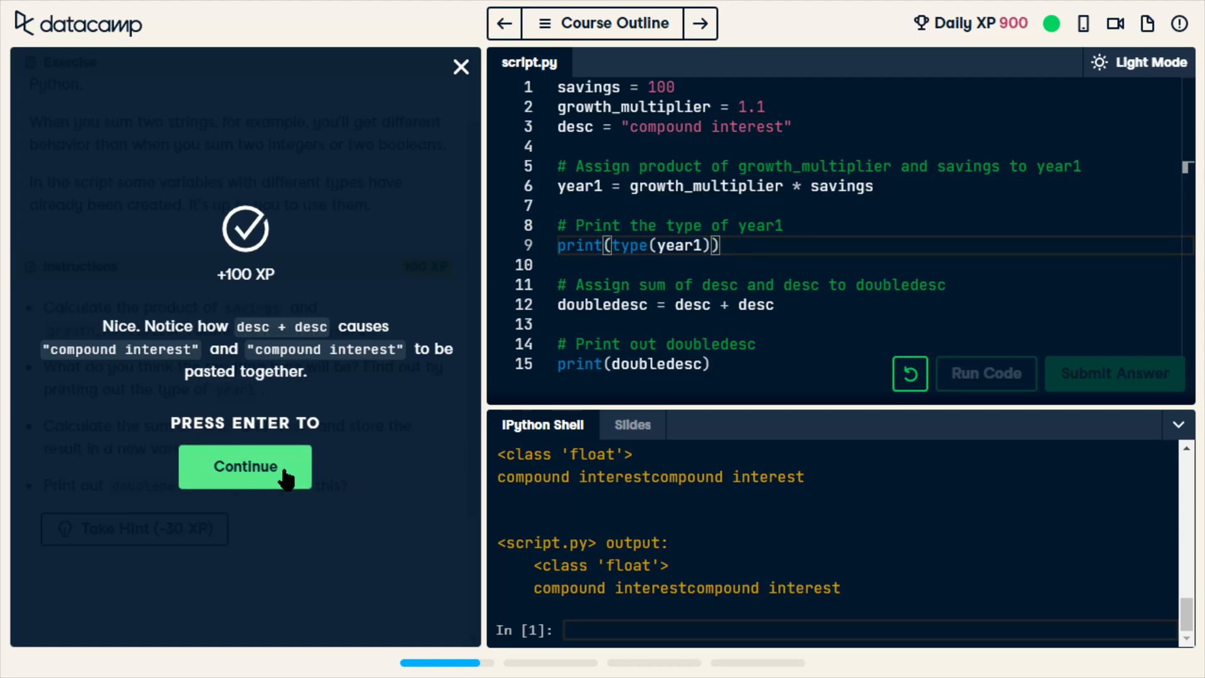
left_click(245, 466)
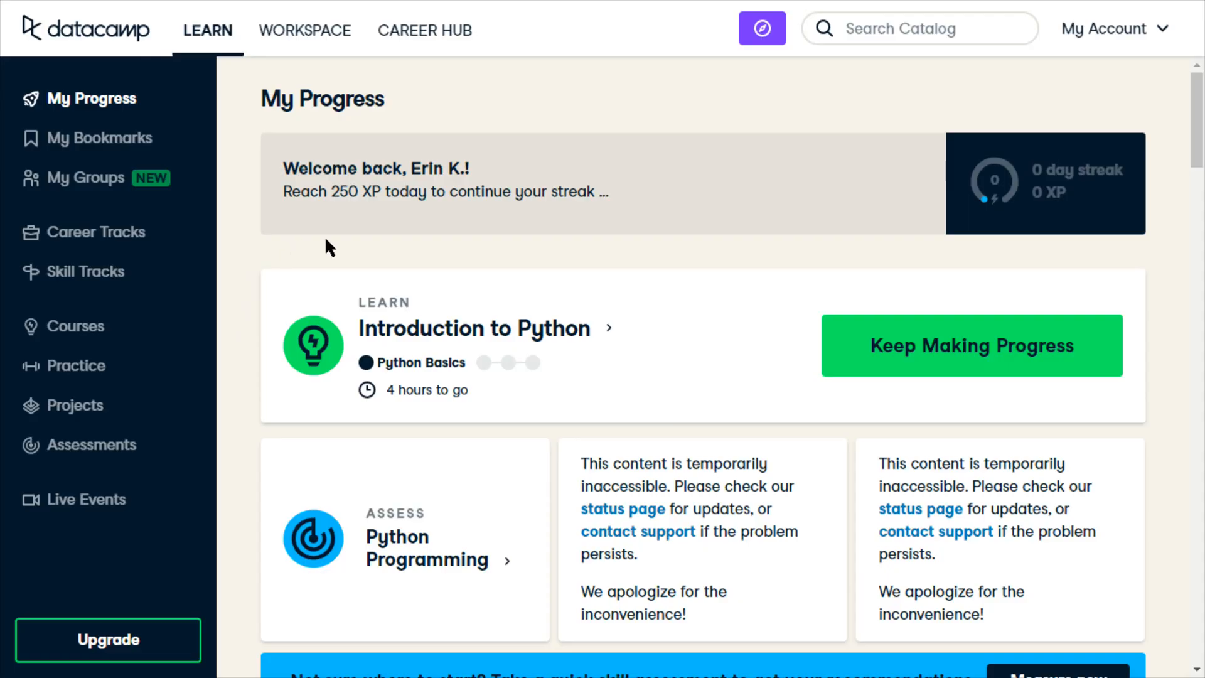
mouse_move(276, 286)
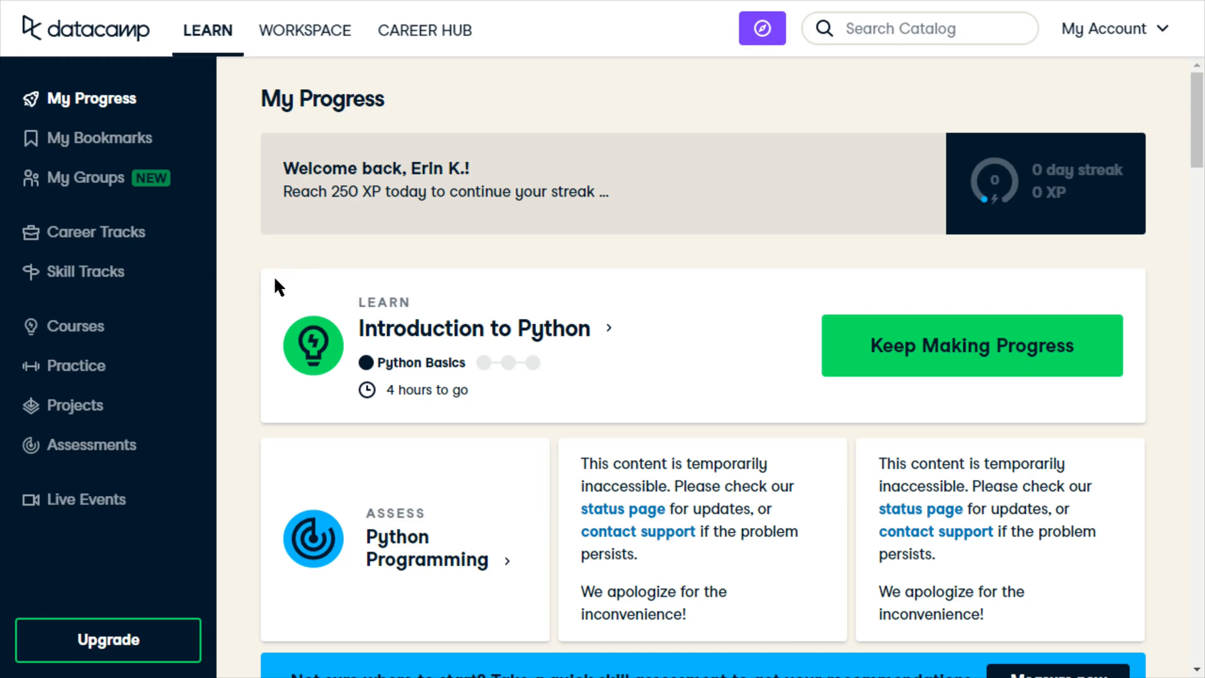
mouse_move(284, 276)
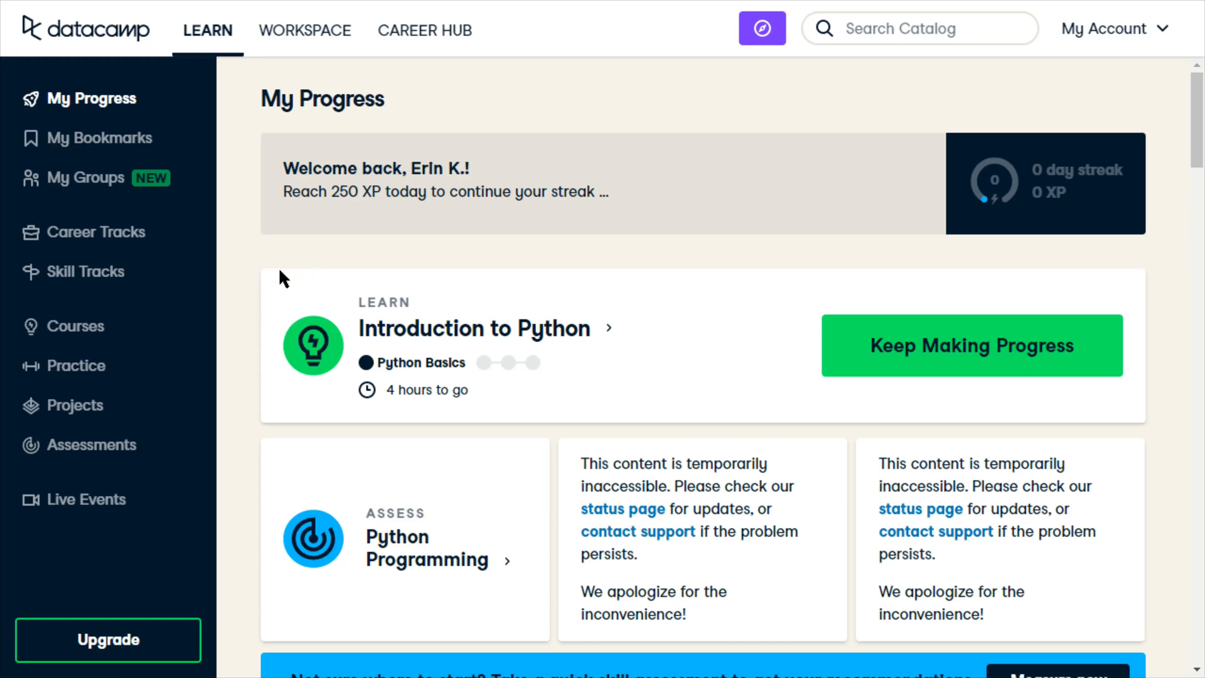
mouse_move(149, 334)
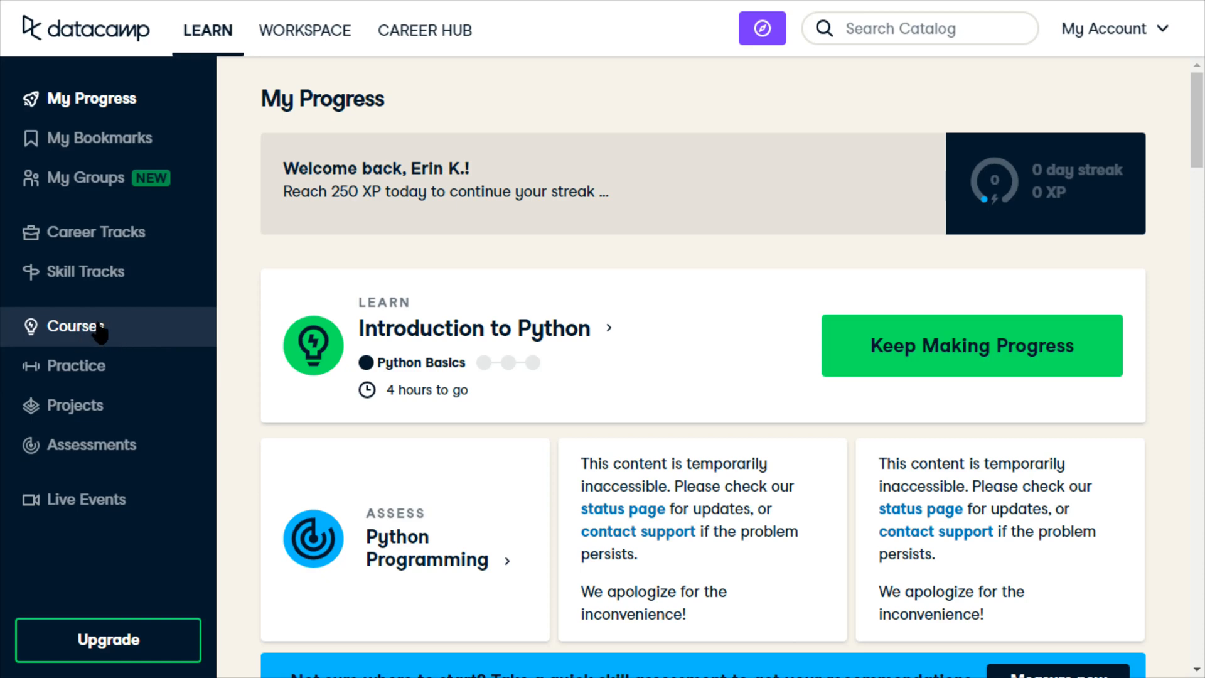
mouse_move(258, 268)
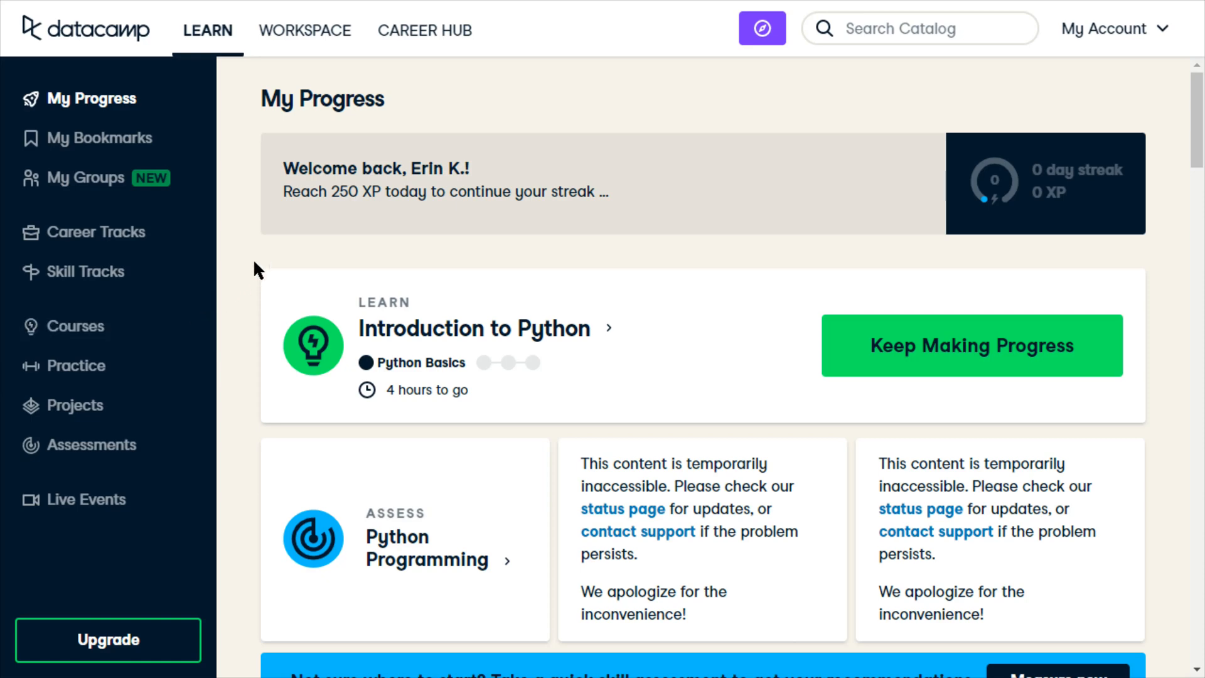